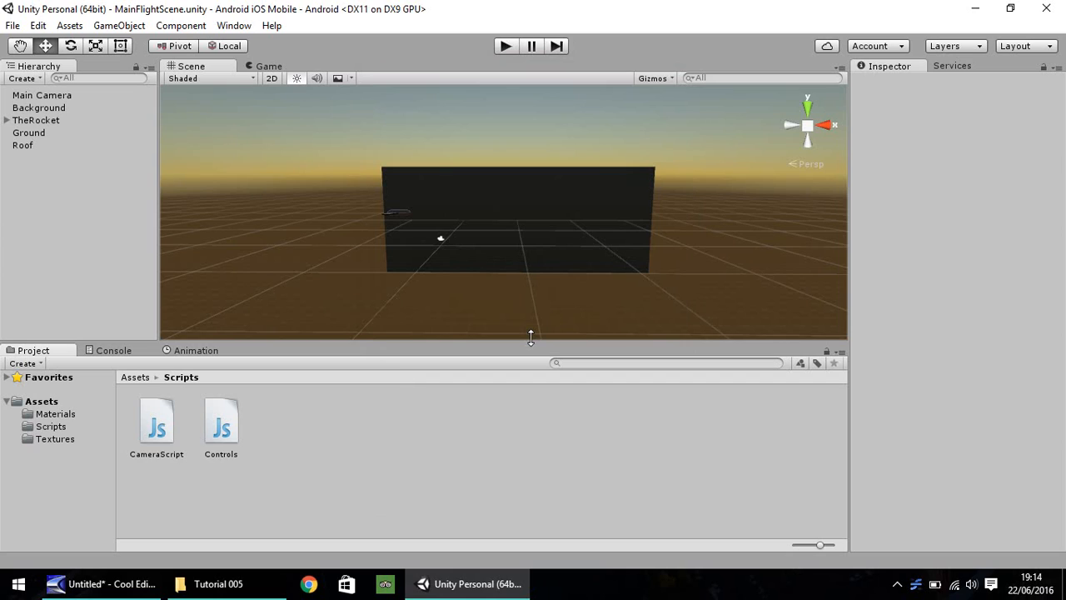
mouse_move(543, 316)
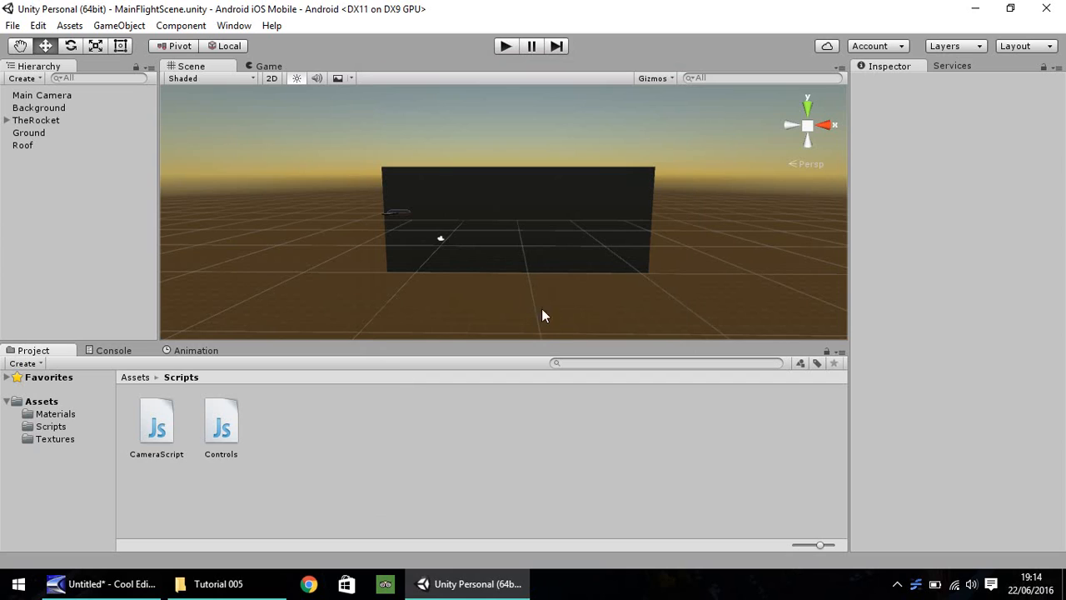
mouse_move(502, 276)
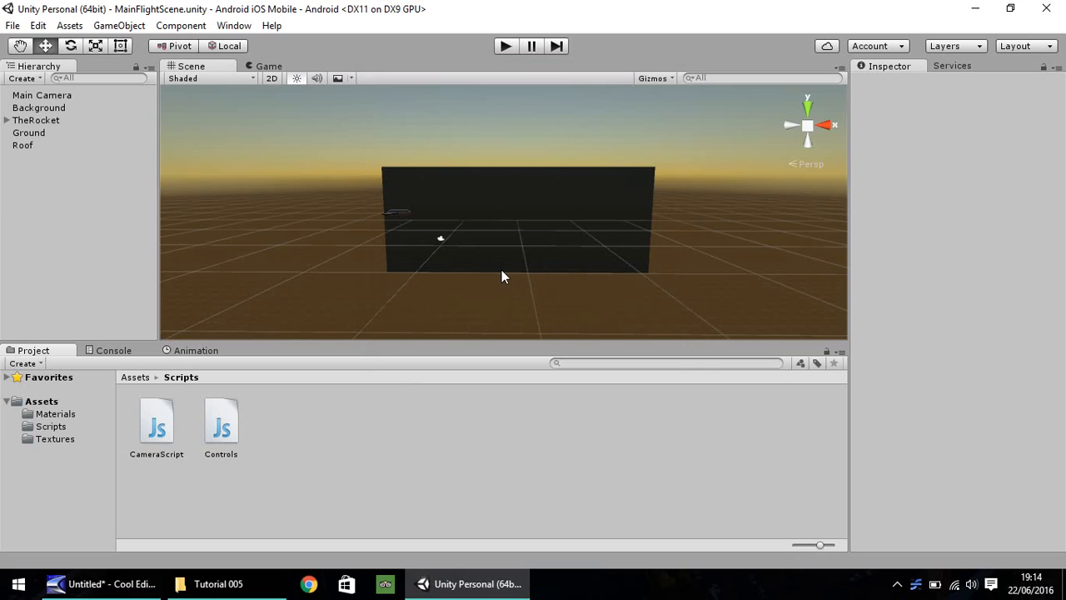
mouse_move(511, 230)
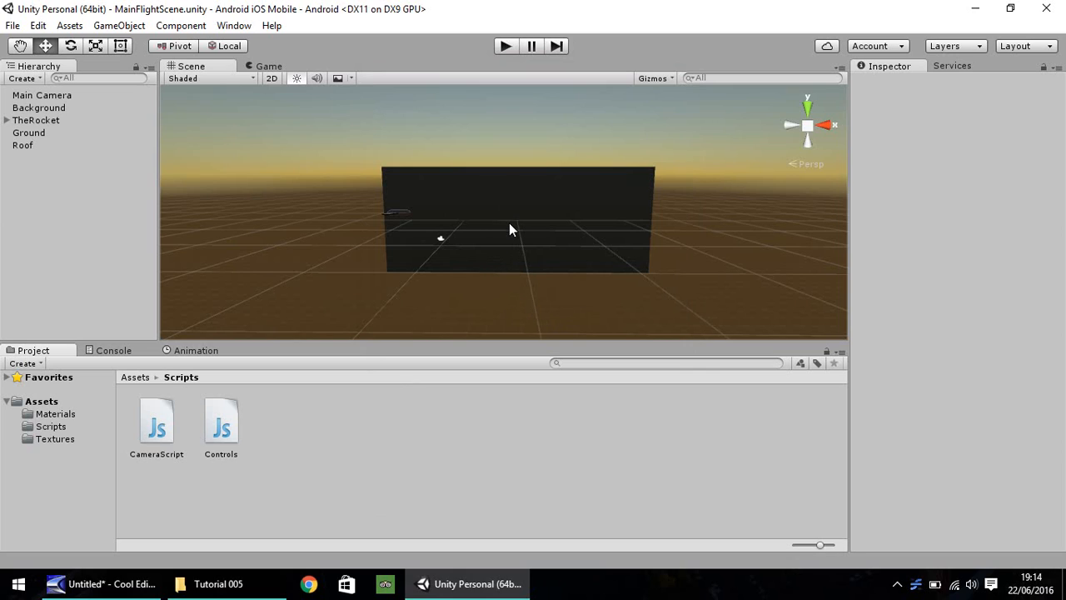
mouse_move(533, 242)
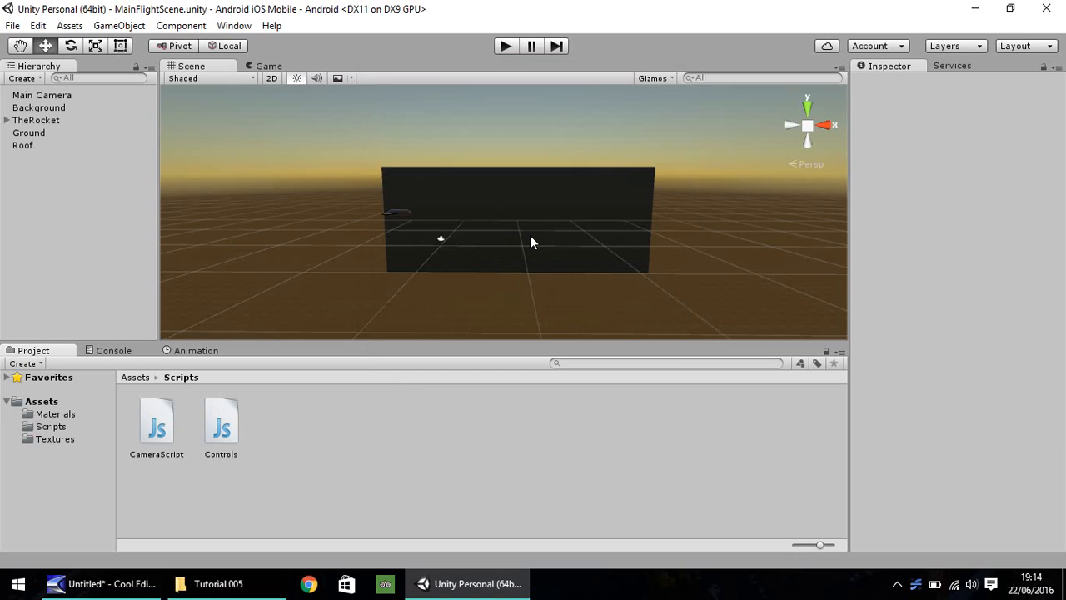
mouse_move(487, 256)
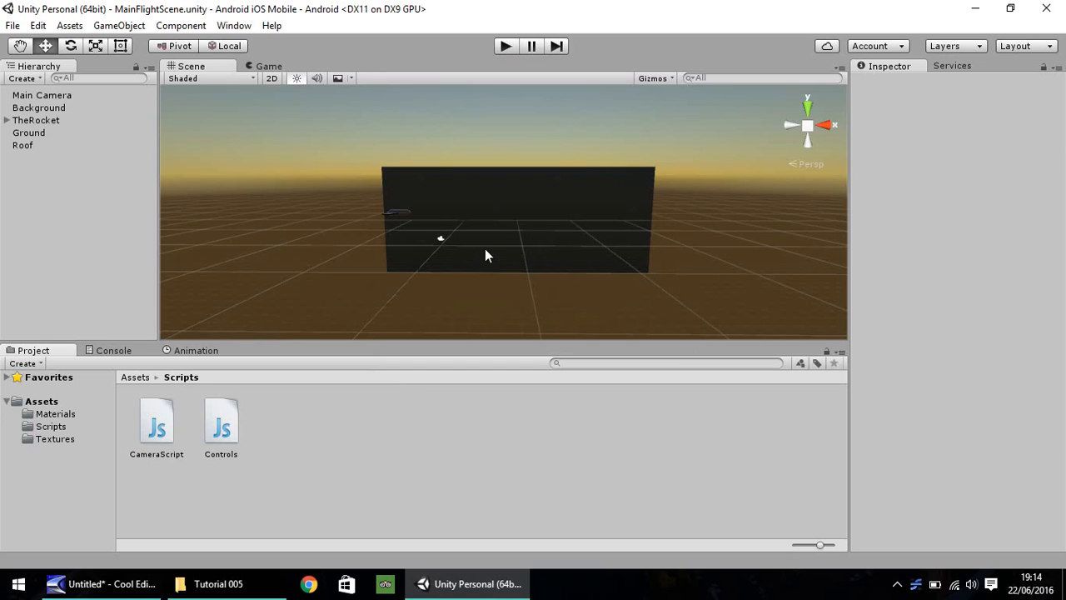
mouse_move(513, 233)
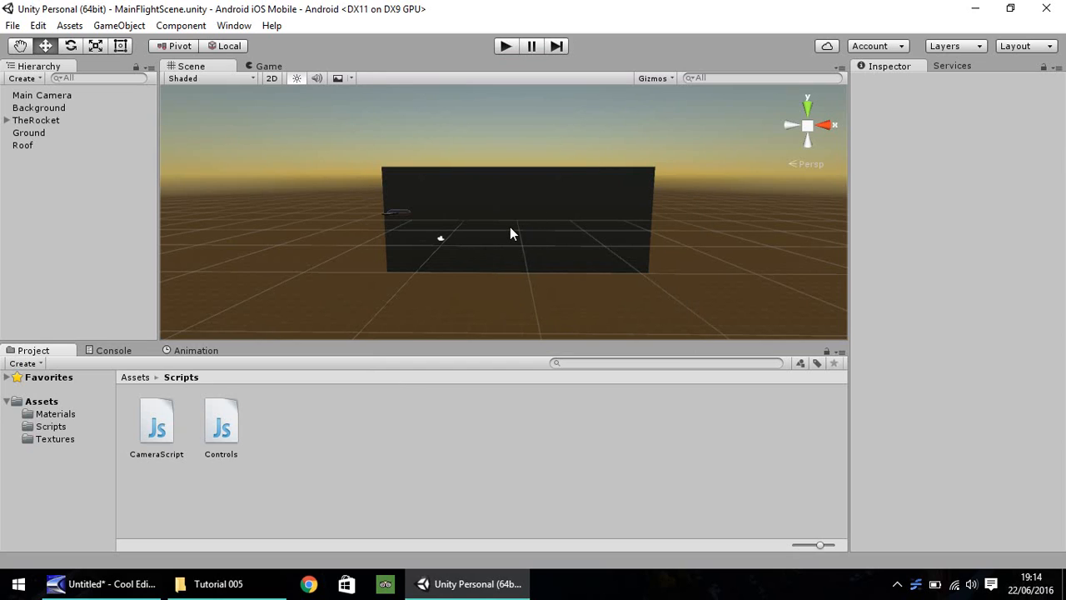
mouse_move(512, 249)
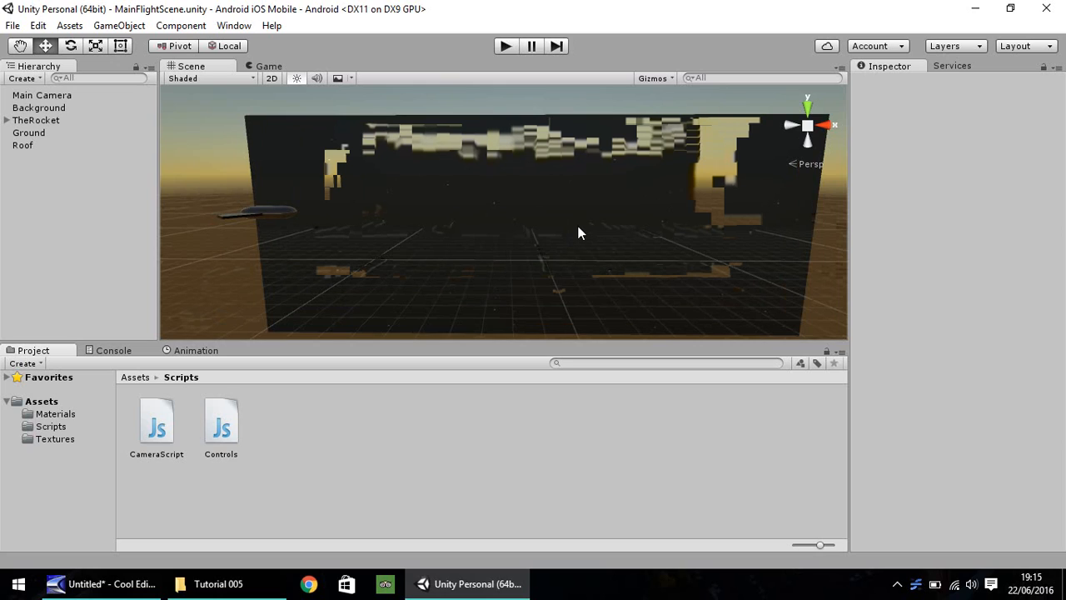
mouse_move(393, 256)
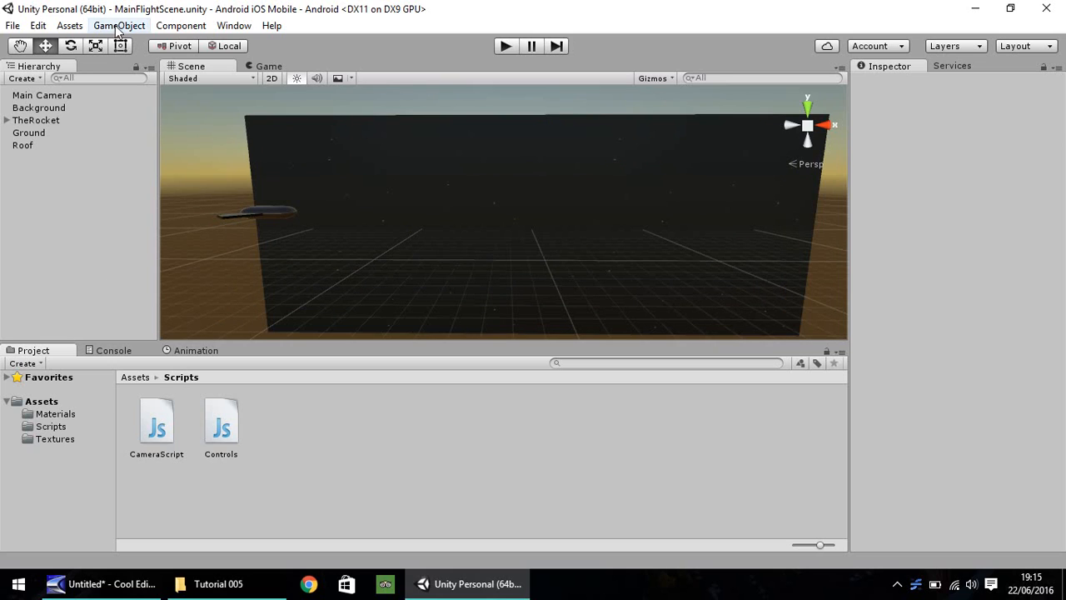
Add a cube and drag it along its depth axis to Z -4.33 beside the rocket.
click(118, 25)
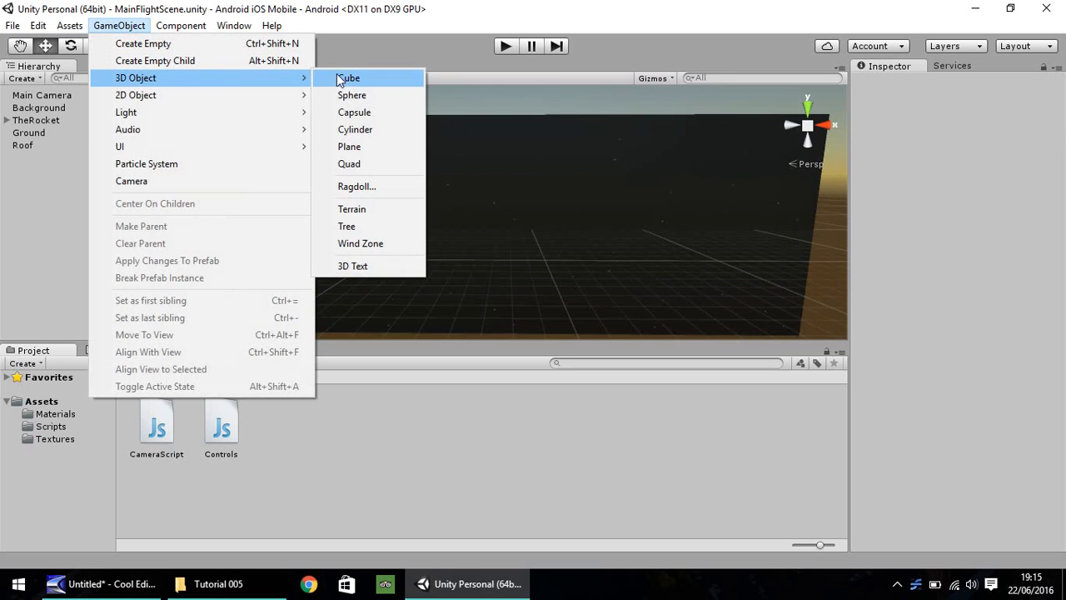
click(348, 77)
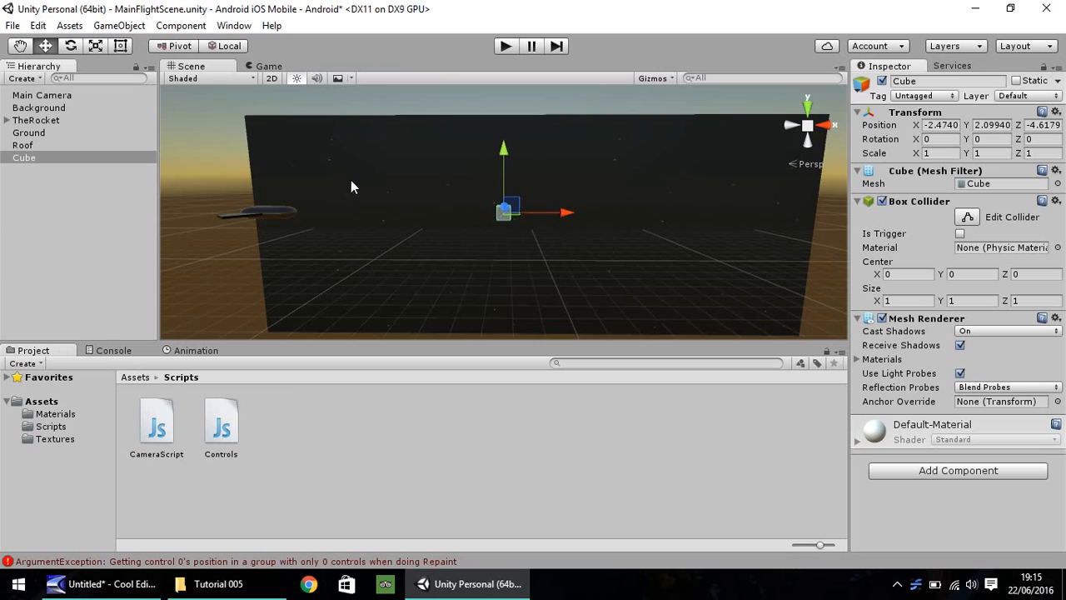
mouse_move(456, 250)
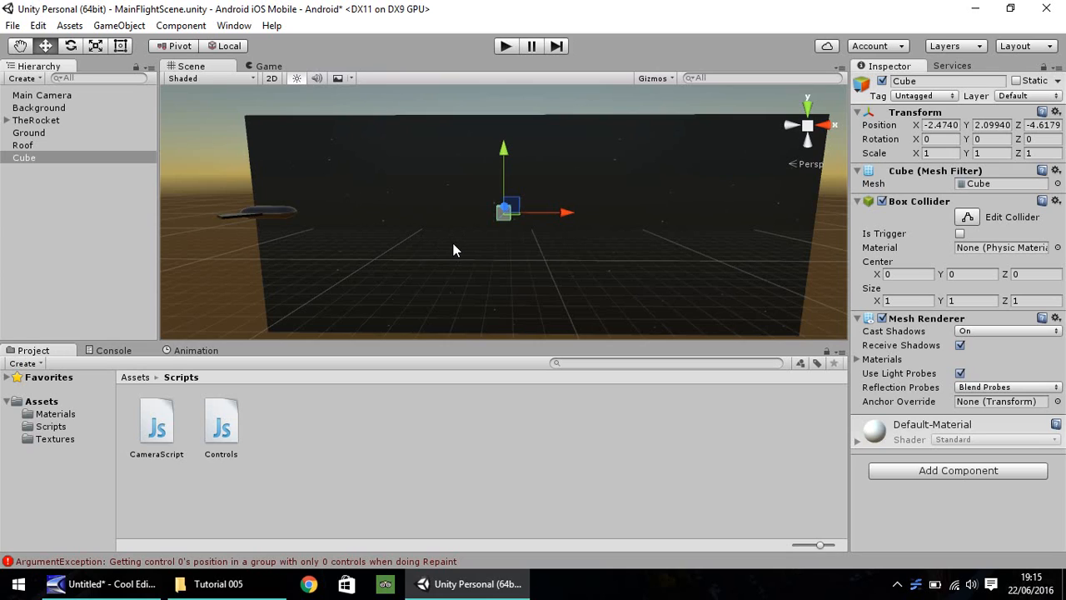
mouse_move(308, 214)
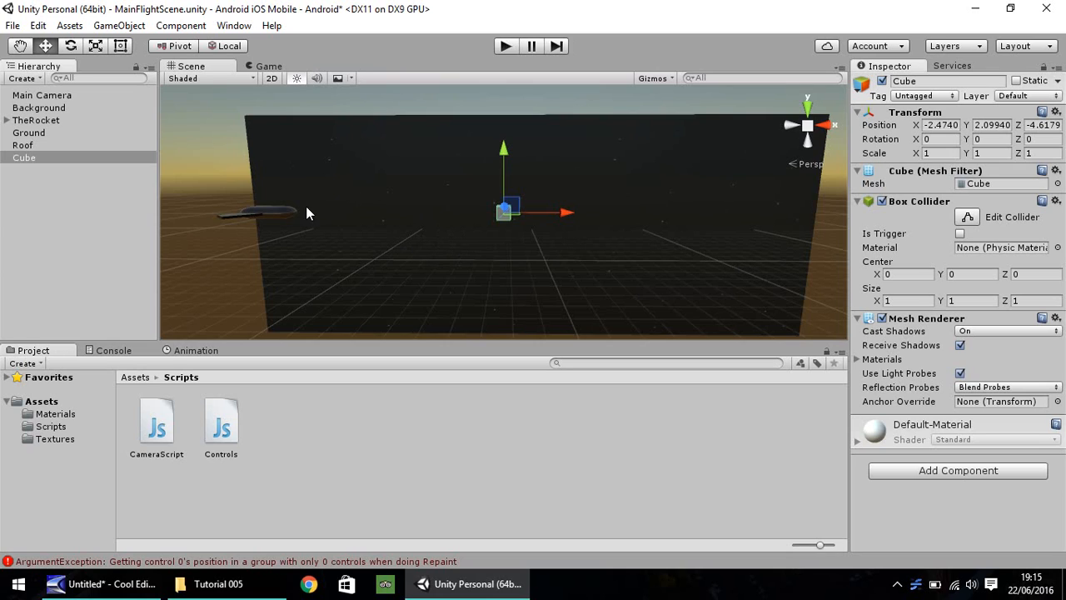
mouse_move(261, 225)
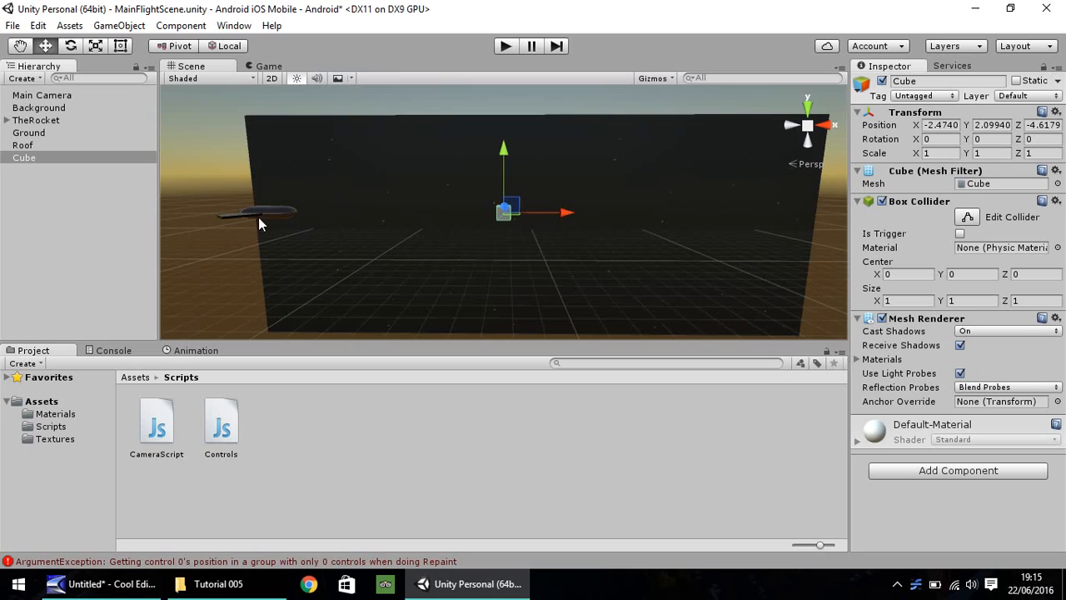
mouse_move(279, 219)
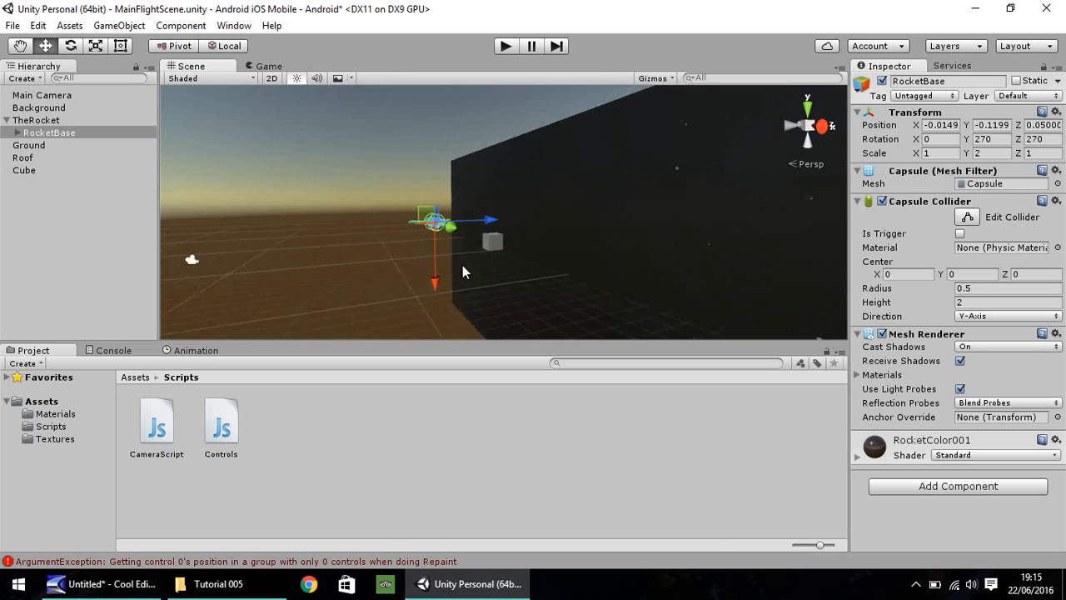
click(24, 170)
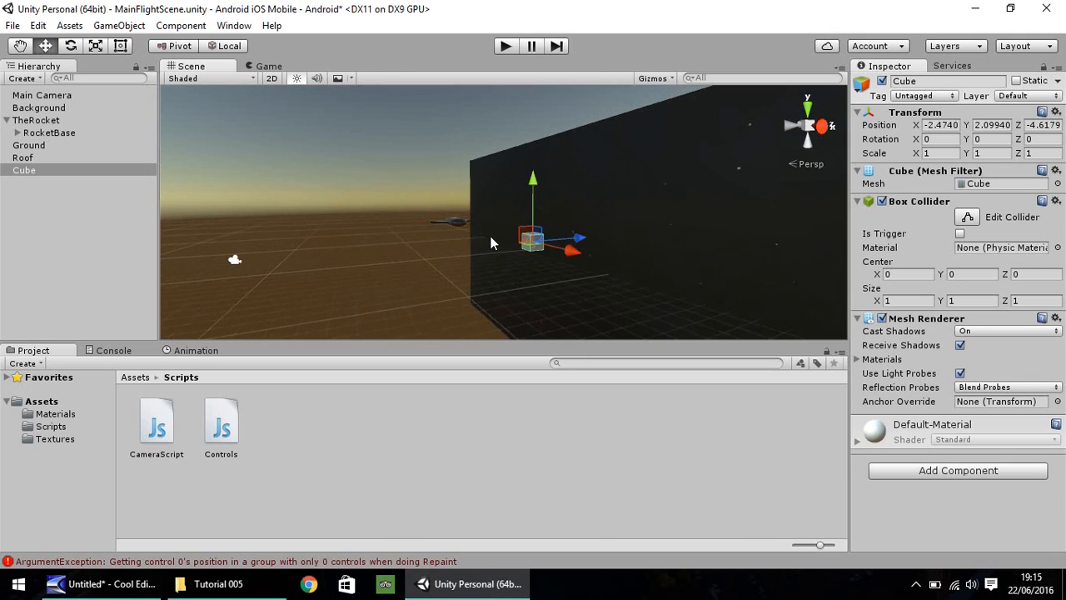
mouse_move(455, 231)
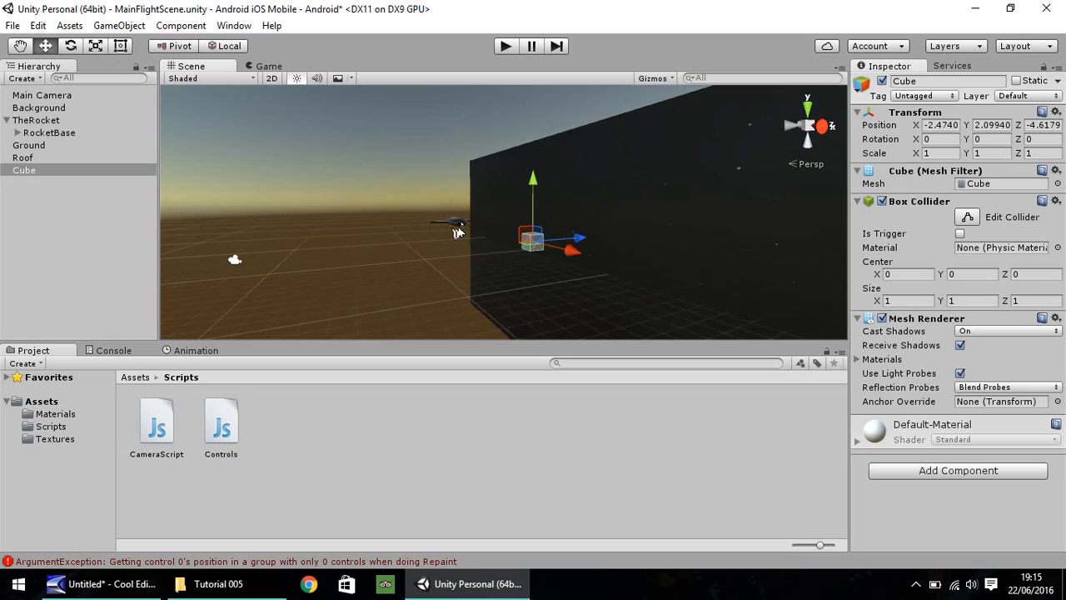
click(49, 133)
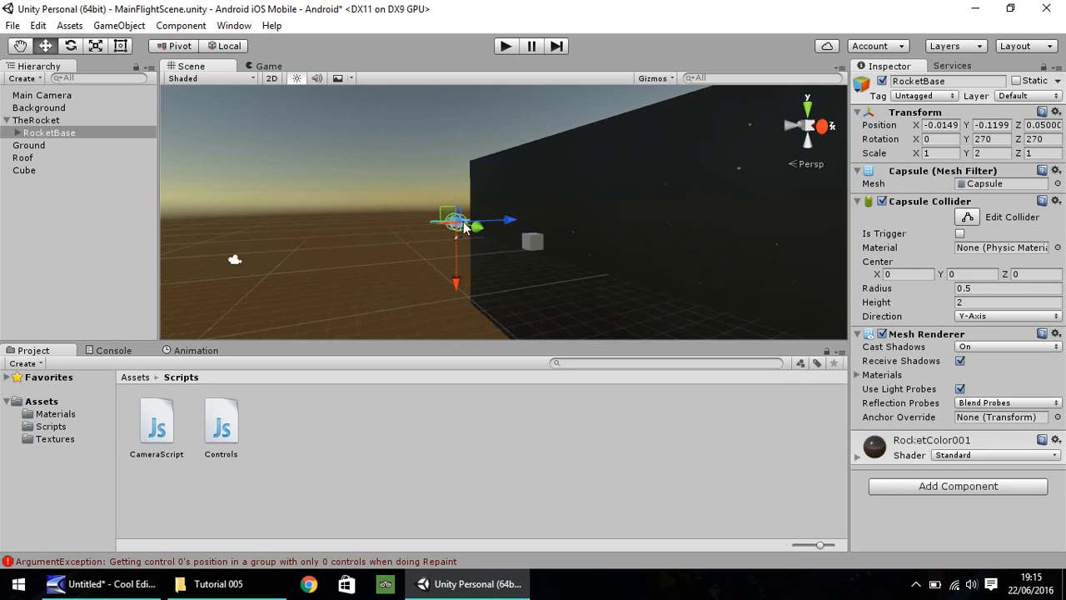
mouse_move(540, 249)
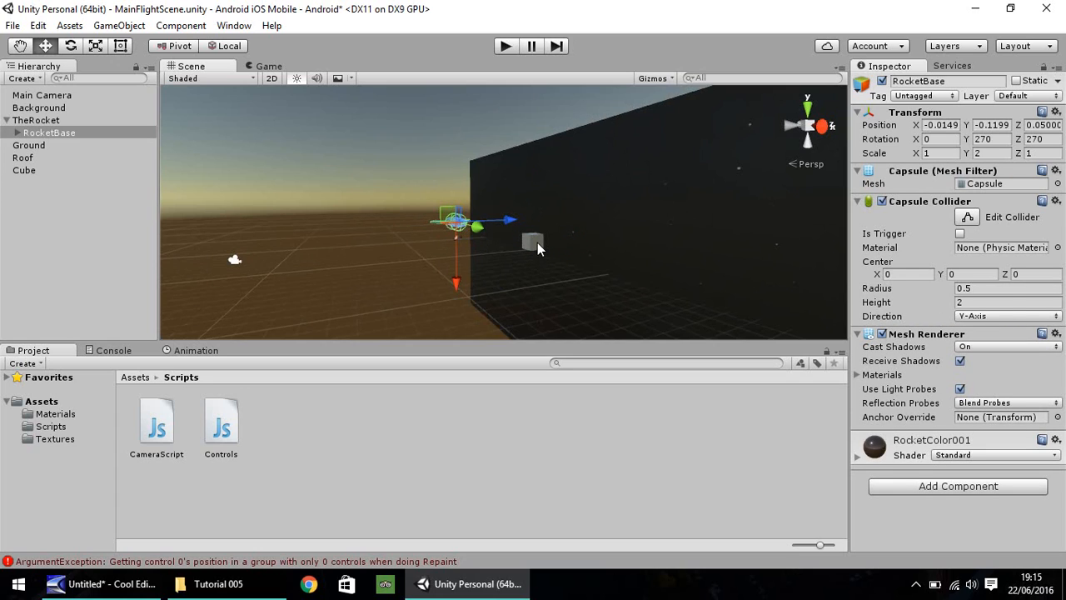
click(24, 170)
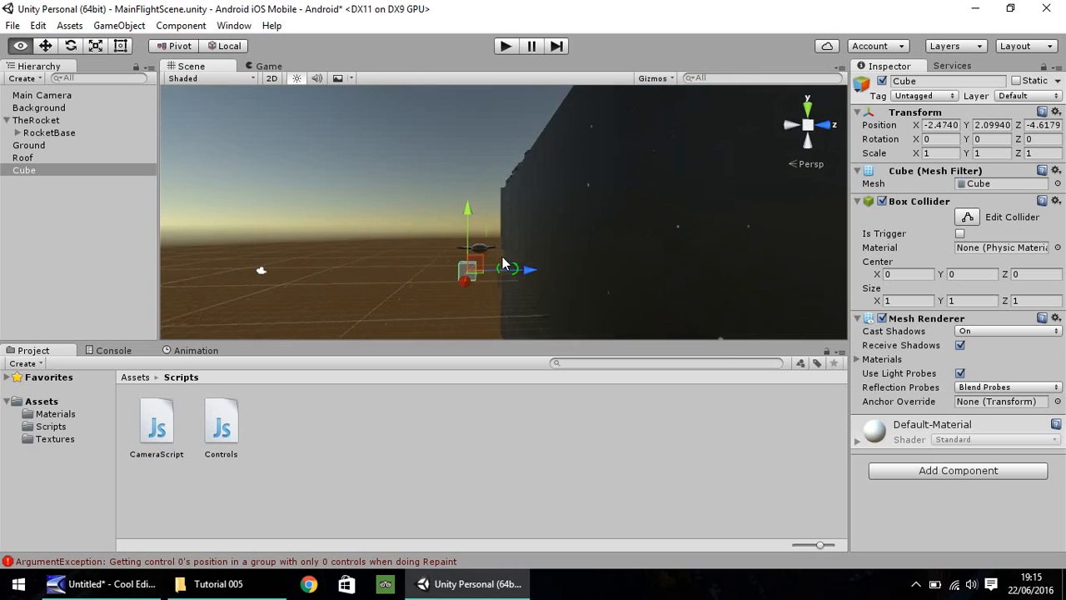
drag(529, 269, 563, 274)
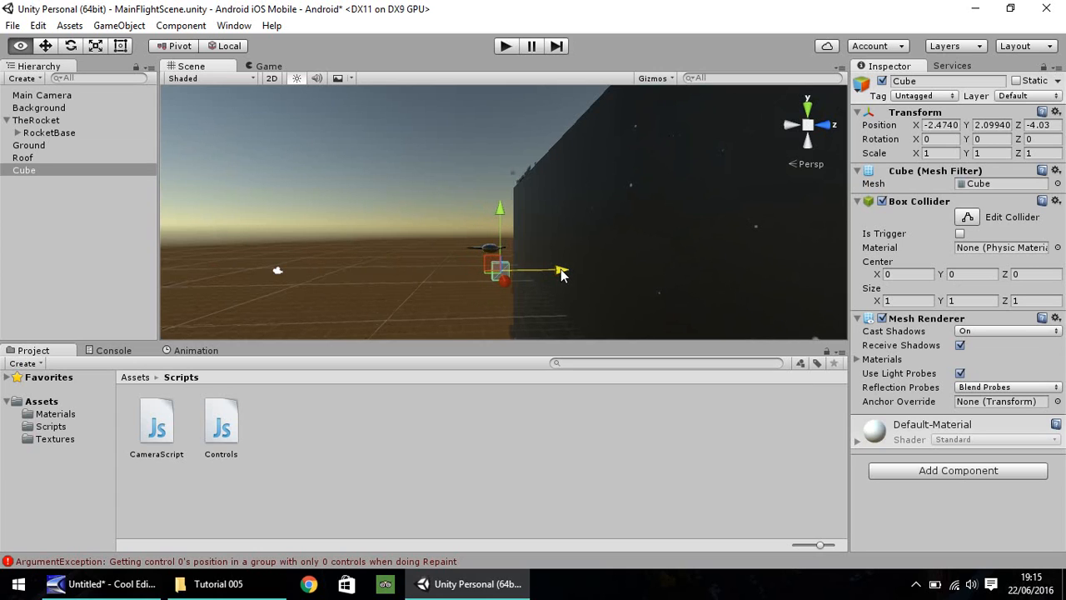
drag(563, 273, 508, 284)
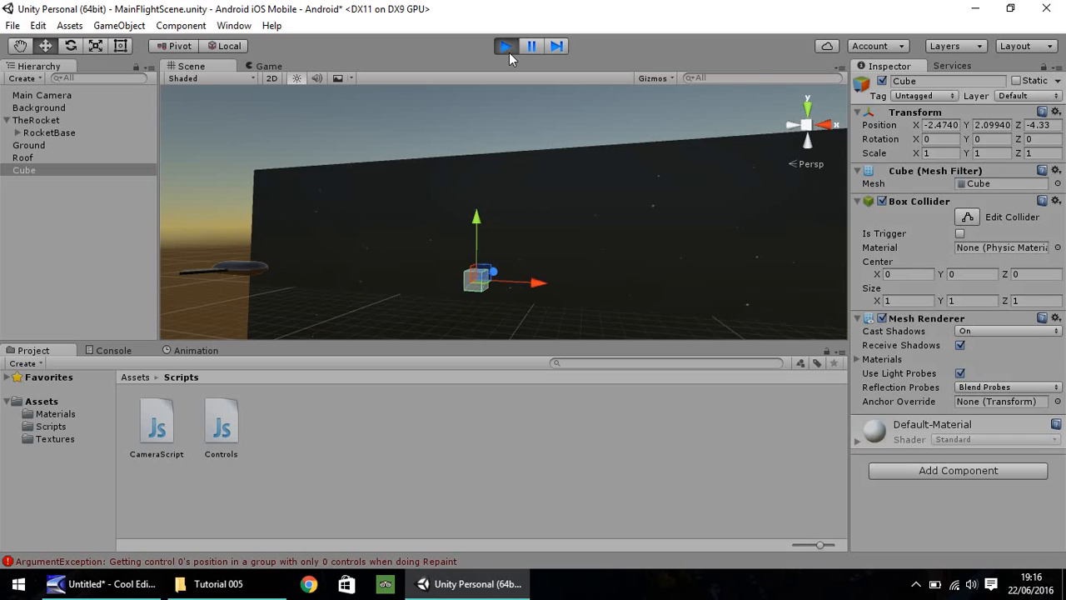
End play mode and scale the cube to 2, 2, 0.1 into a thin panel.
click(506, 46)
text(0.1)
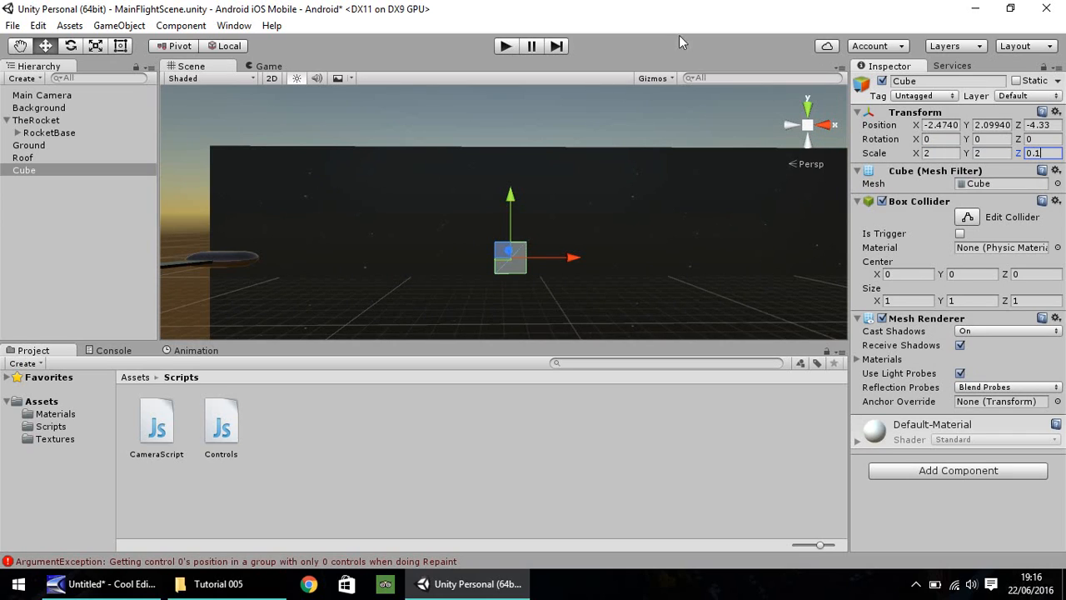
Rename the cube to Star001 from its Hierarchy context menu.
right_click(23, 170)
text(Star)
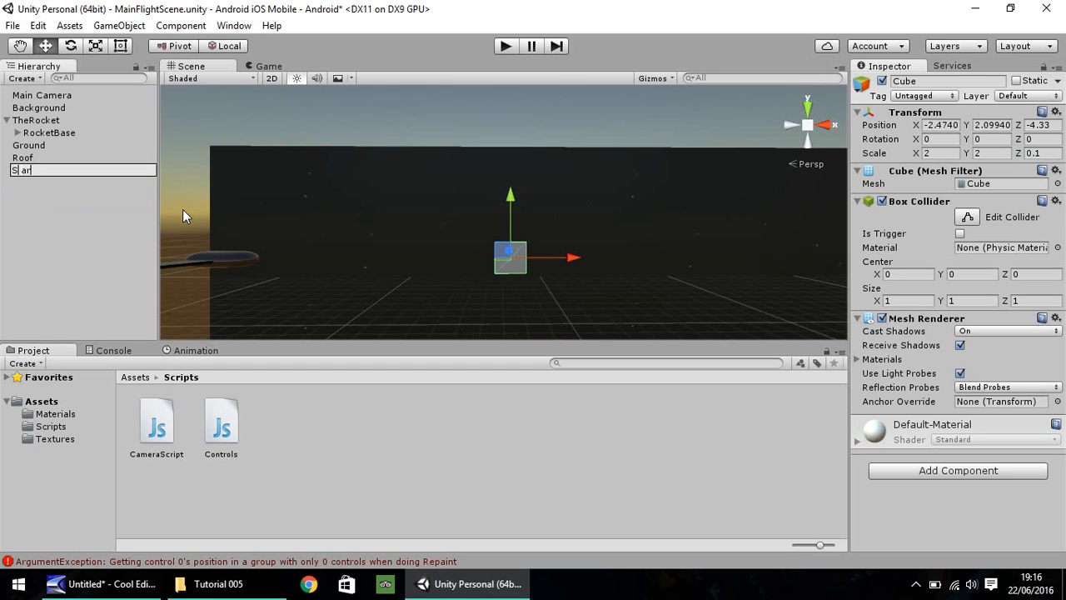
text(001)
key(Return)
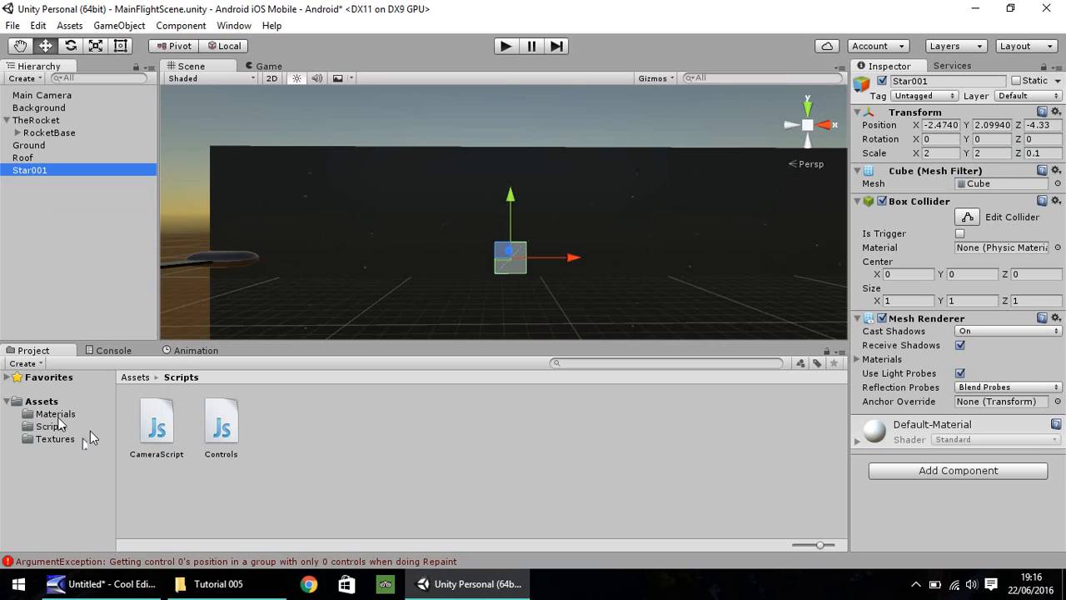
Create a new material named Yellow in the Materials folder.
click(55, 414)
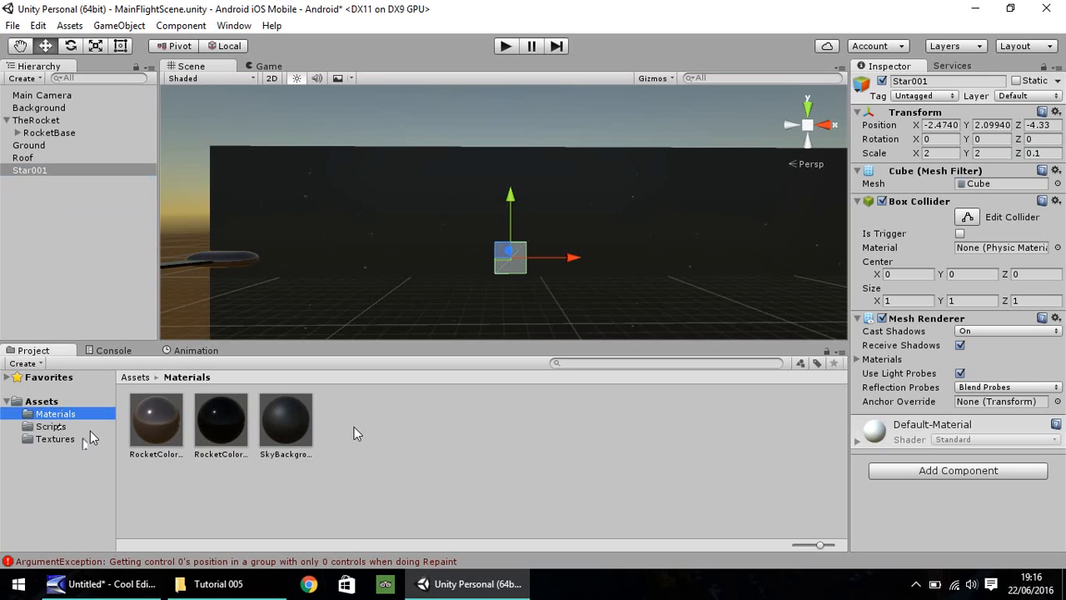
right_click(354, 427)
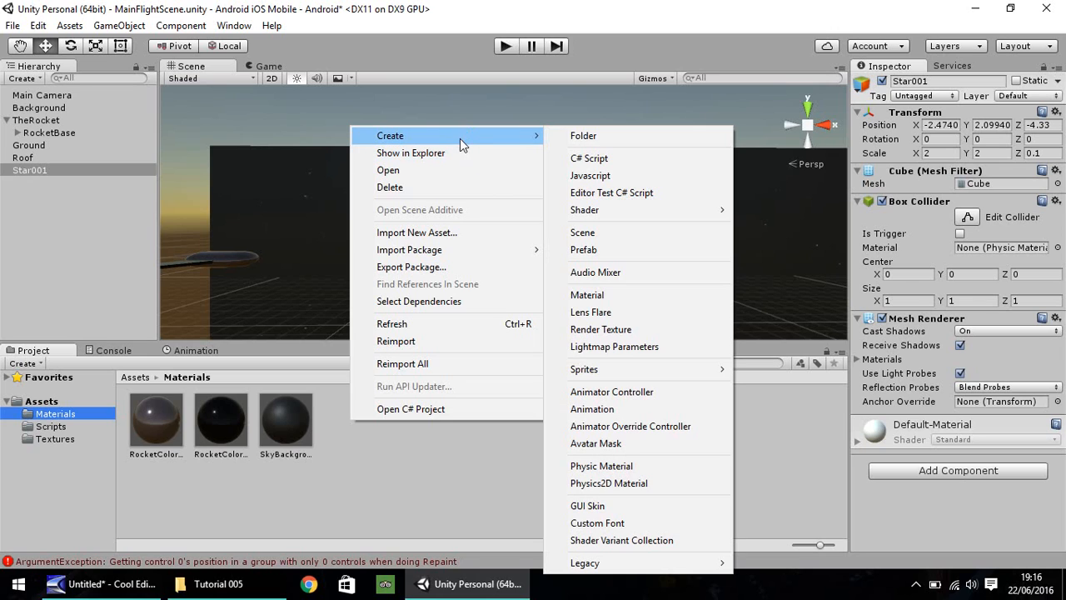
mouse_move(616, 193)
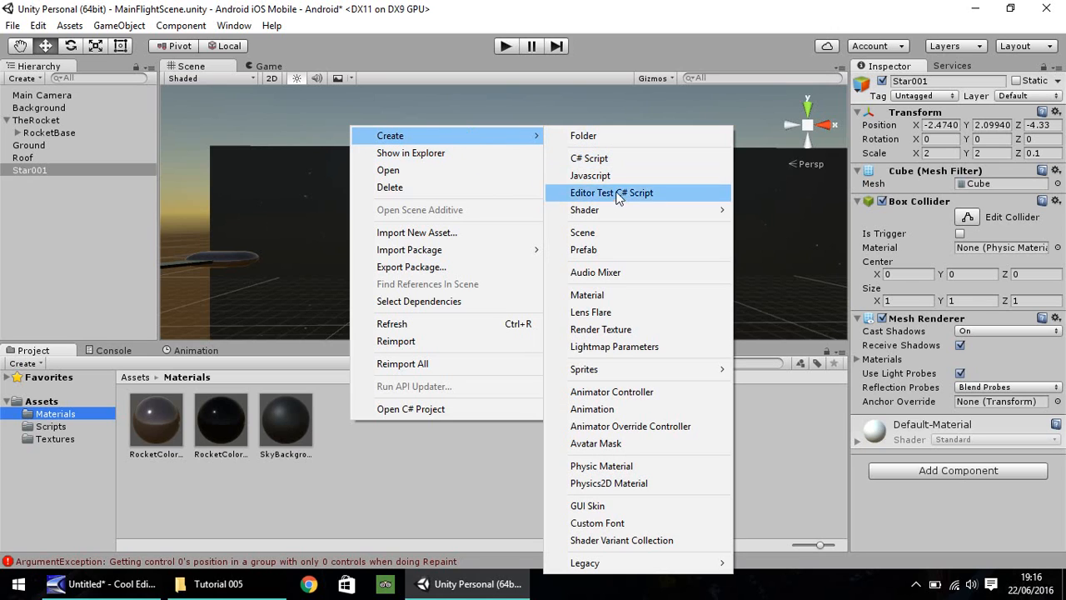
click(588, 294)
text(Yellow)
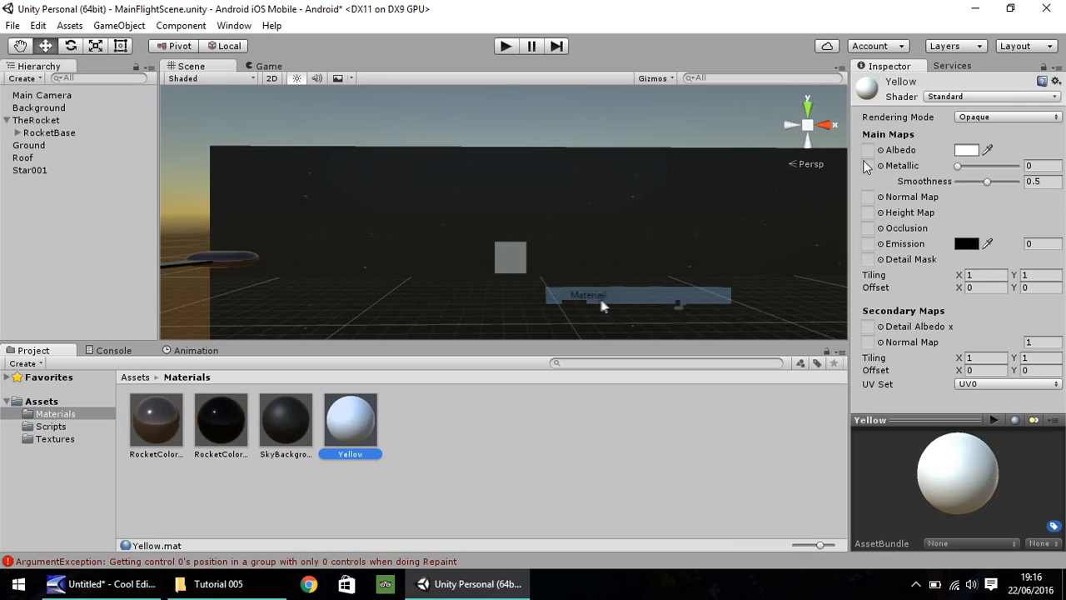
mouse_move(898, 152)
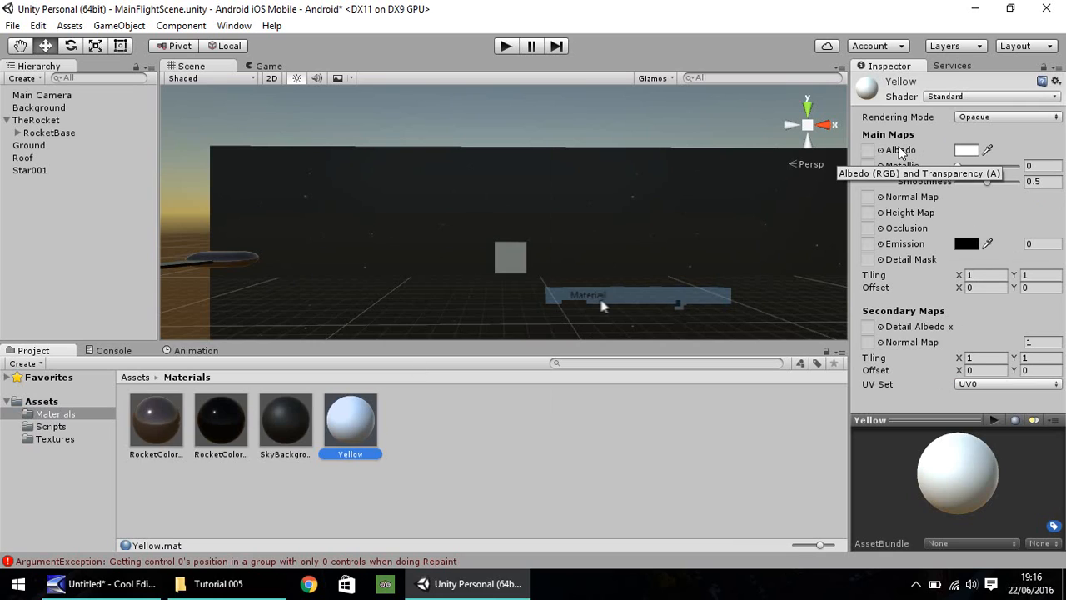
mouse_move(946, 162)
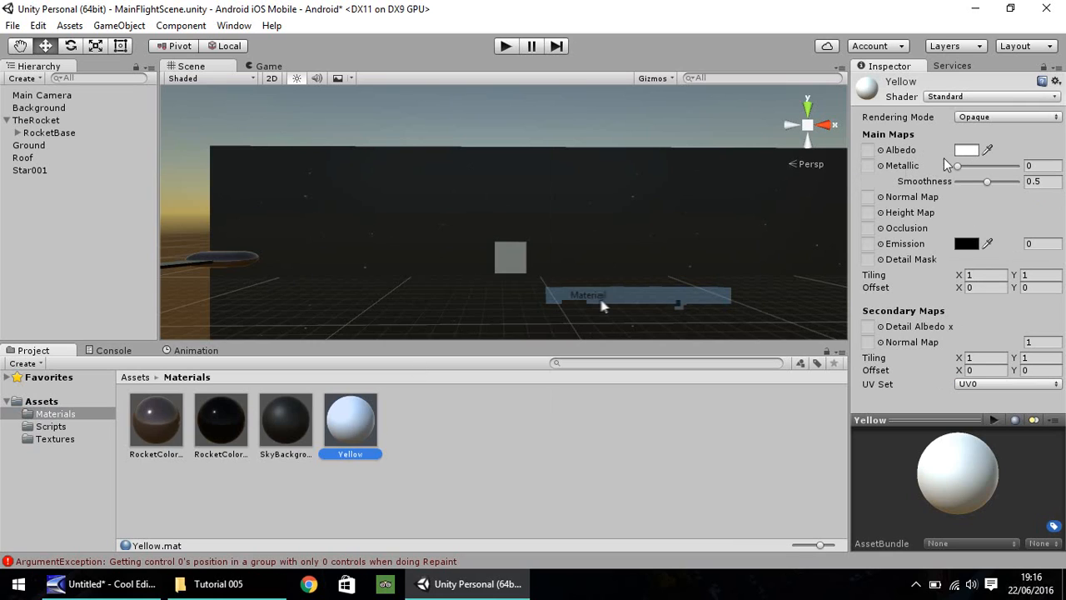
click(38, 108)
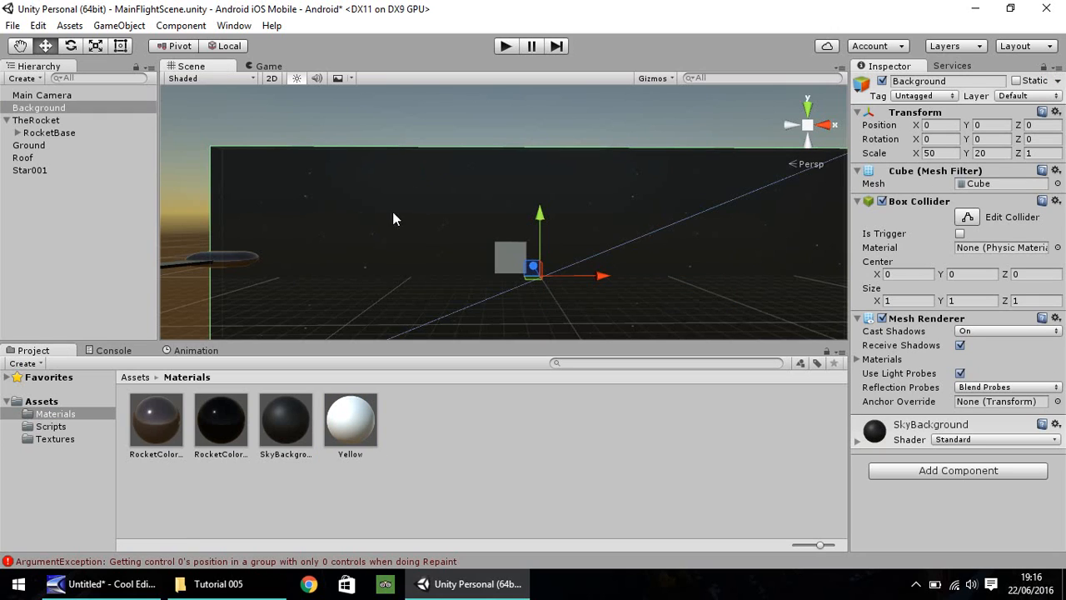
click(286, 419)
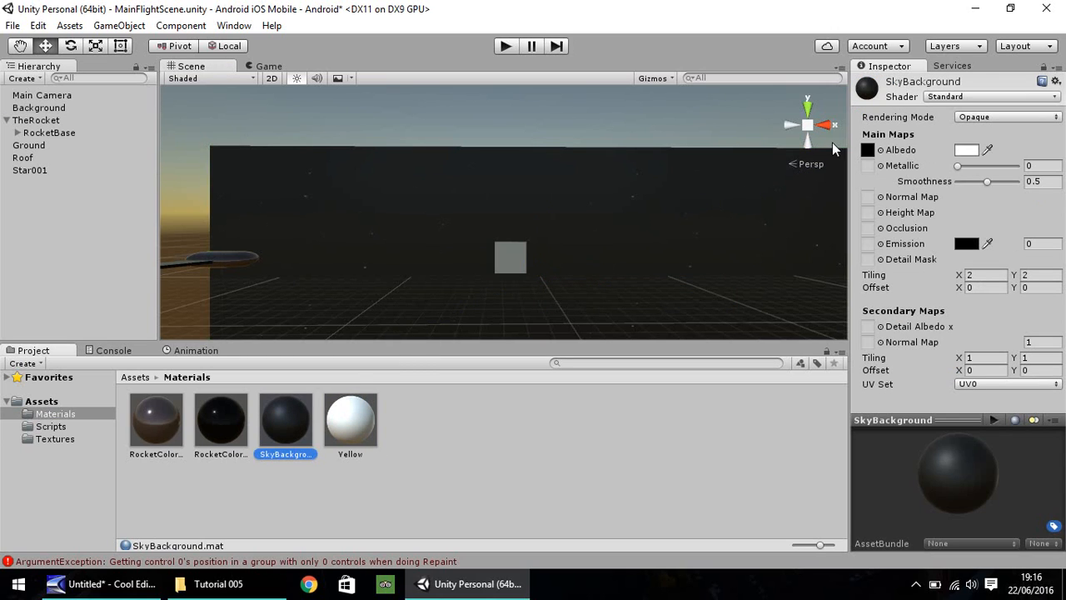
mouse_move(898, 165)
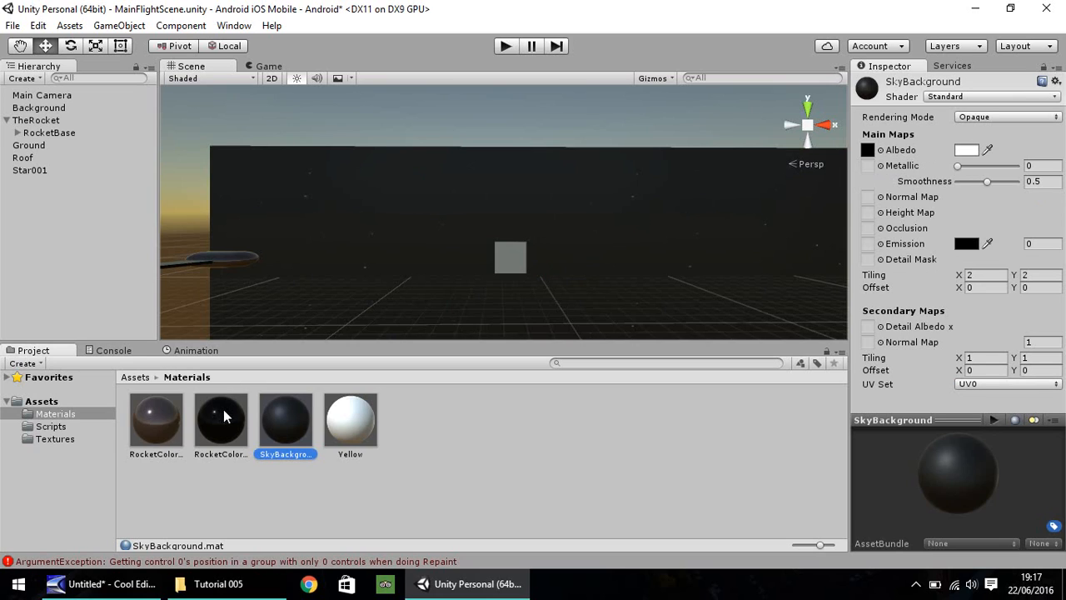
click(155, 419)
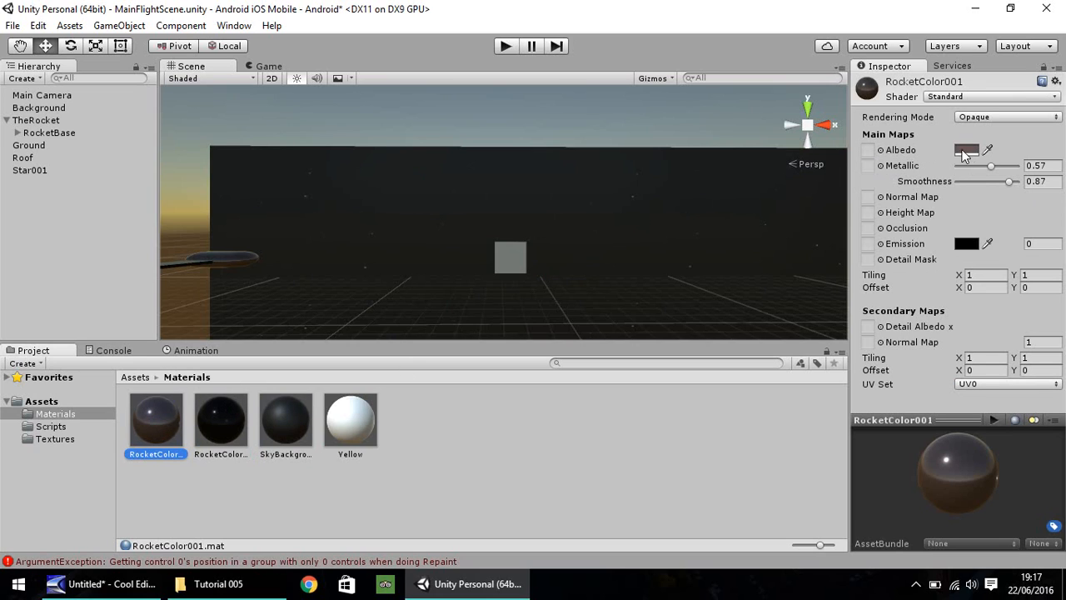
click(30, 170)
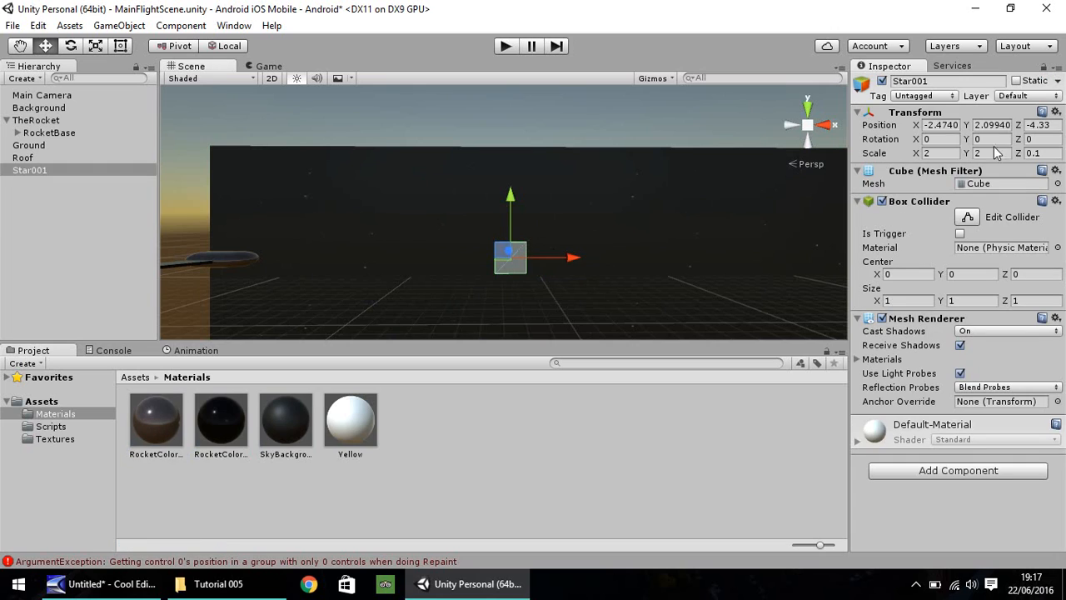
click(350, 420)
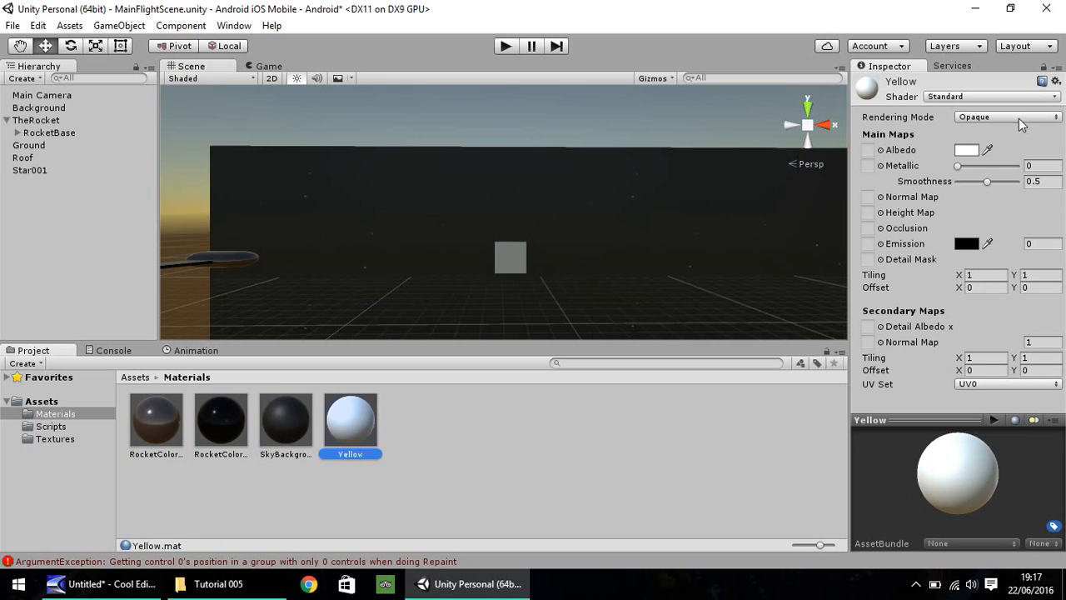
Give the Yellow material a yellow albedo, tweak metallic and smoothness, and apply it to Star001.
click(966, 150)
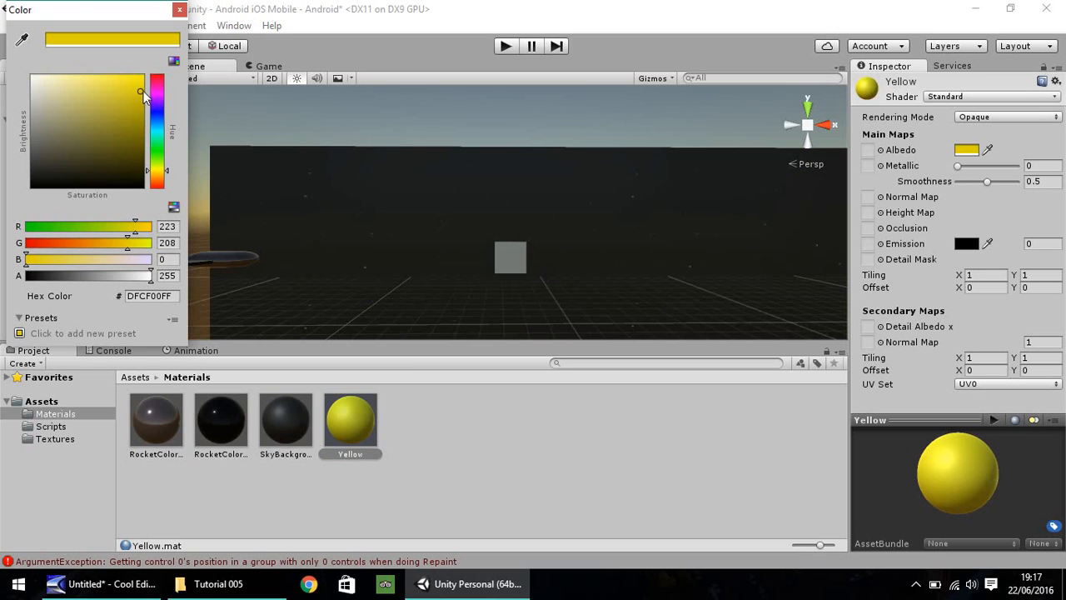
click(179, 9)
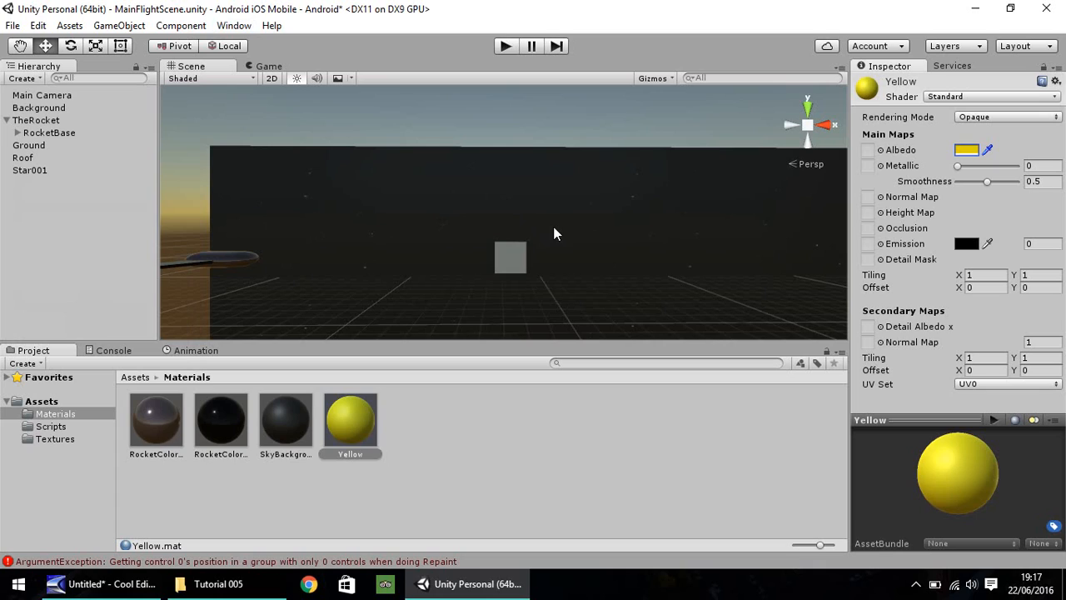
mouse_move(791, 231)
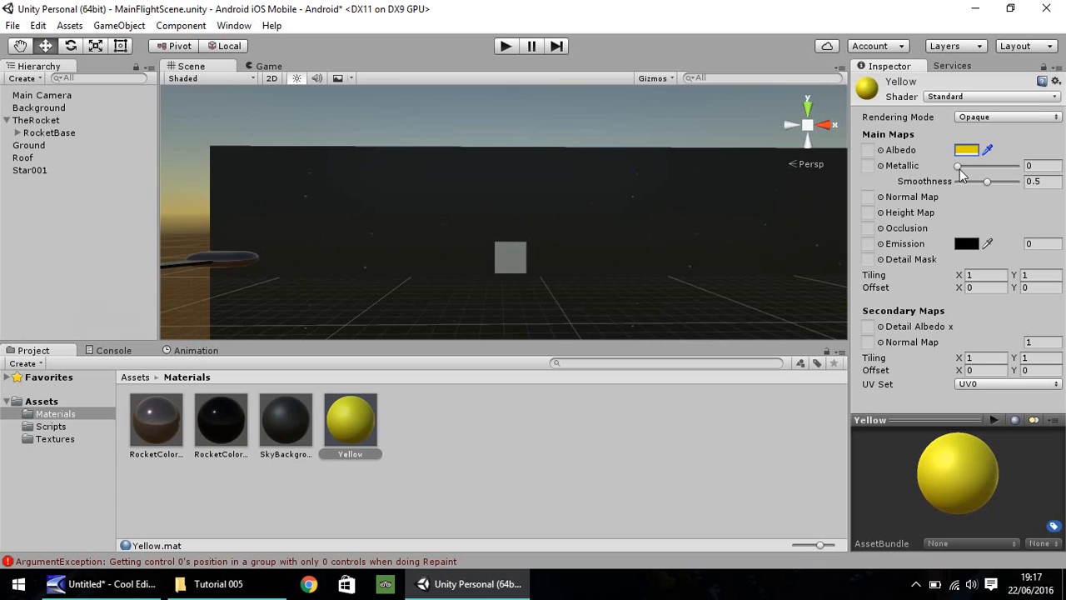
drag(958, 170, 992, 170)
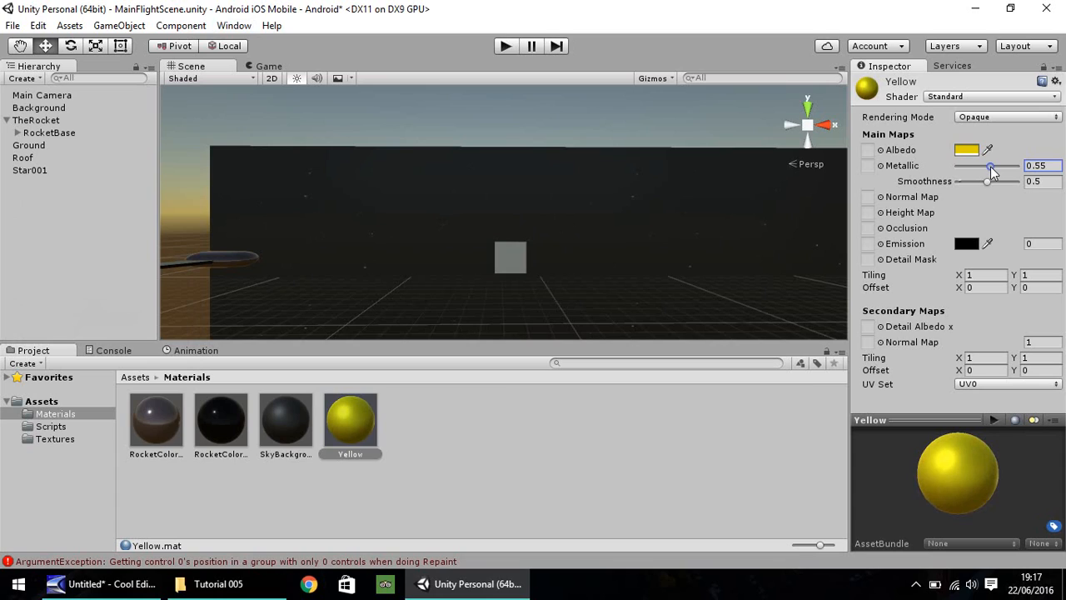
drag(987, 181, 977, 181)
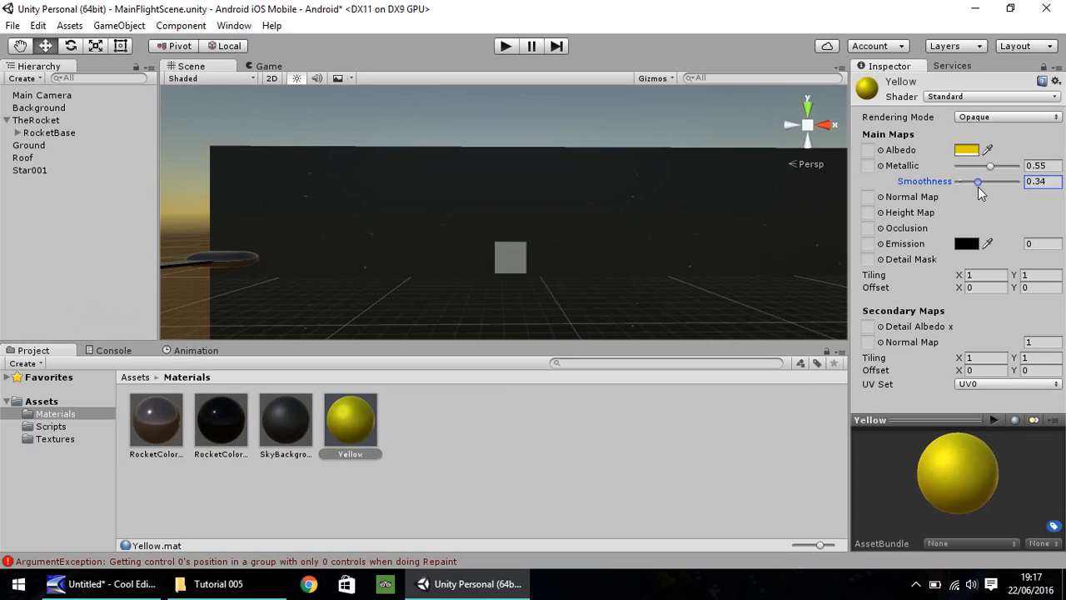
drag(978, 182, 975, 182)
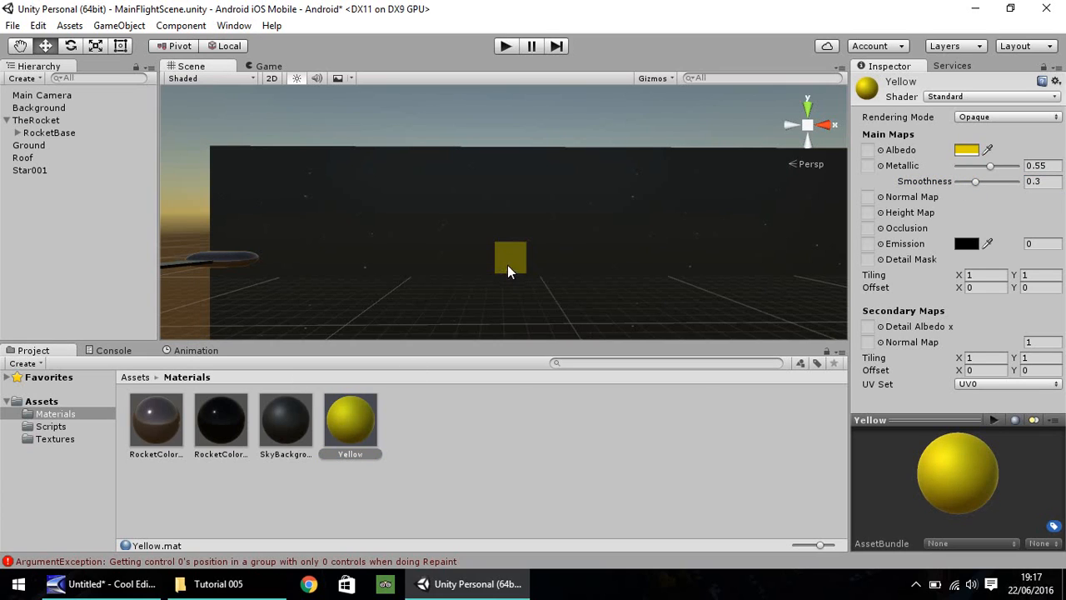
mouse_move(510, 258)
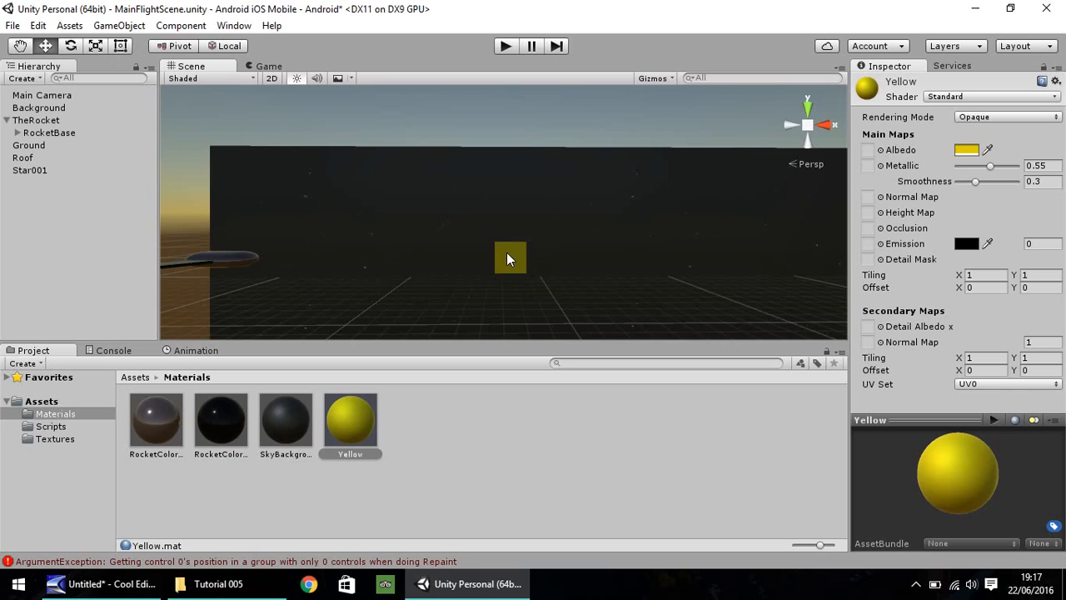
Brighten the yellow albedo and set metallic to 0.35 and smoothness to 0.68.
click(967, 150)
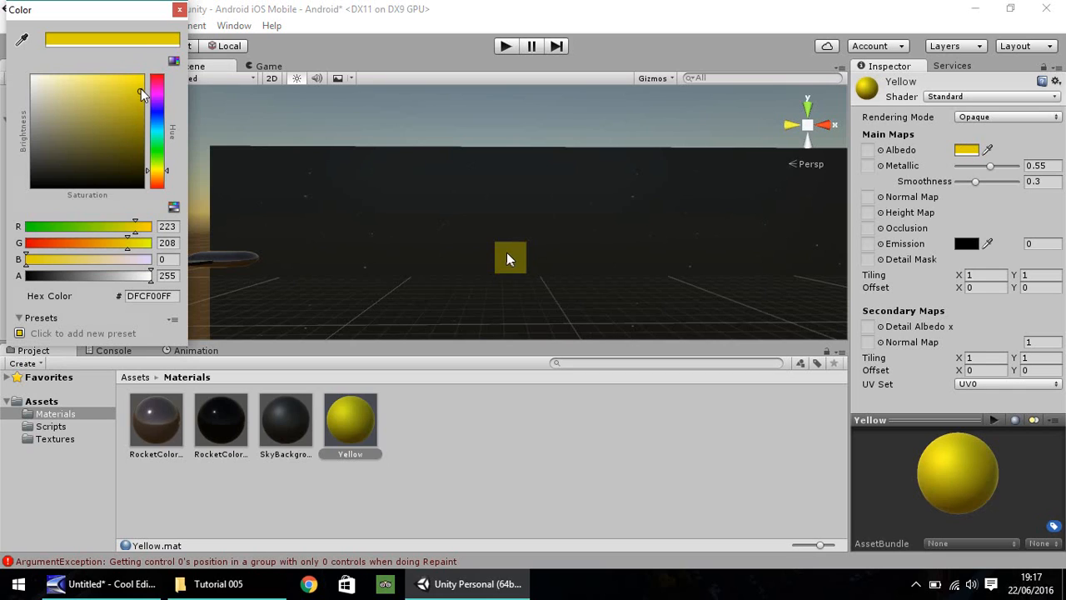
drag(142, 94, 140, 78)
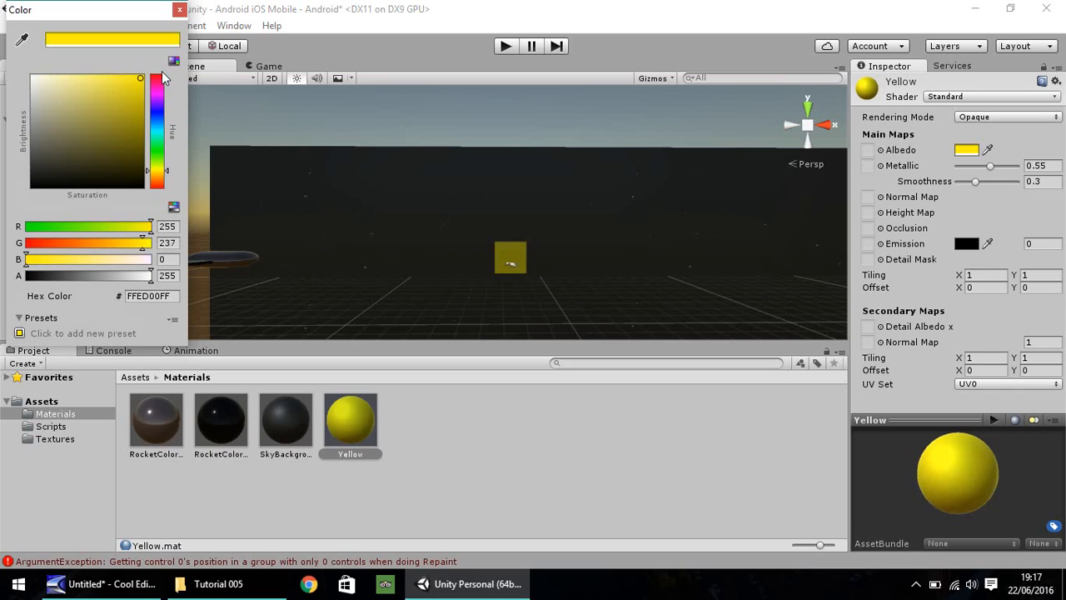
click(179, 9)
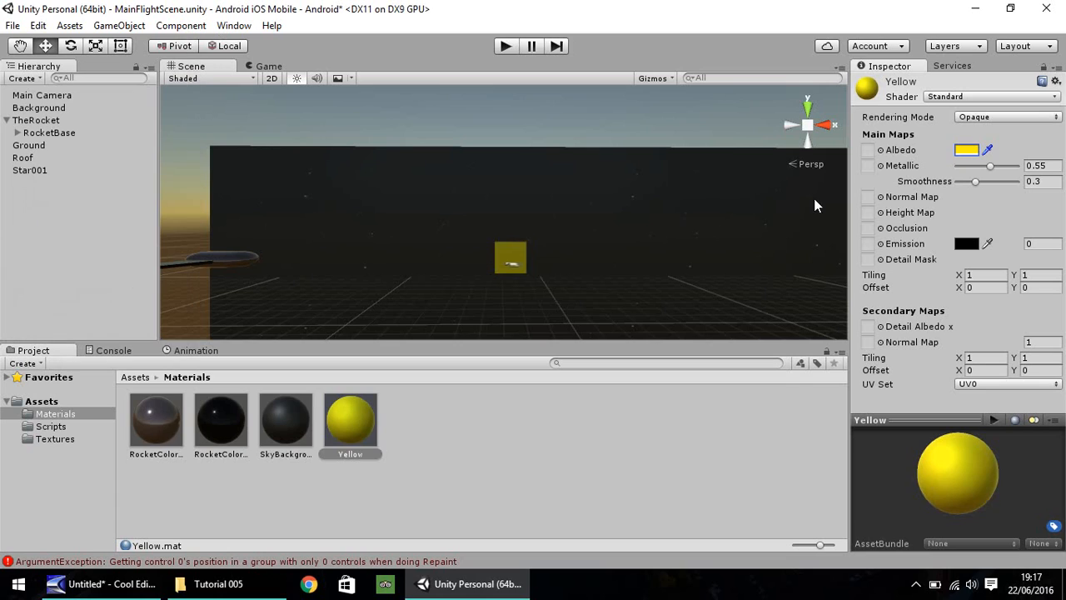
drag(991, 166, 965, 166)
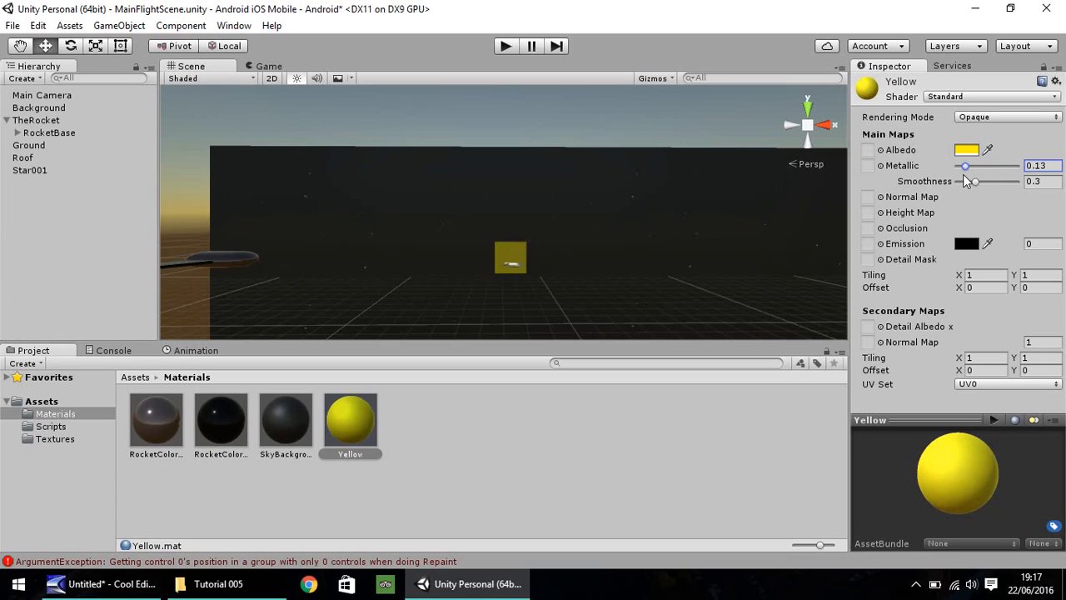
drag(966, 182, 990, 181)
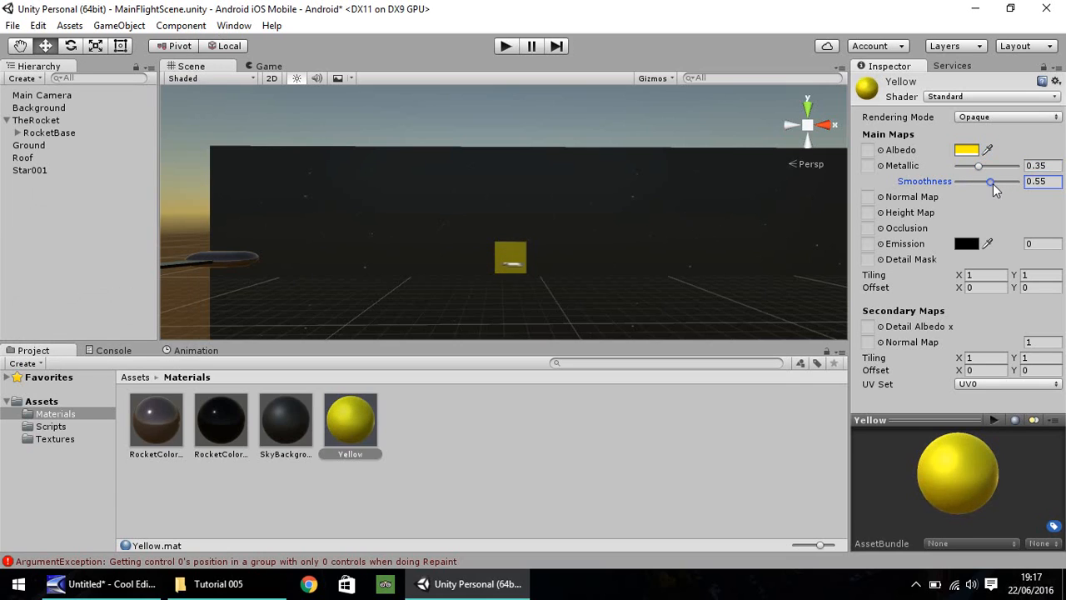
drag(989, 181, 998, 182)
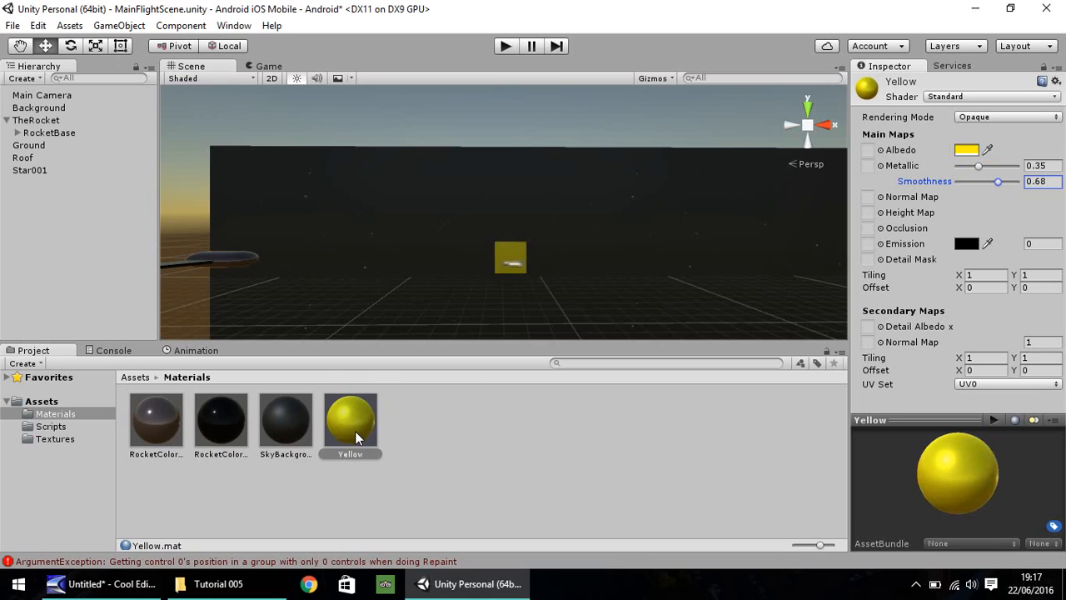
click(29, 169)
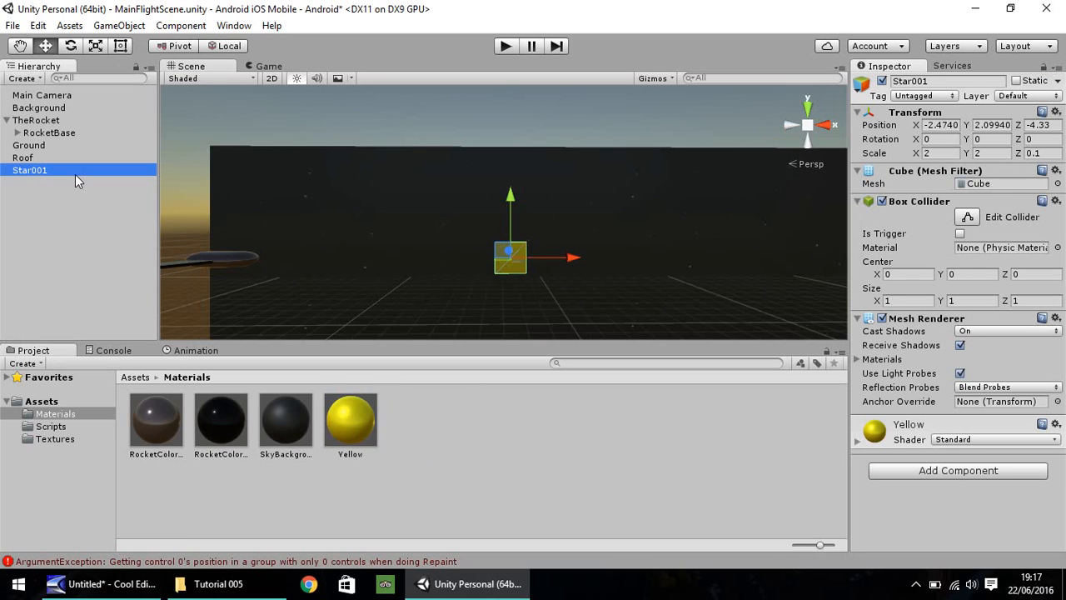
Duplicate Star001 and make the copy a 45-degree rotated child of Star001.
key(ctrl+d)
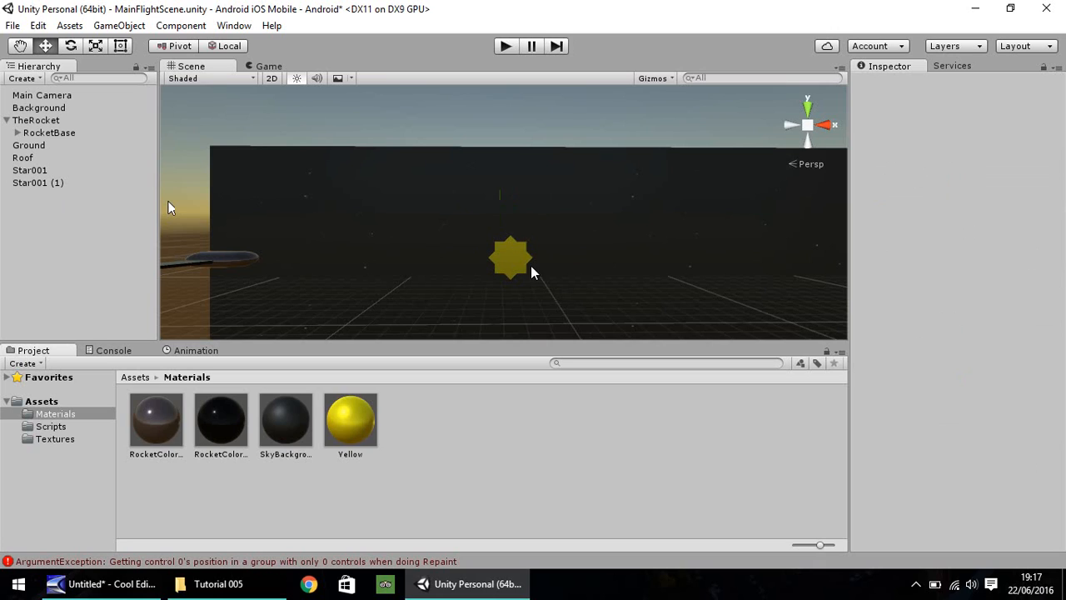
click(38, 182)
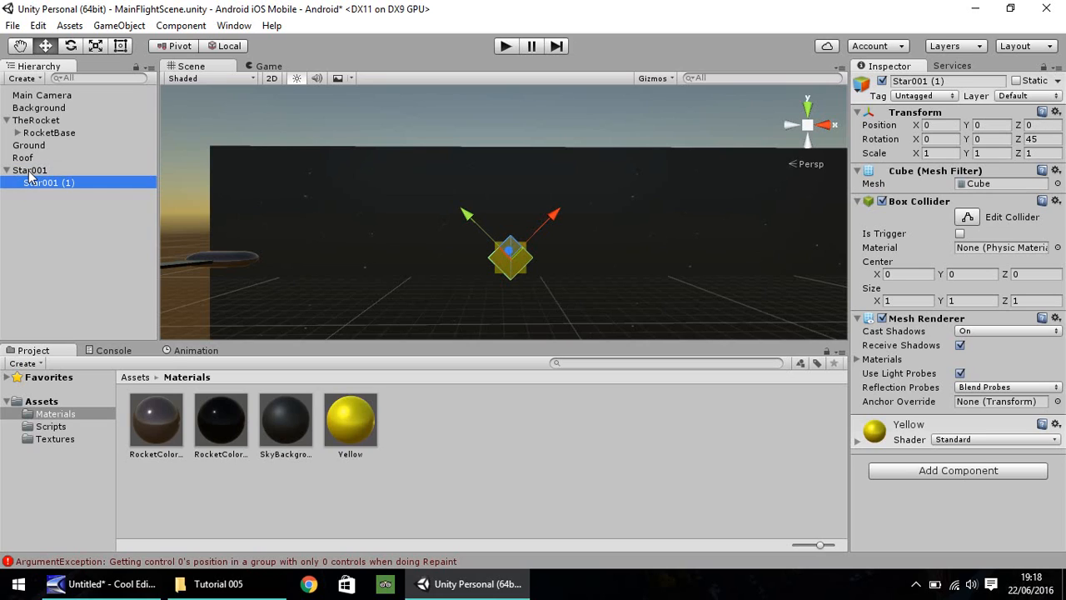
mouse_move(529, 250)
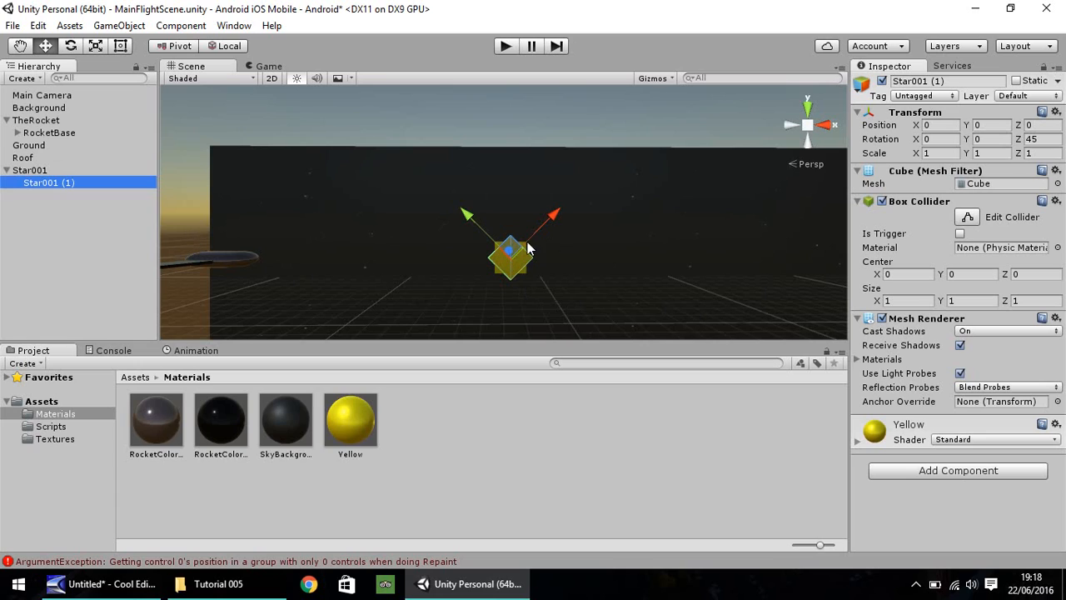
mouse_move(534, 303)
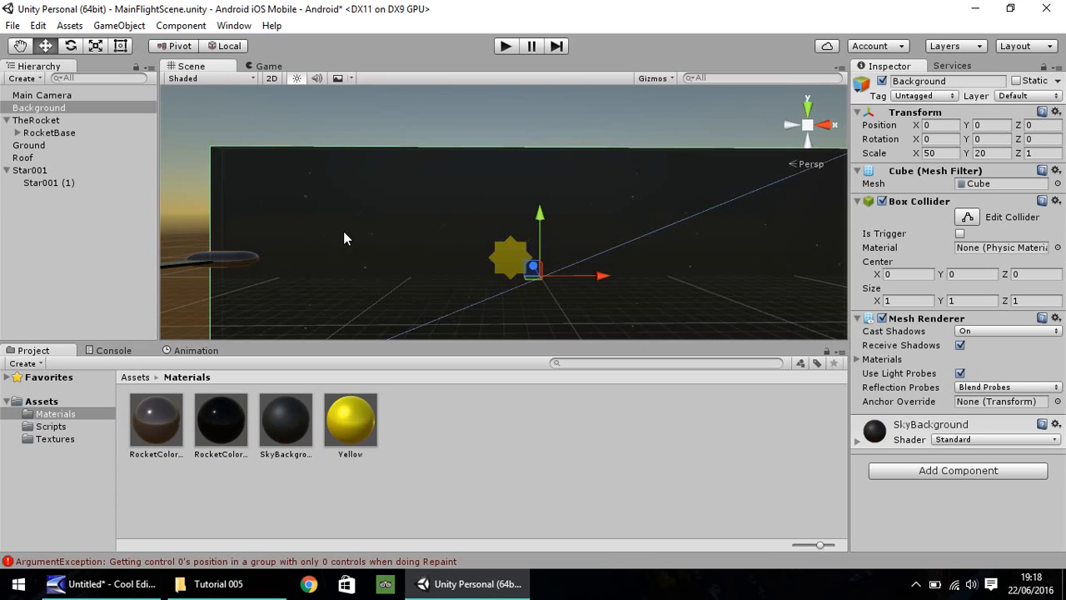
mouse_move(269, 242)
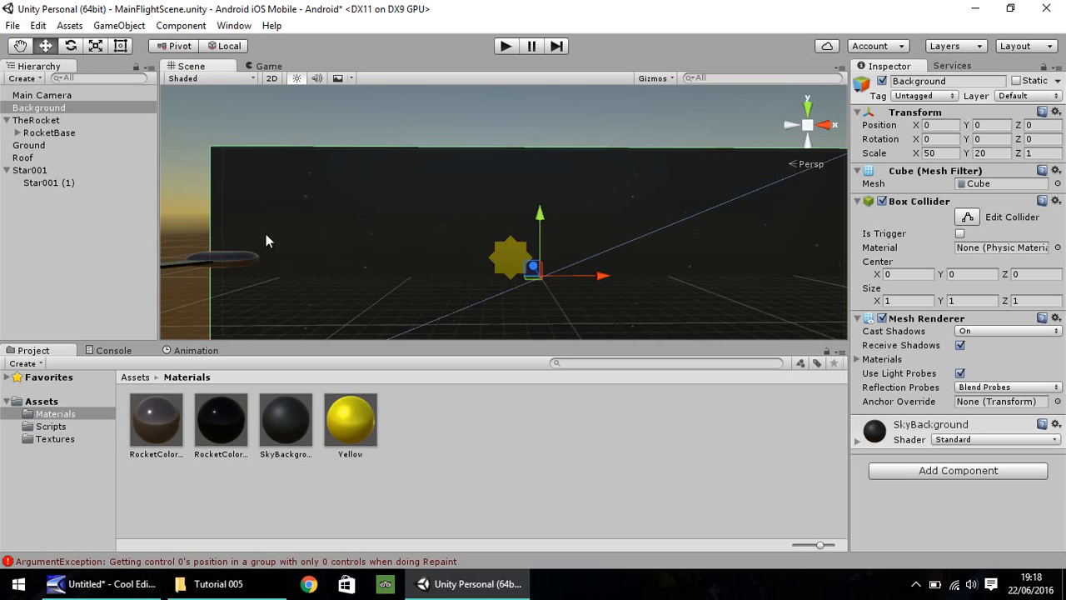
Create a JavaScript file named StarRotation in Scripts and open it in MonoDevelop.
click(51, 426)
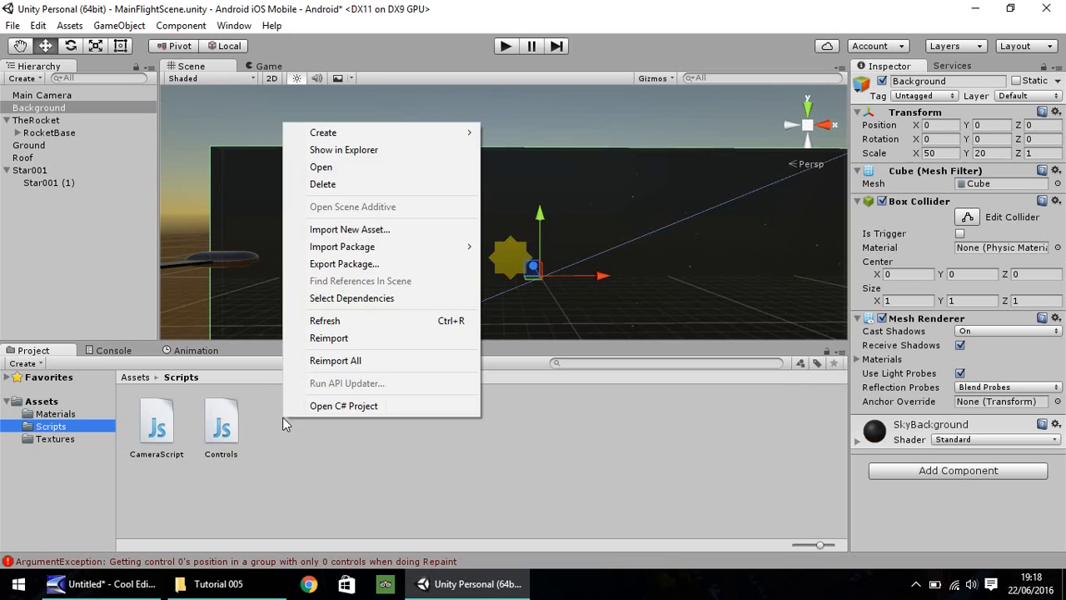
click(323, 131)
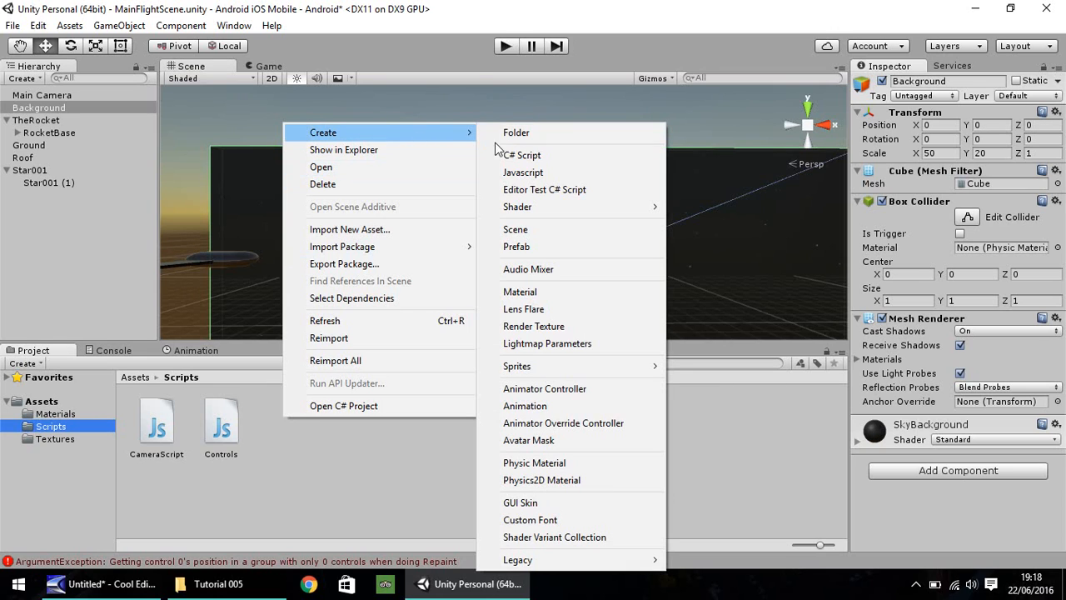
click(524, 173)
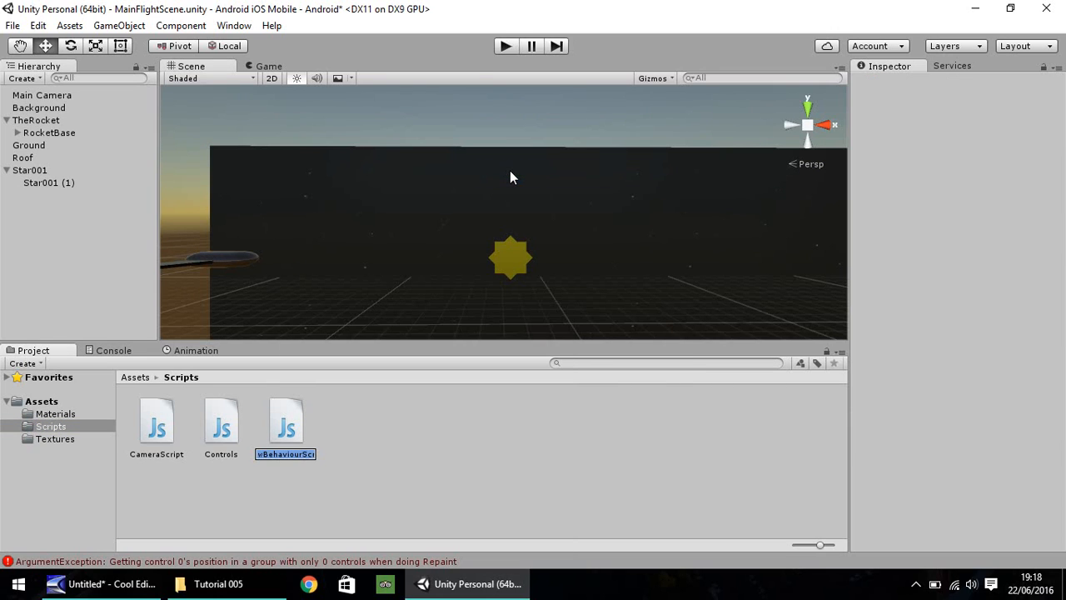
text(StarRotation)
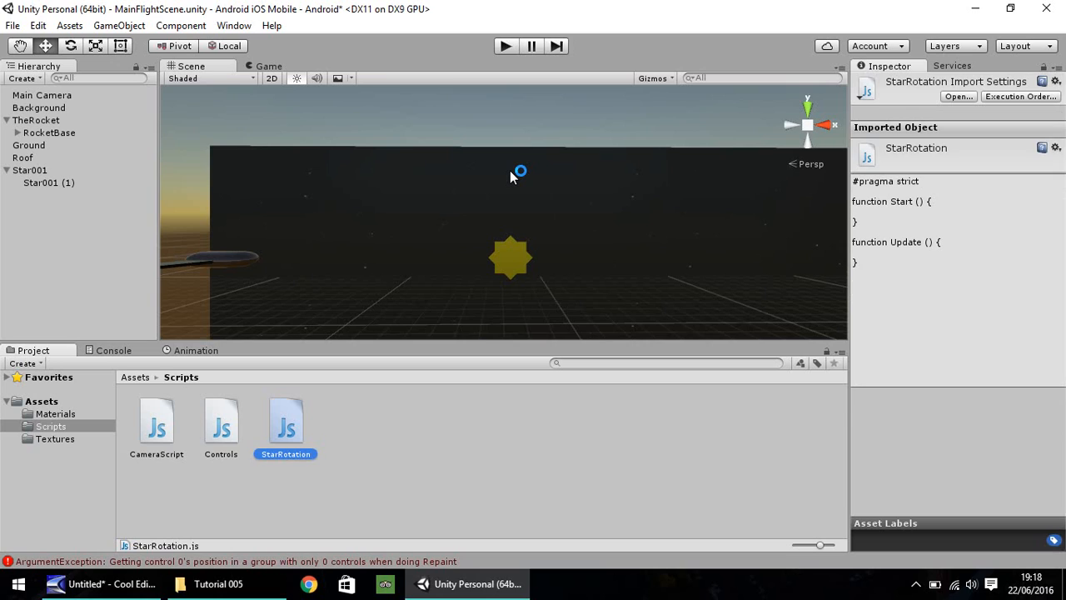
double_click(285, 421)
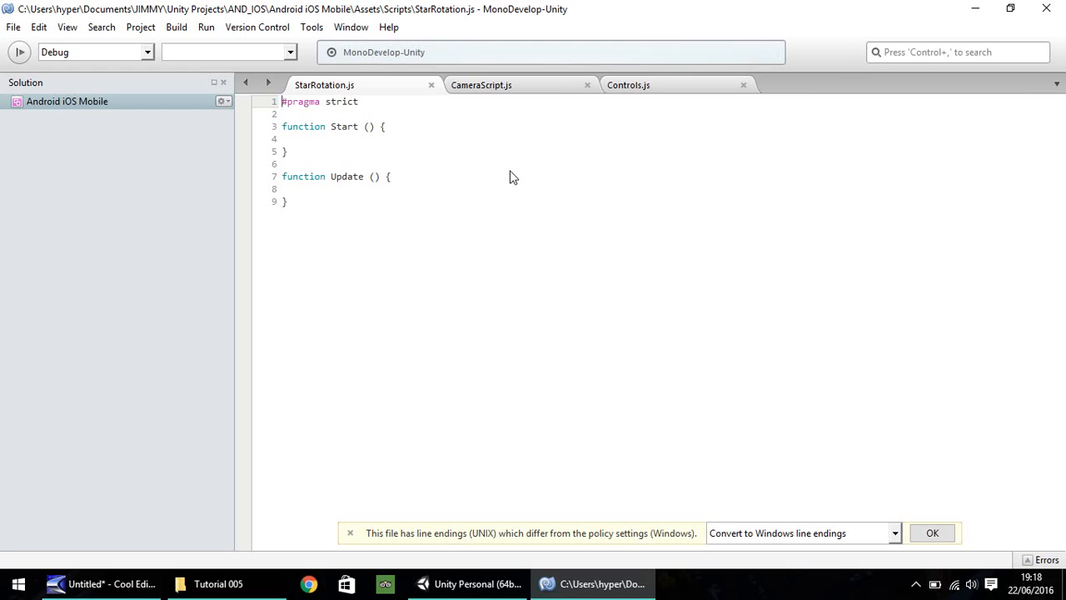
mouse_move(412, 279)
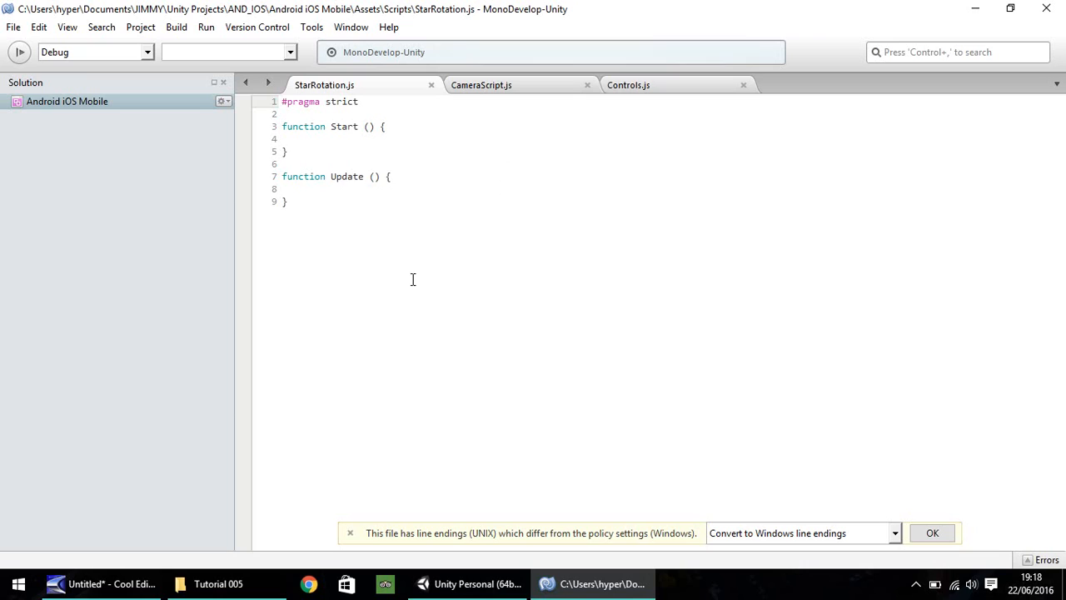
Replace the template code with an integer Speed variable declaration.
key(ctrl+a)
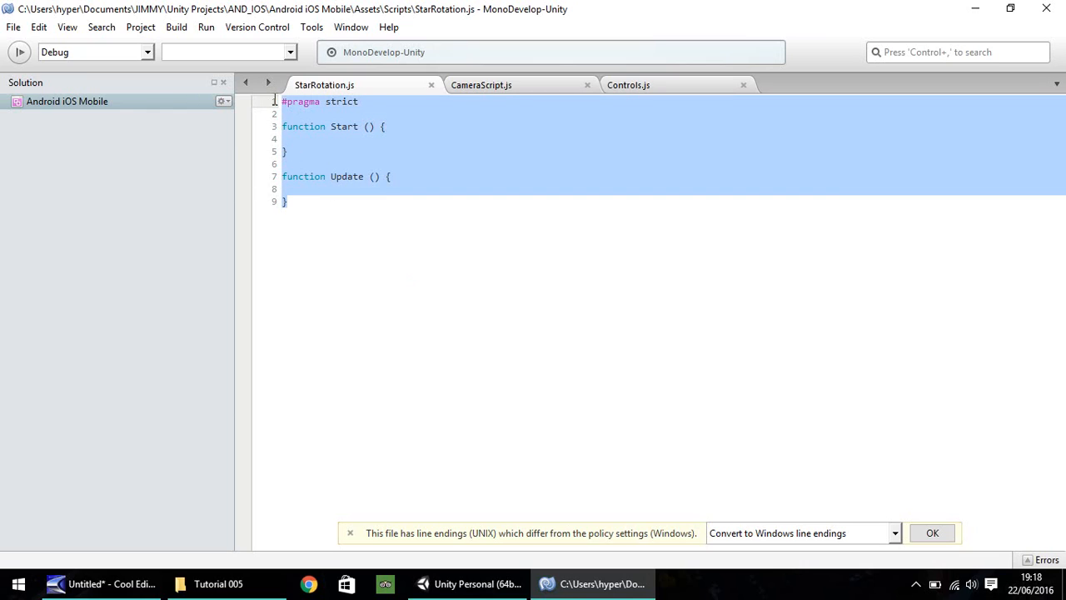
text(va)
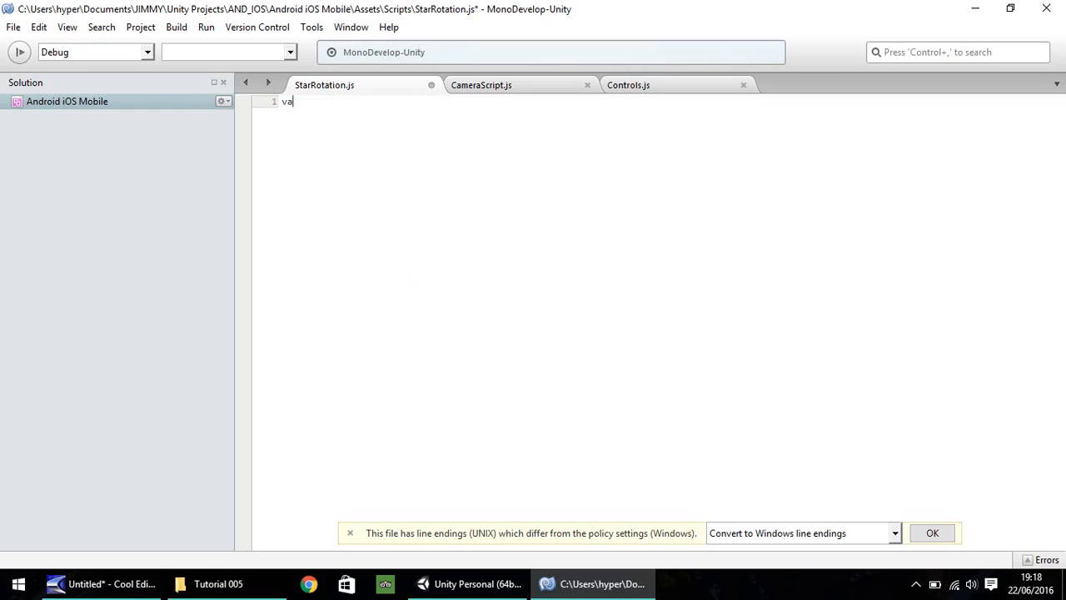
text(r)
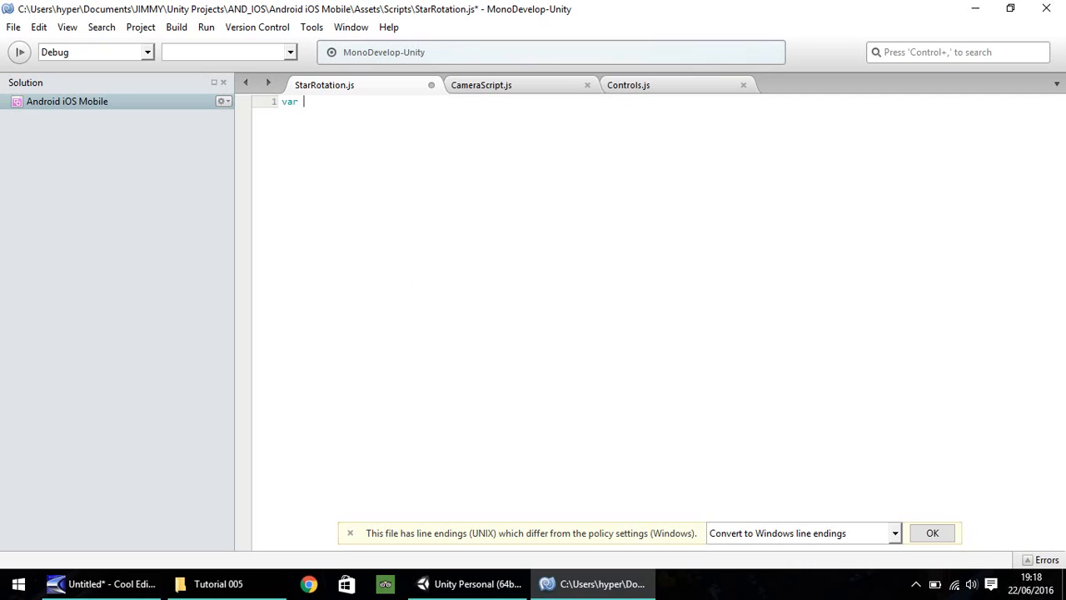
text(Spe)
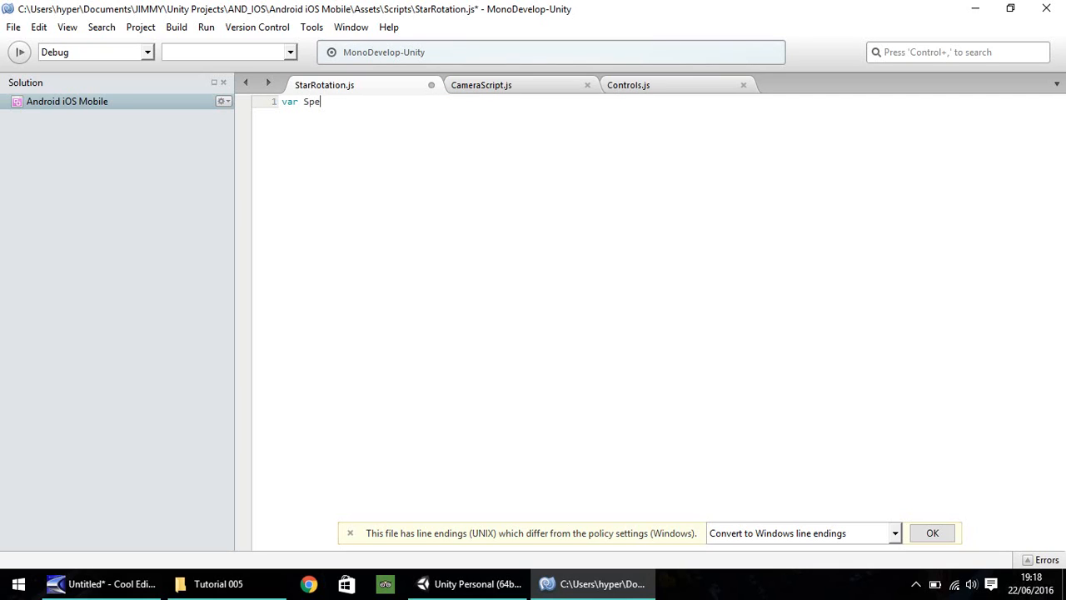
text(ed :)
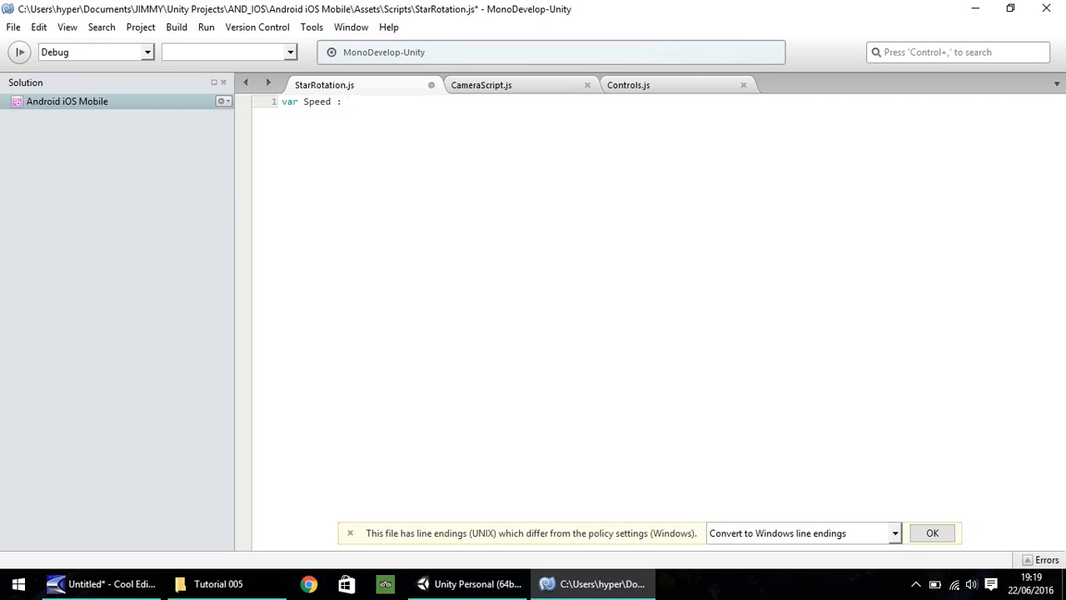
text(int)
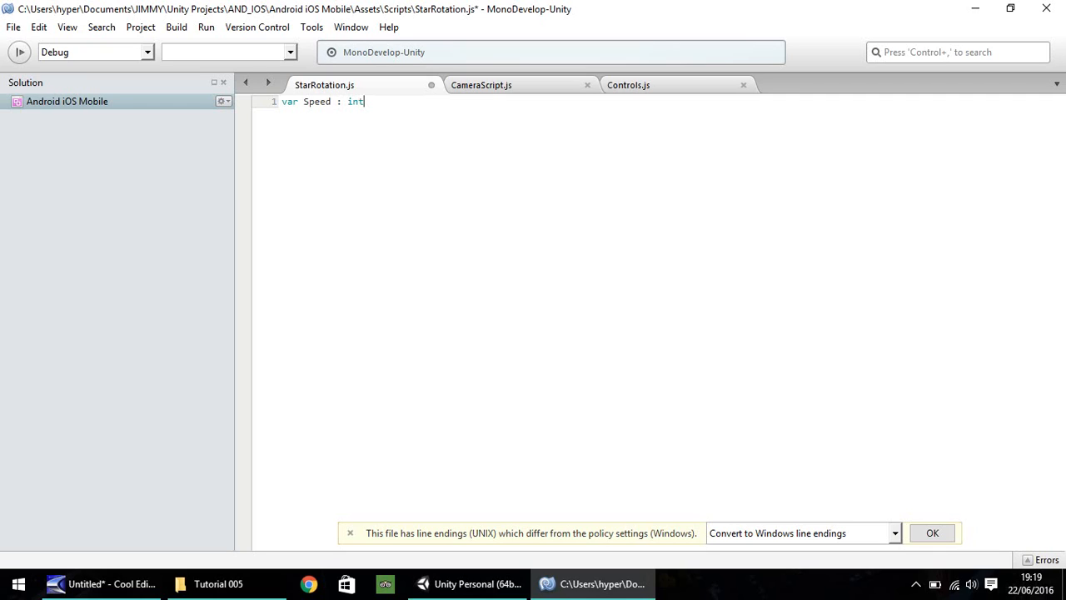
text(;)
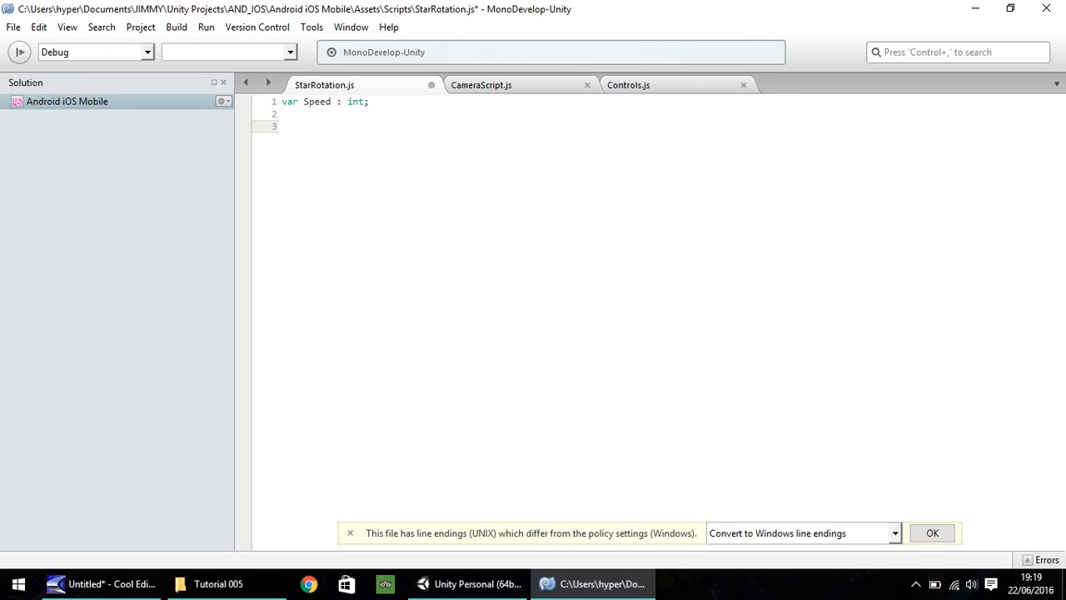
Add an Update function that sets Speed to 2.
click(281, 126)
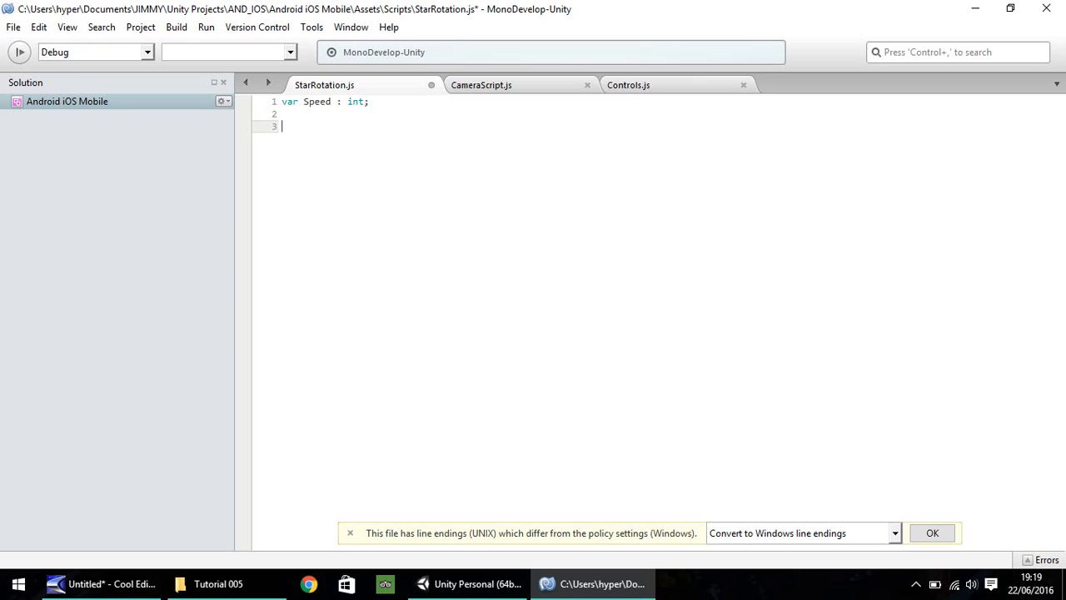
text(fun)
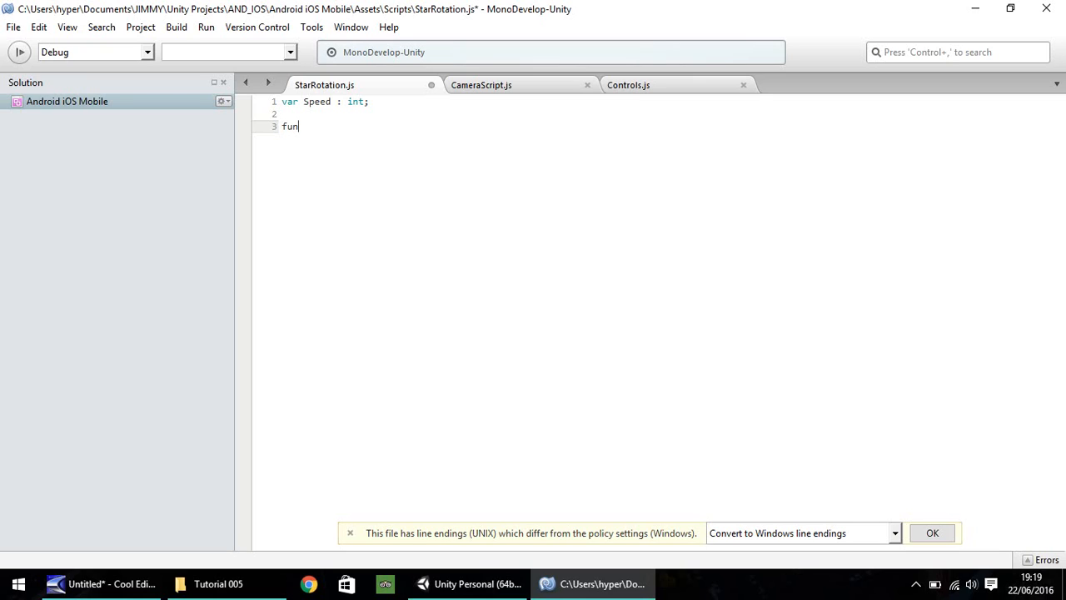
text(ction)
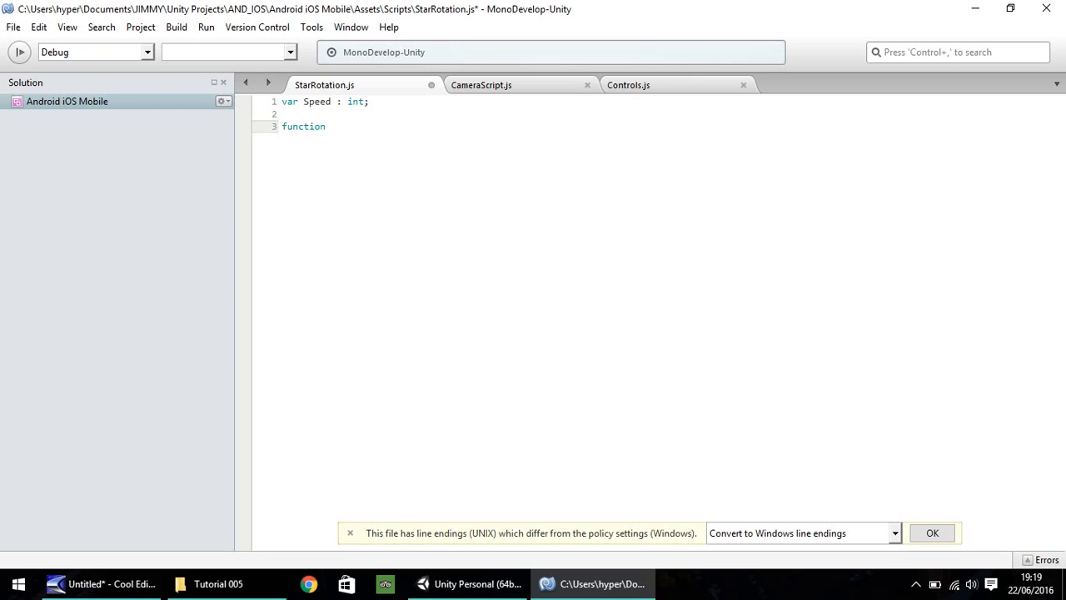
text(Update () {)
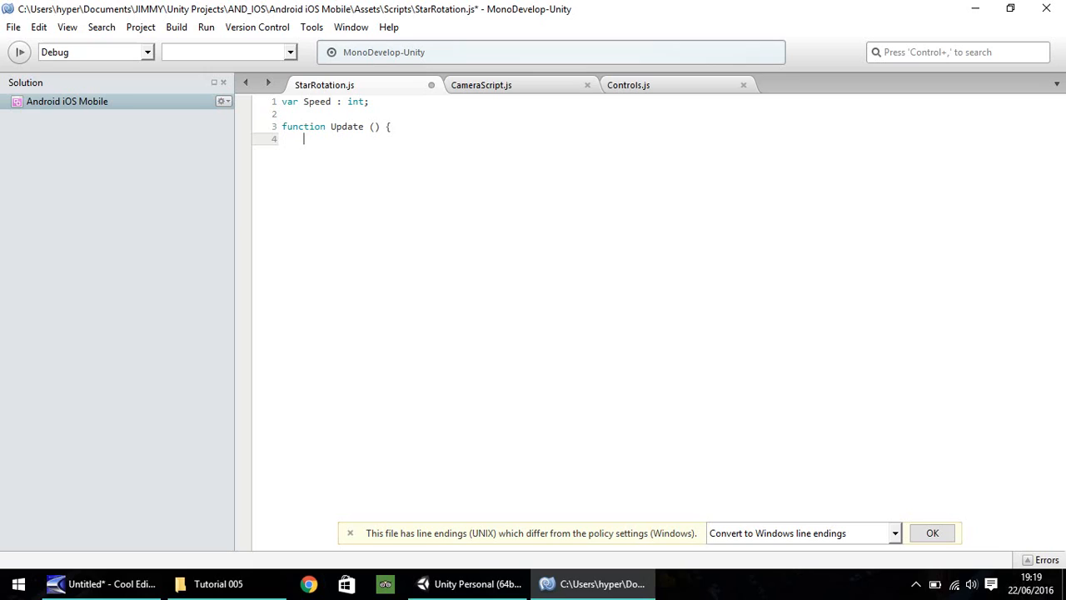
text(Speed =)
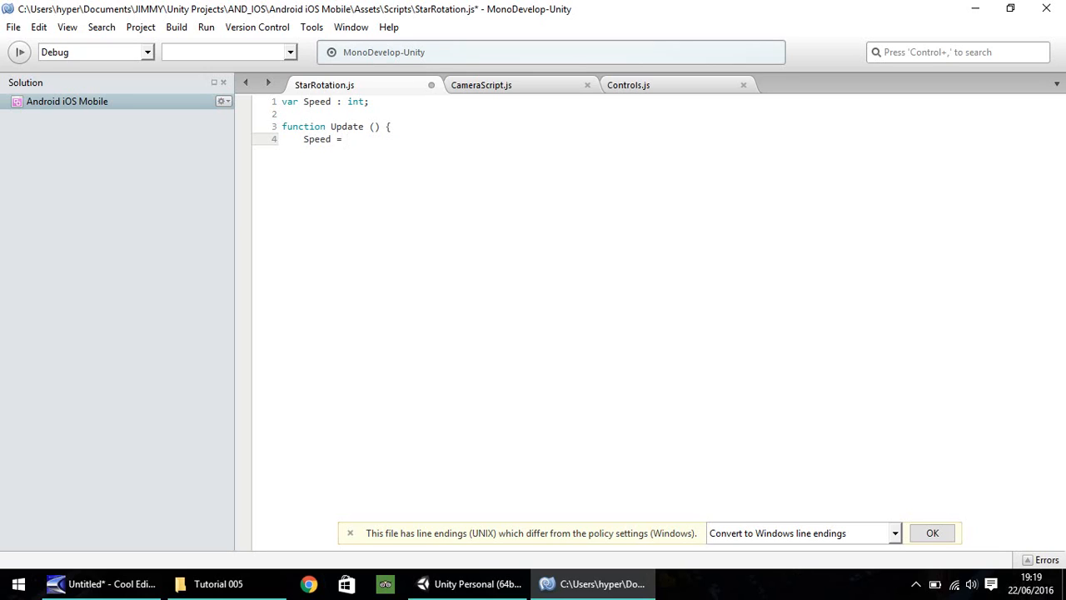
text(2)
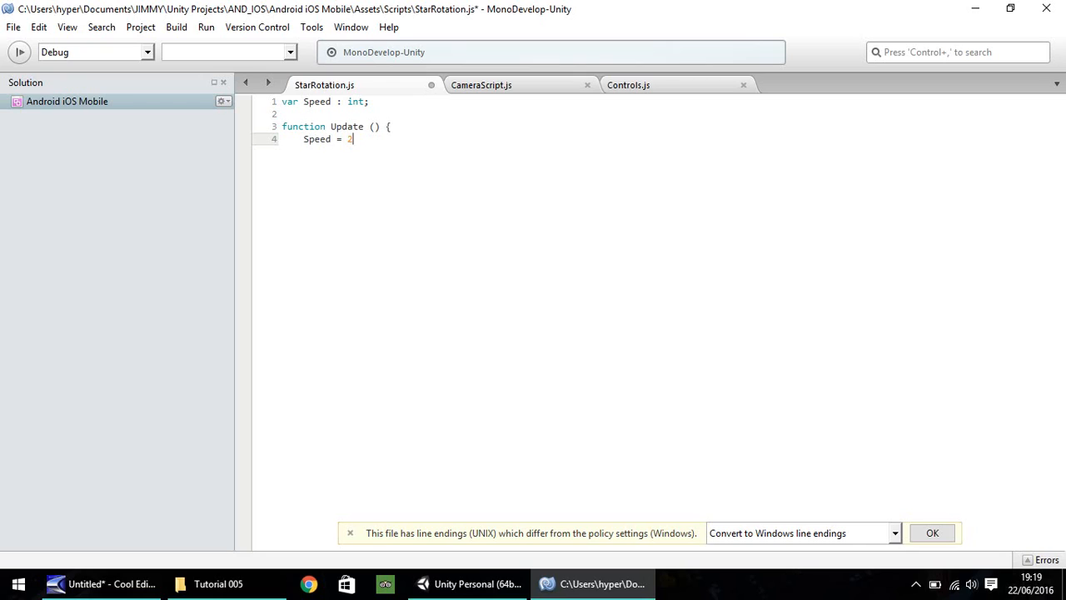
text(;)
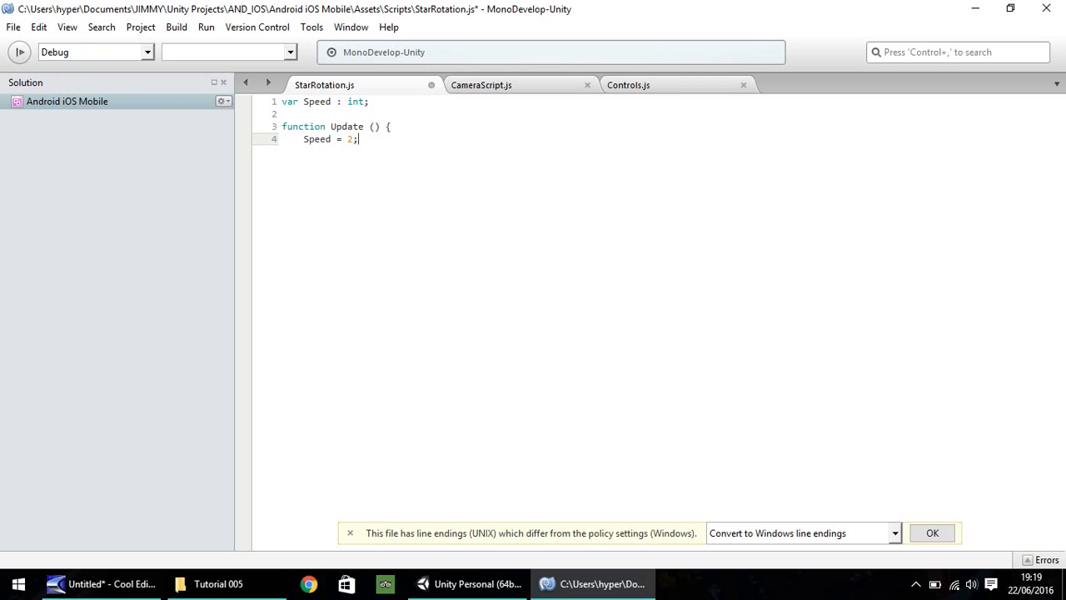
key(Return)
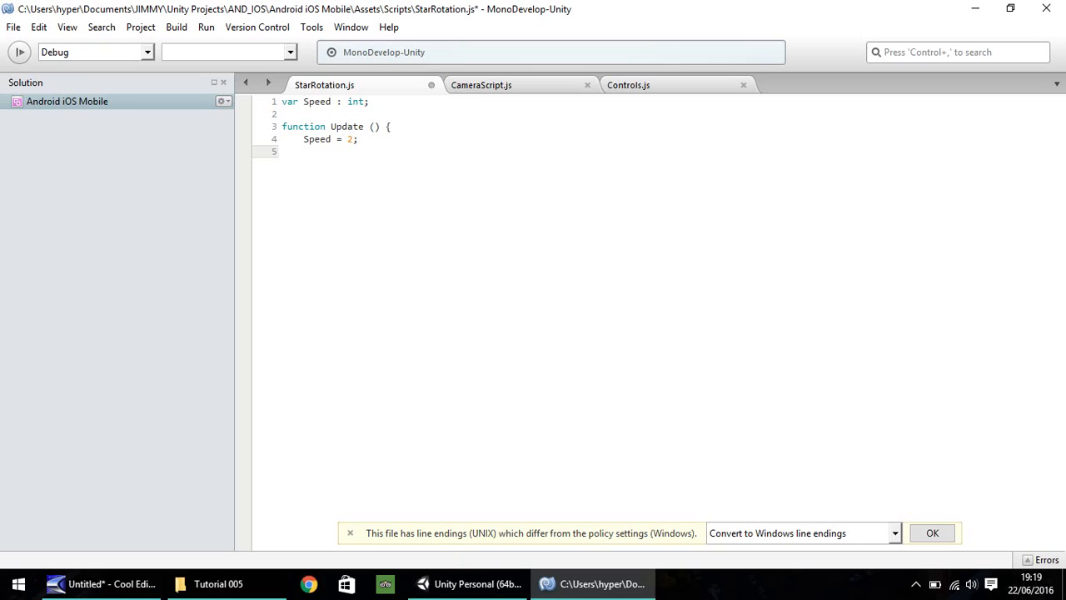
Write transform.Rotate(0, Speed, 0, Space.World); and close Update with a brace.
click(304, 151)
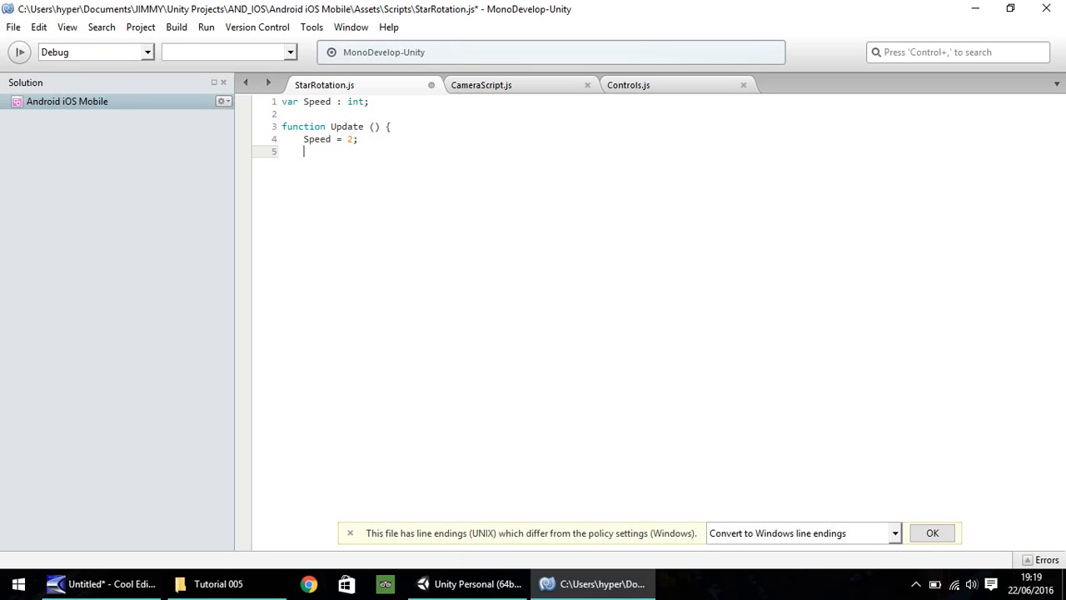
text(transf)
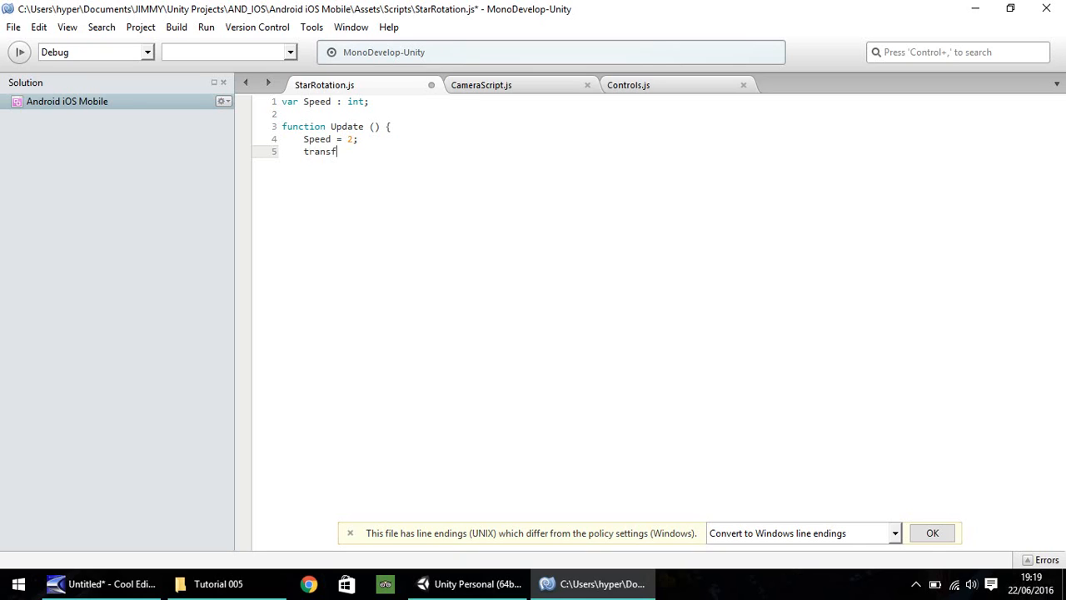
text(orm)
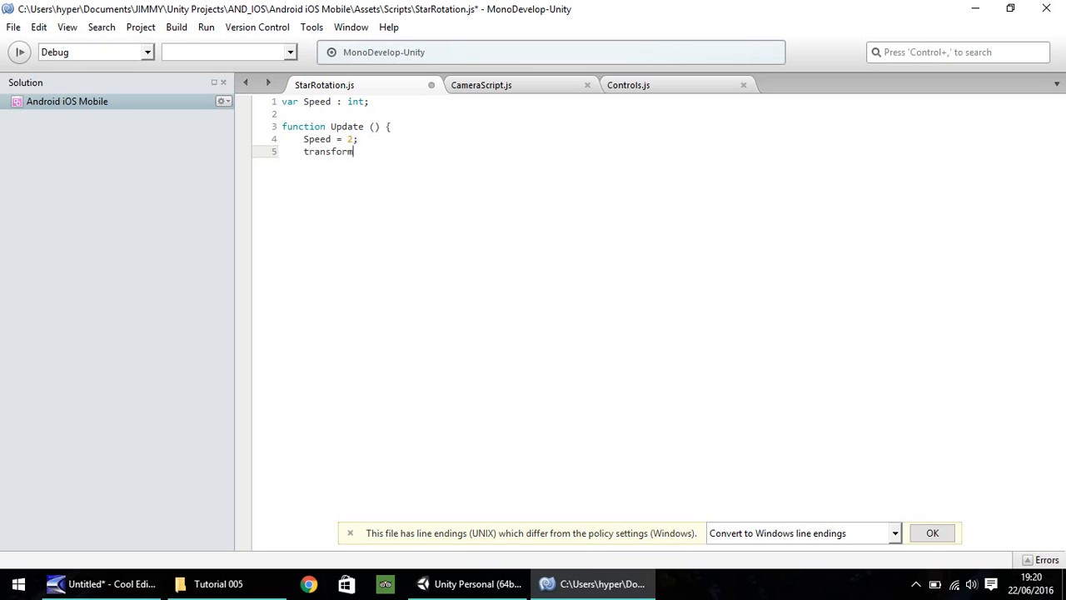
text(.)
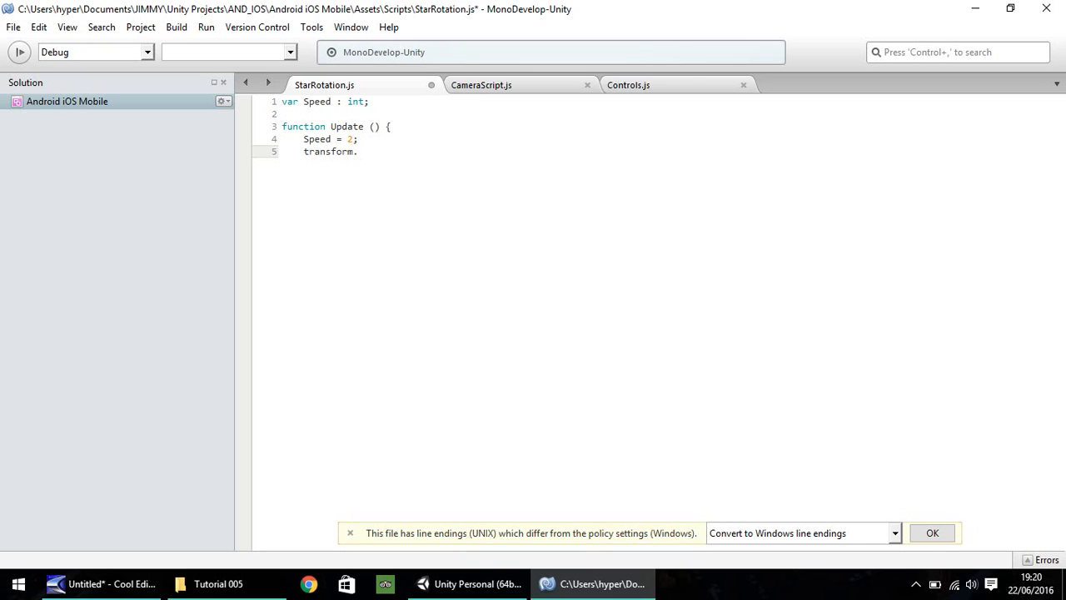
text(Rot)
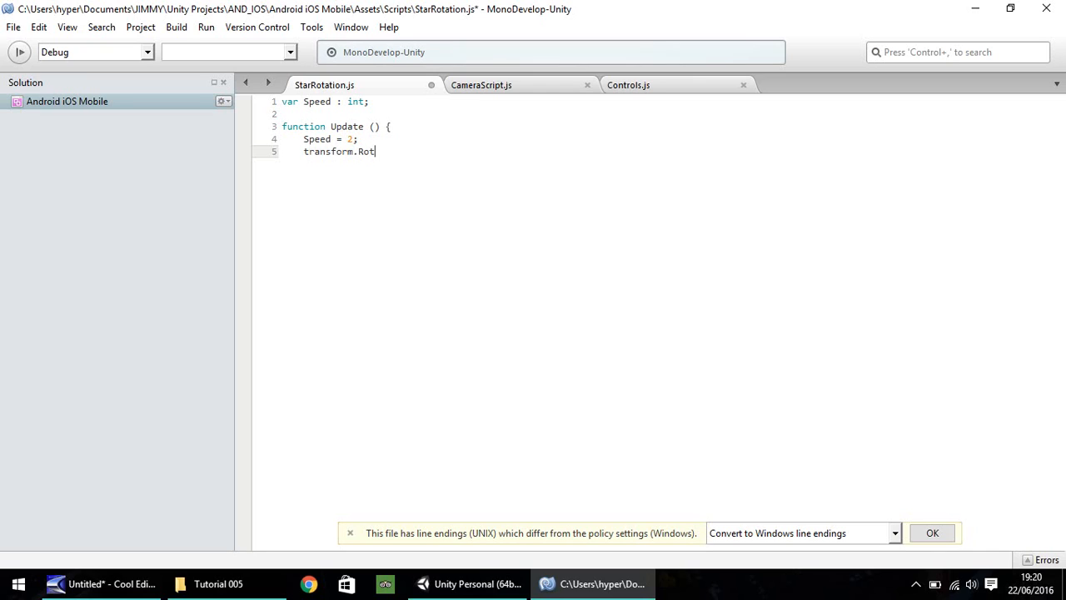
text(ate)
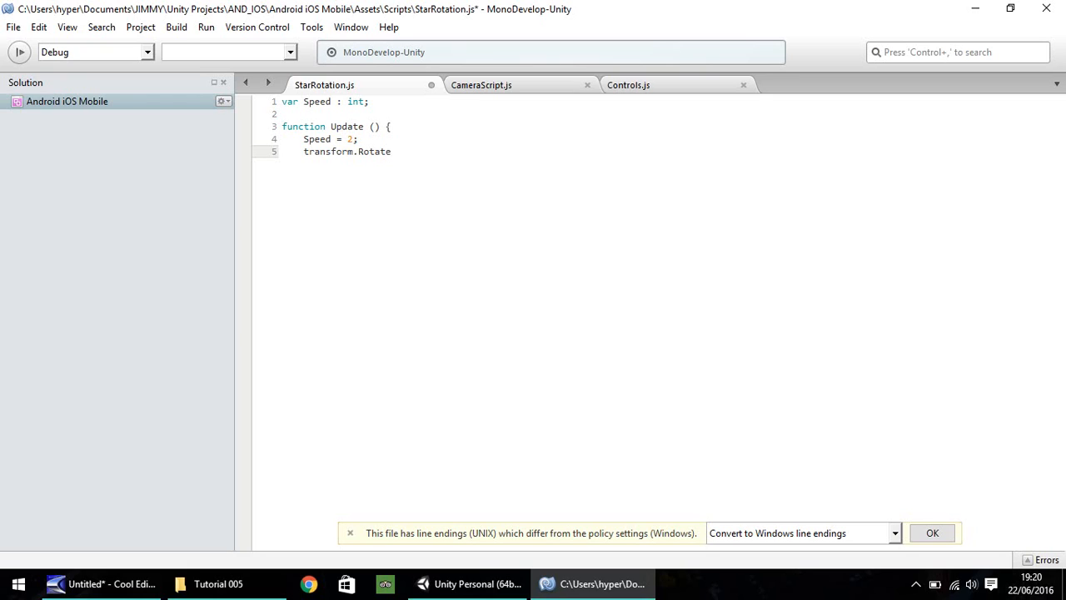
text(()
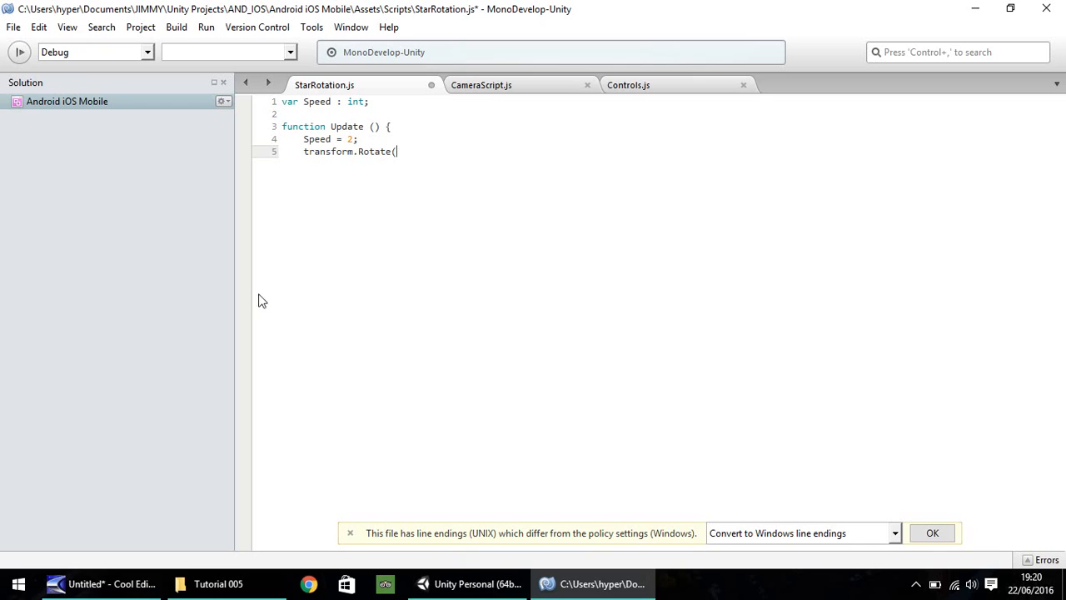
mouse_move(467, 583)
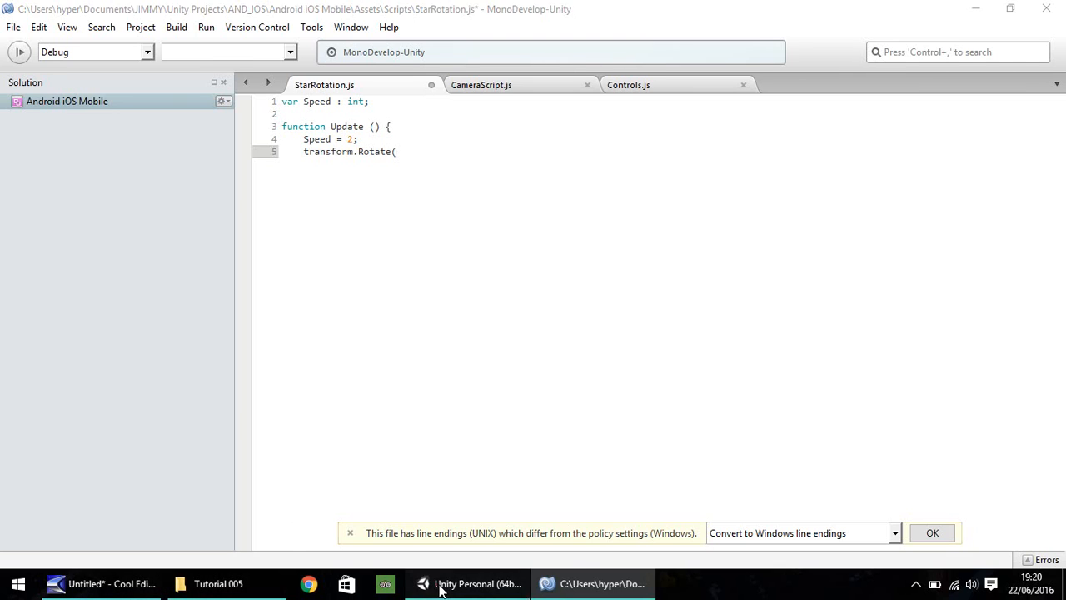
click(467, 583)
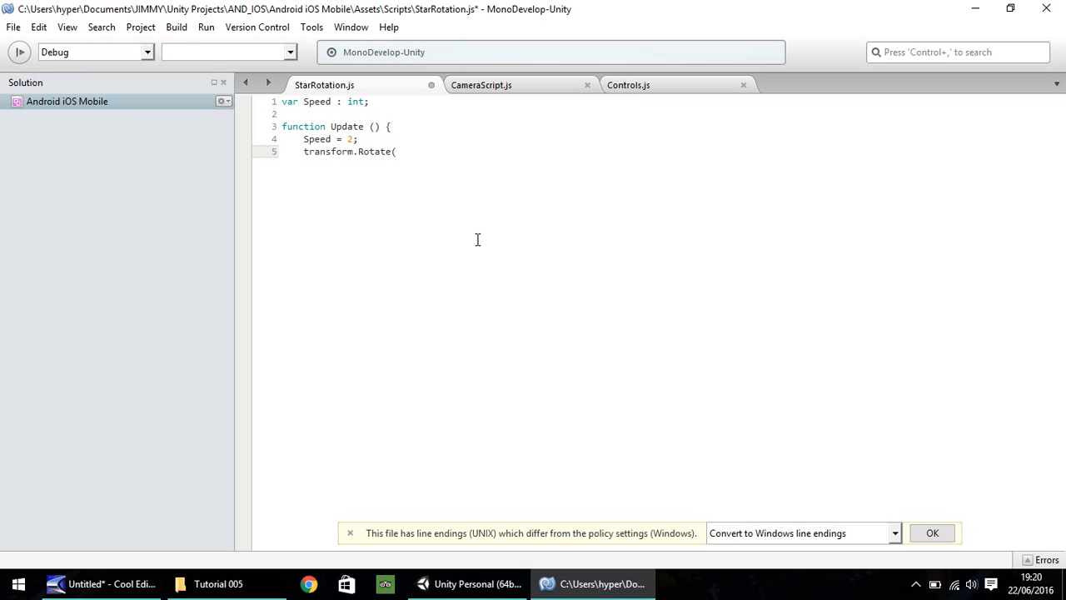
text(0,)
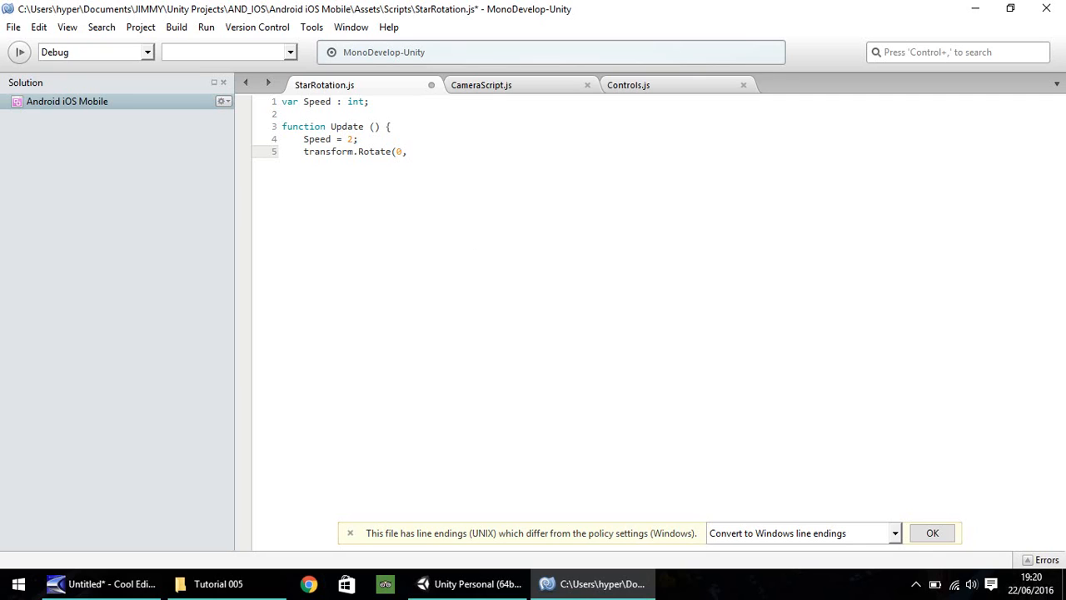
text(Speed)
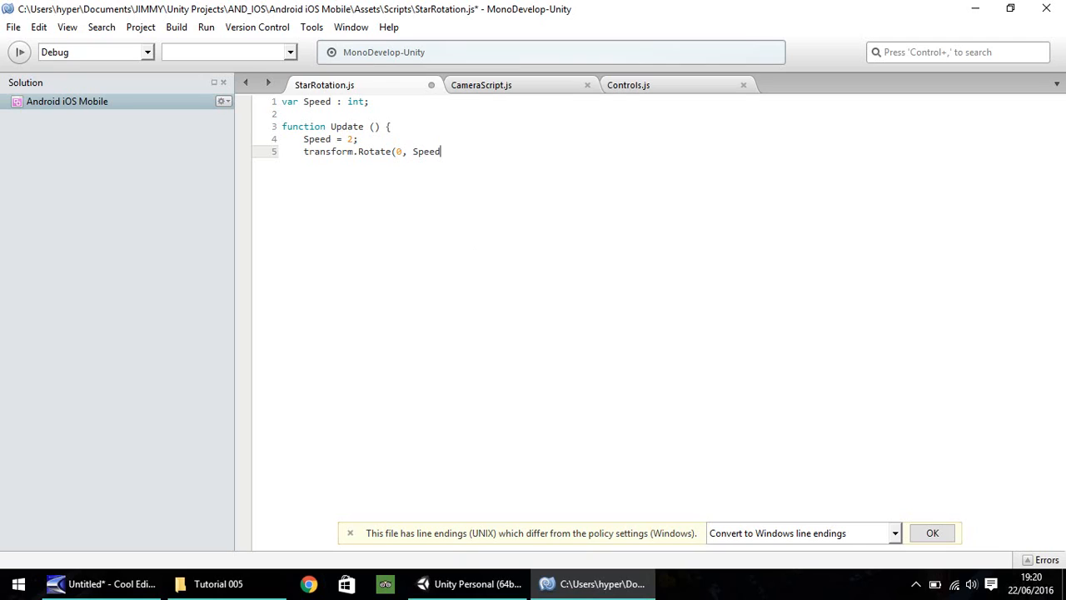
text(,)
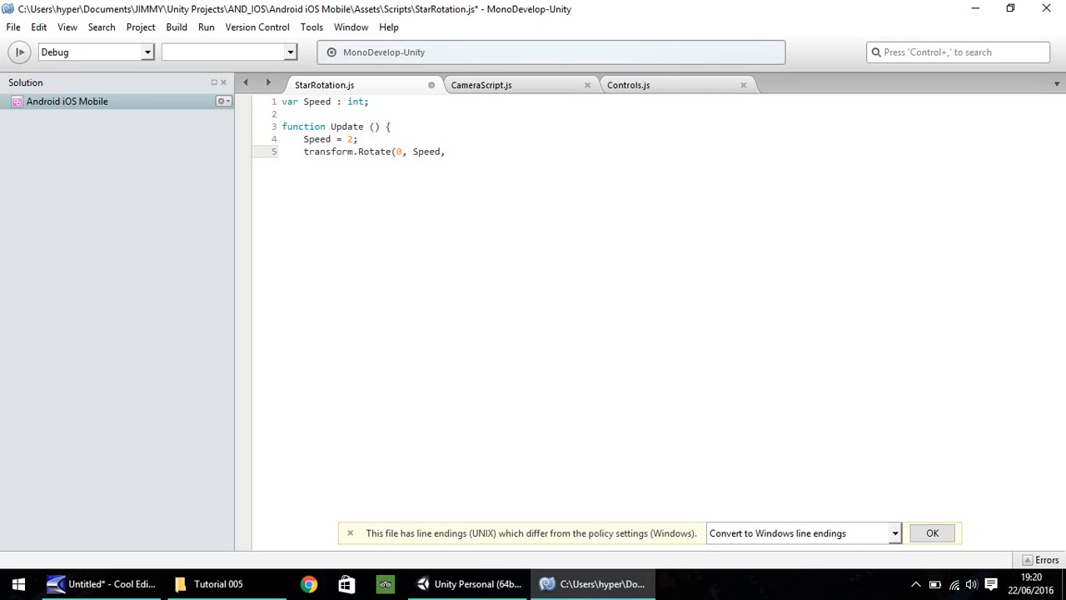
text(0)
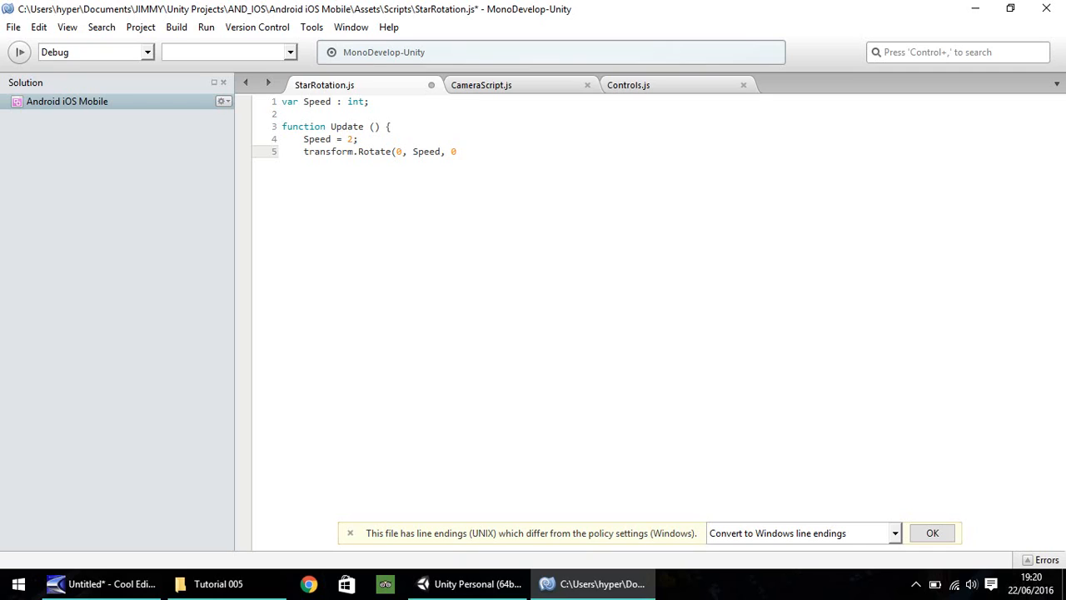
text(,)
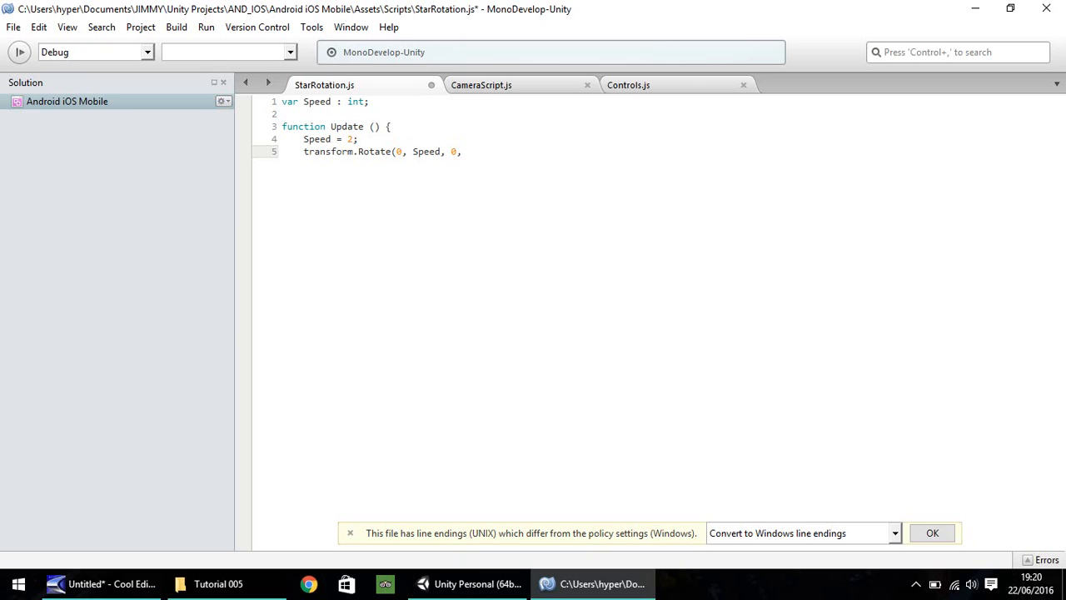
text(Space.W)
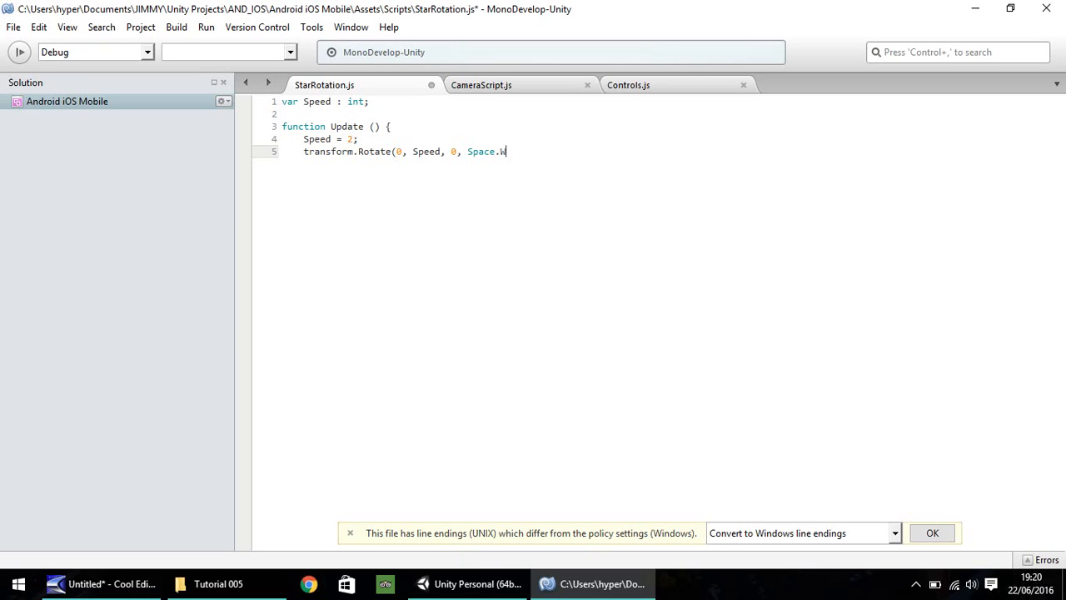
text(orld)
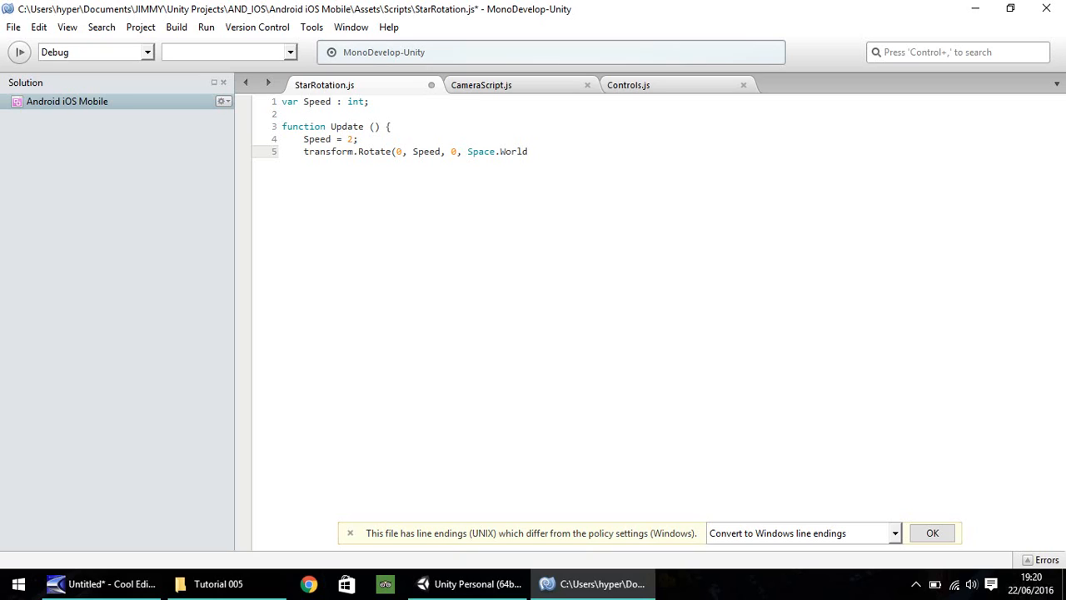
text();)
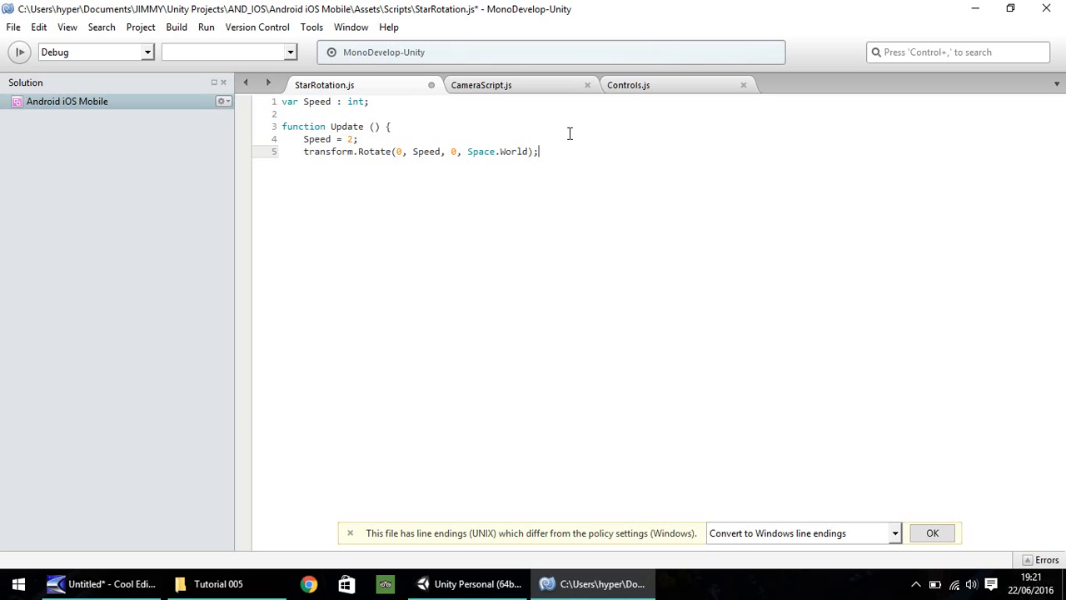
click(467, 583)
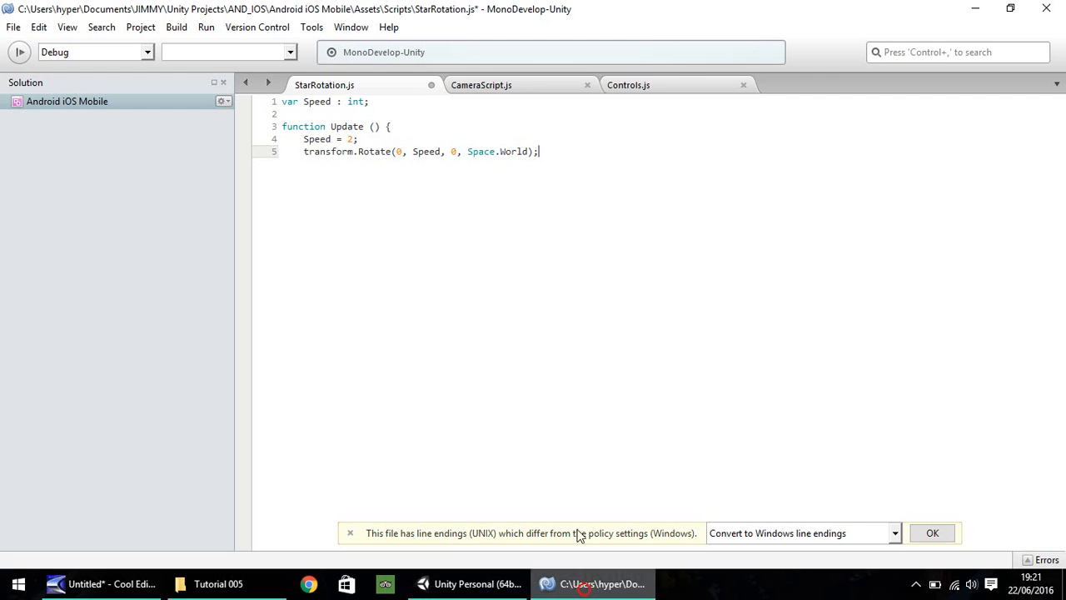
key(Return)
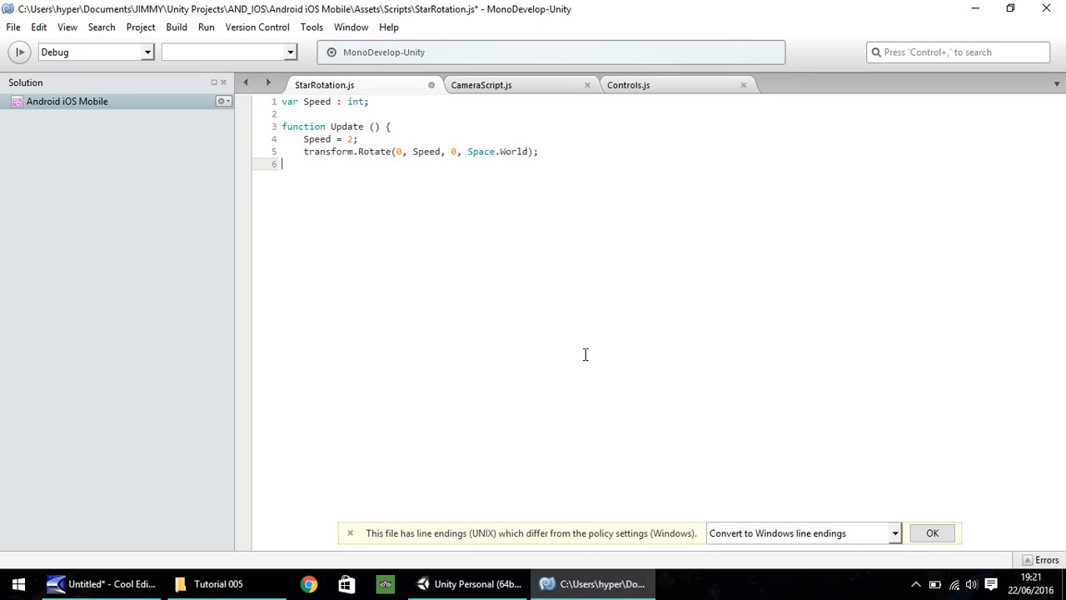
text(})
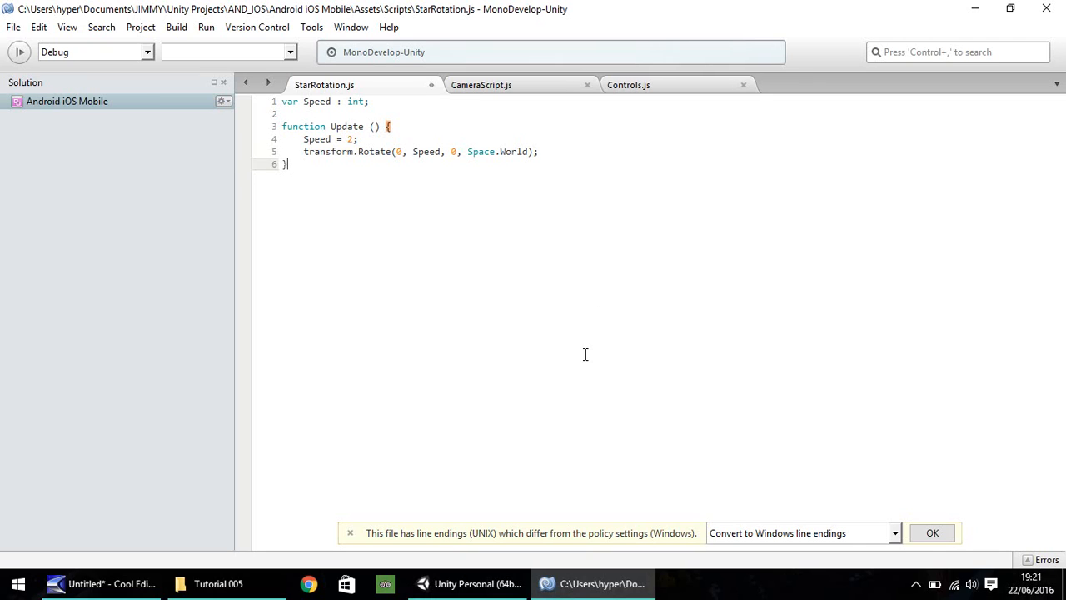
mouse_move(746, 527)
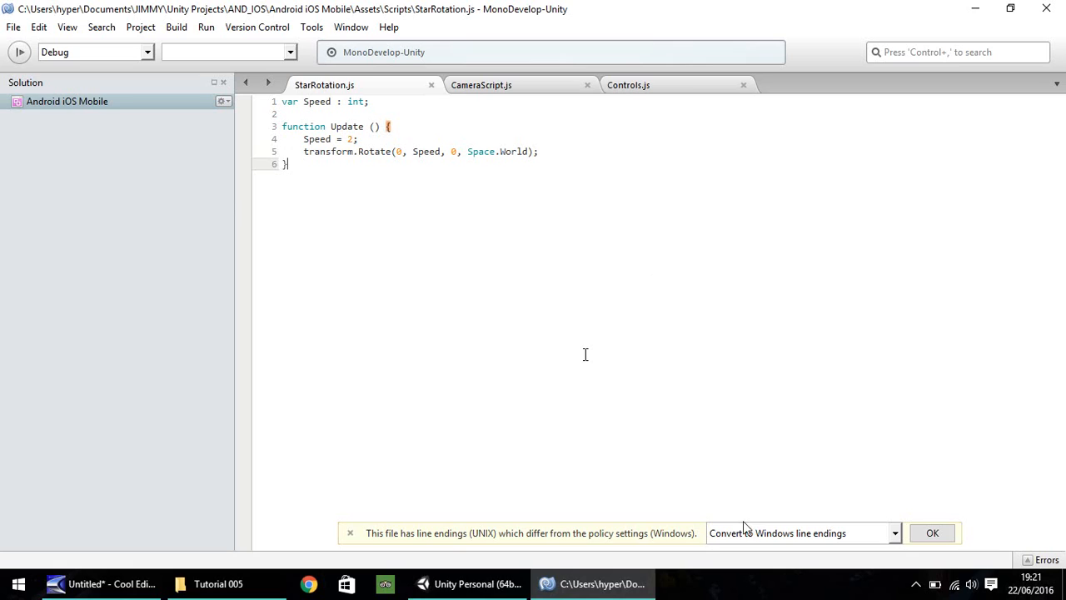
Check the Console for errors, then select Star001 and attach the StarRotation script.
click(466, 583)
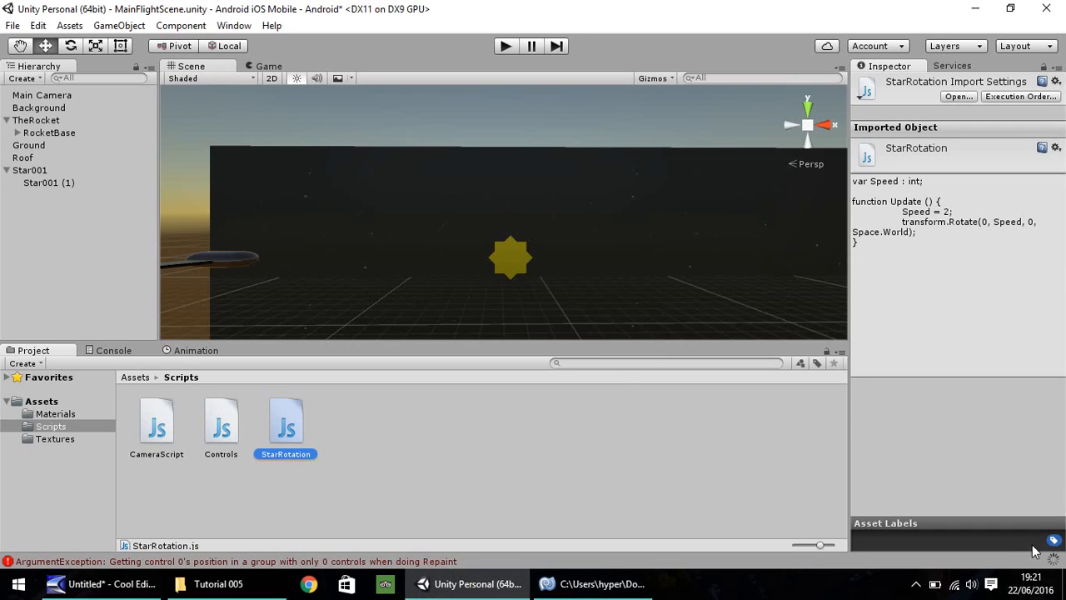
mouse_move(1051, 567)
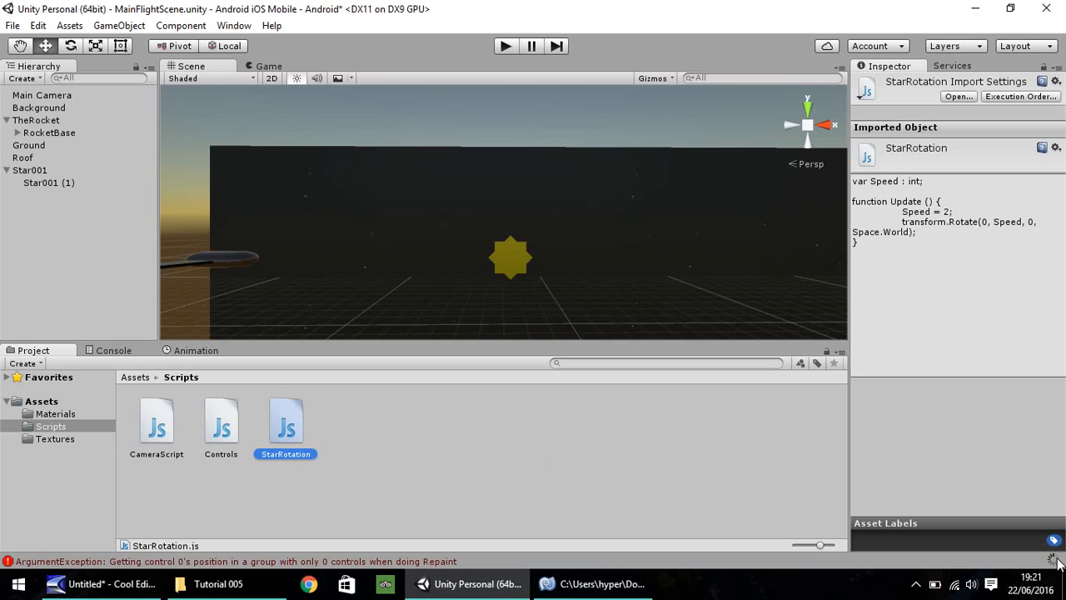
mouse_move(112, 374)
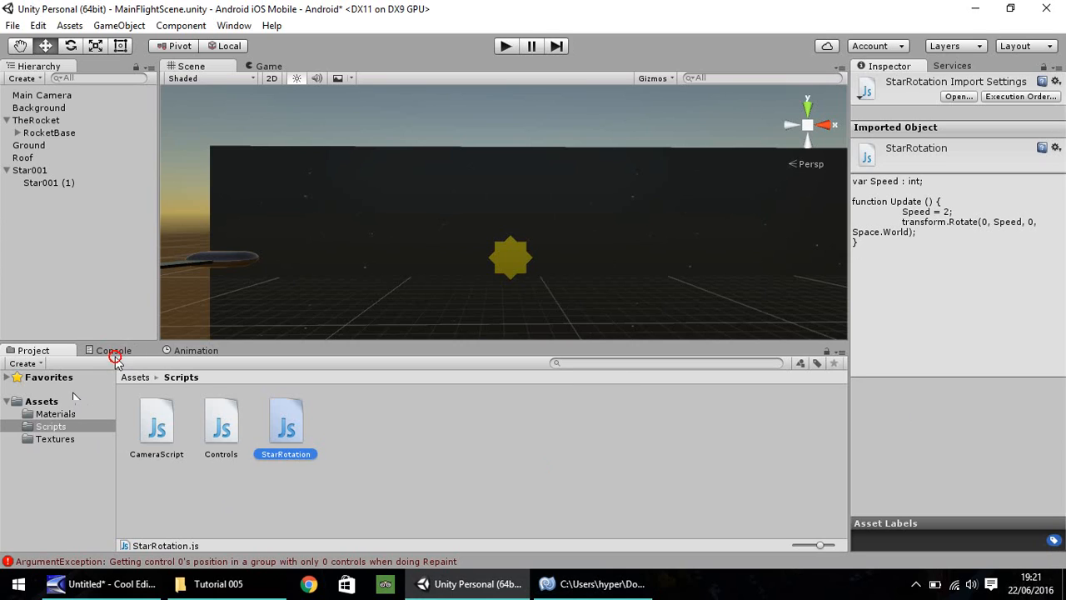
click(112, 350)
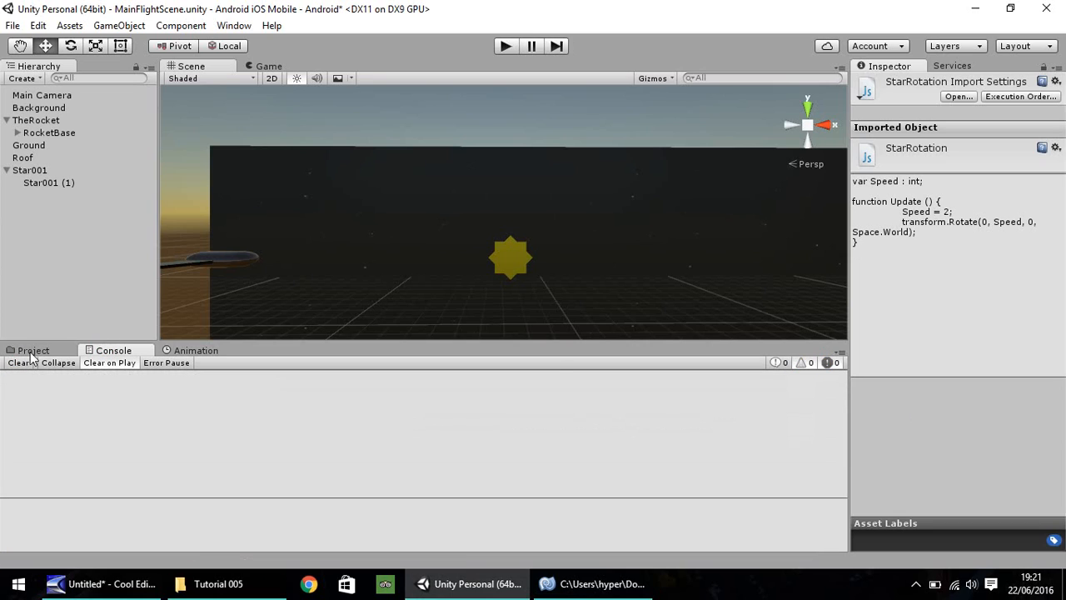
click(32, 350)
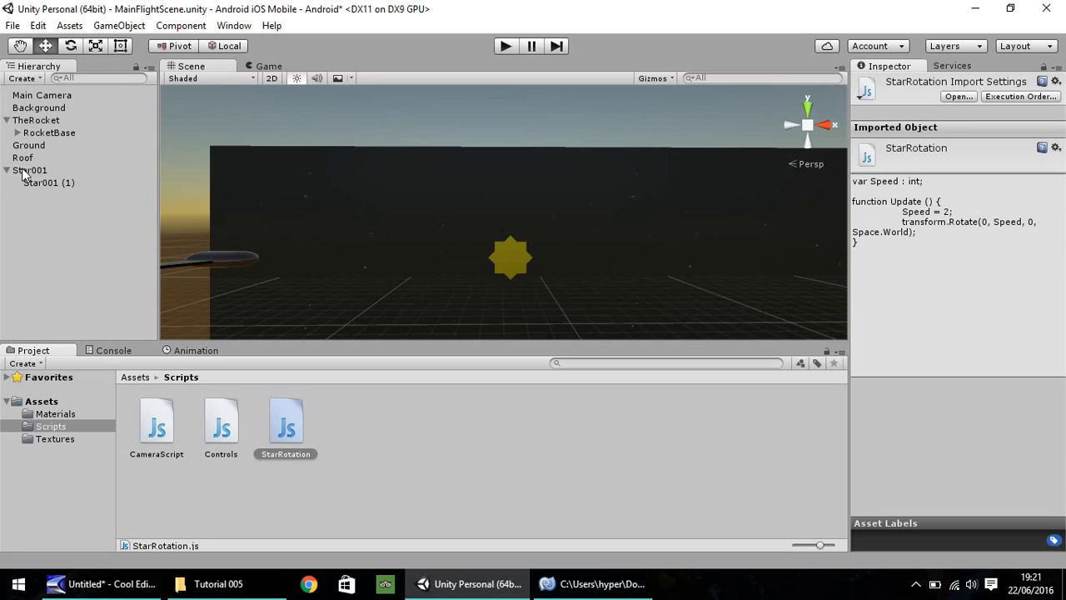
click(31, 170)
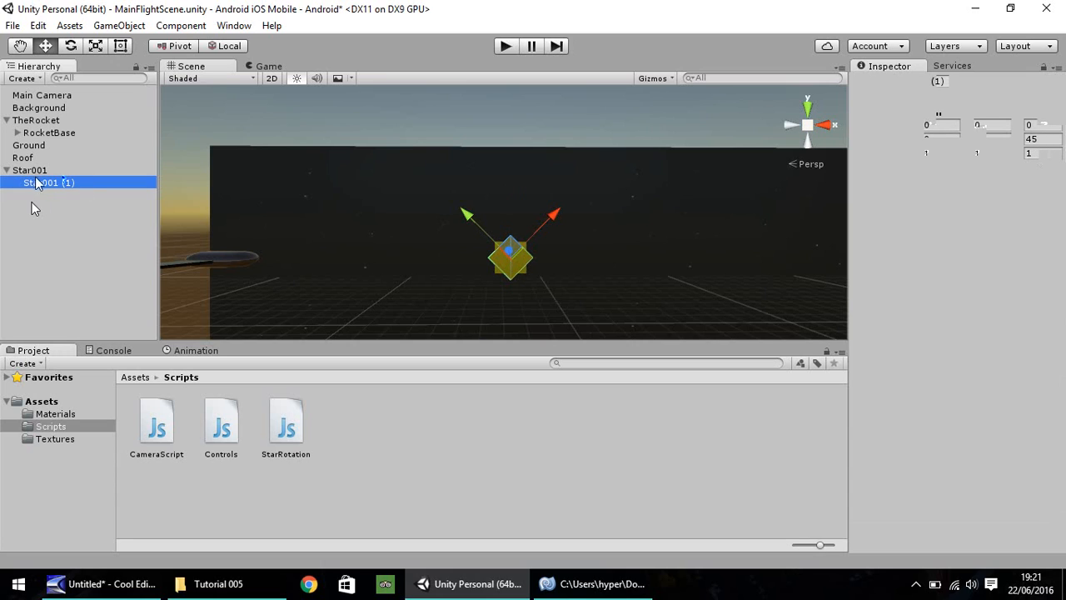
click(30, 170)
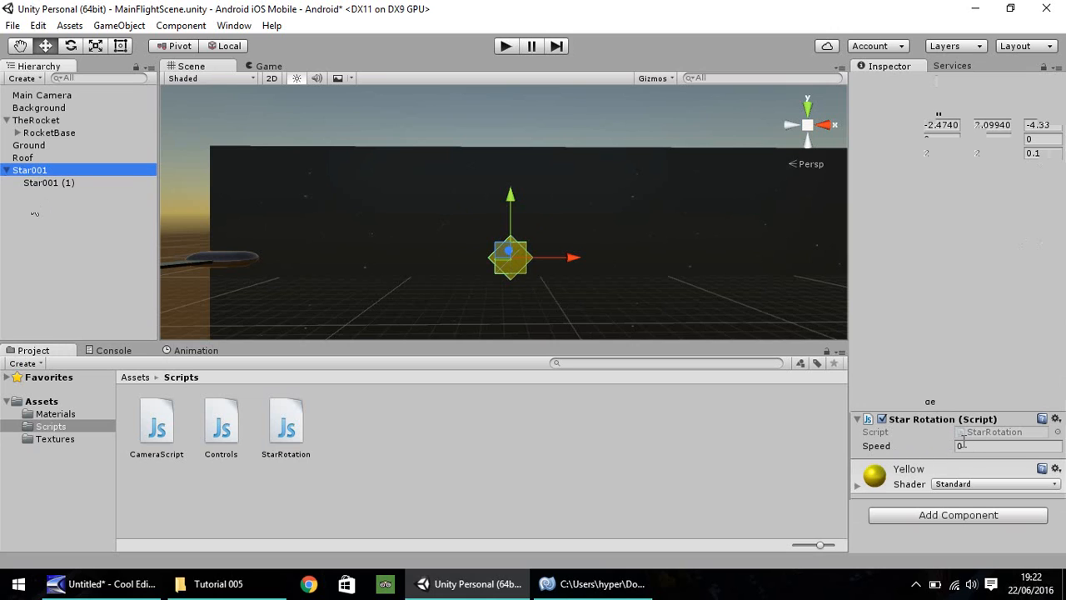
Review the Speed = 2 line of StarRotation in MonoDevelop, then return to Unity.
double_click(285, 420)
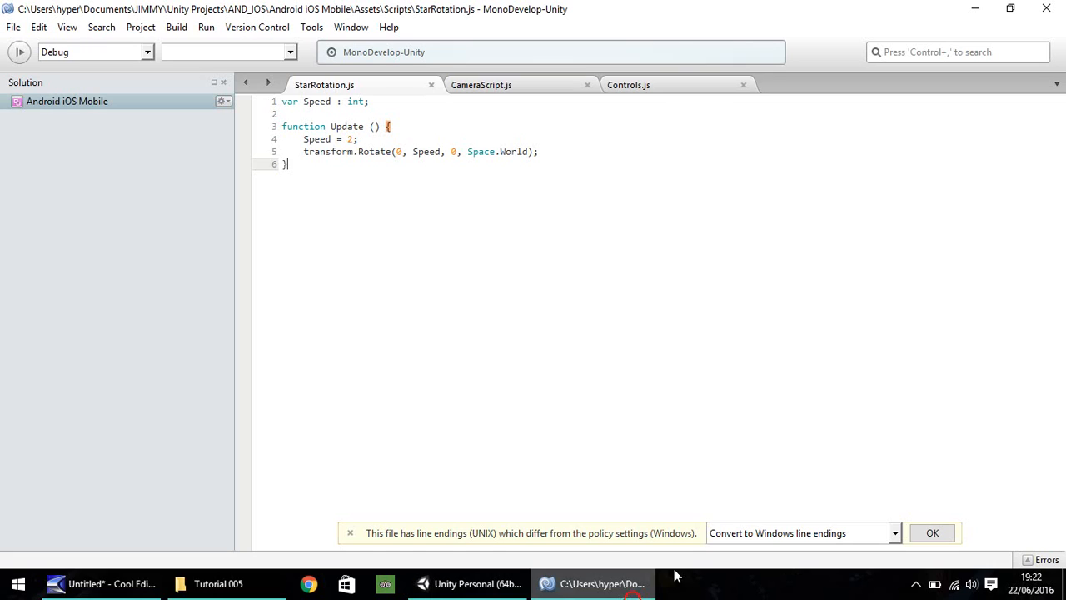
mouse_move(706, 483)
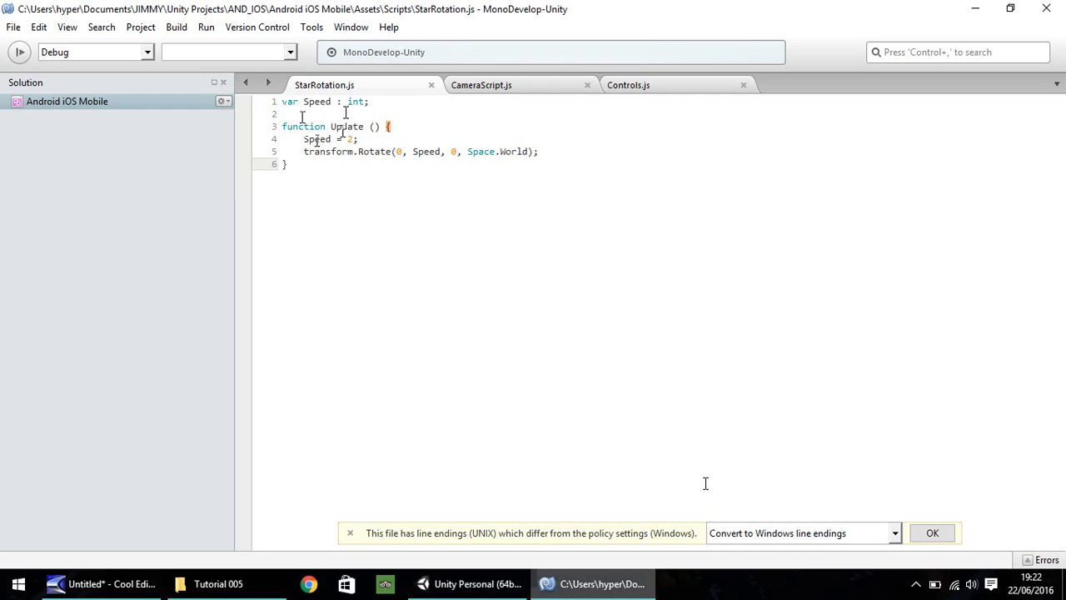
click(288, 163)
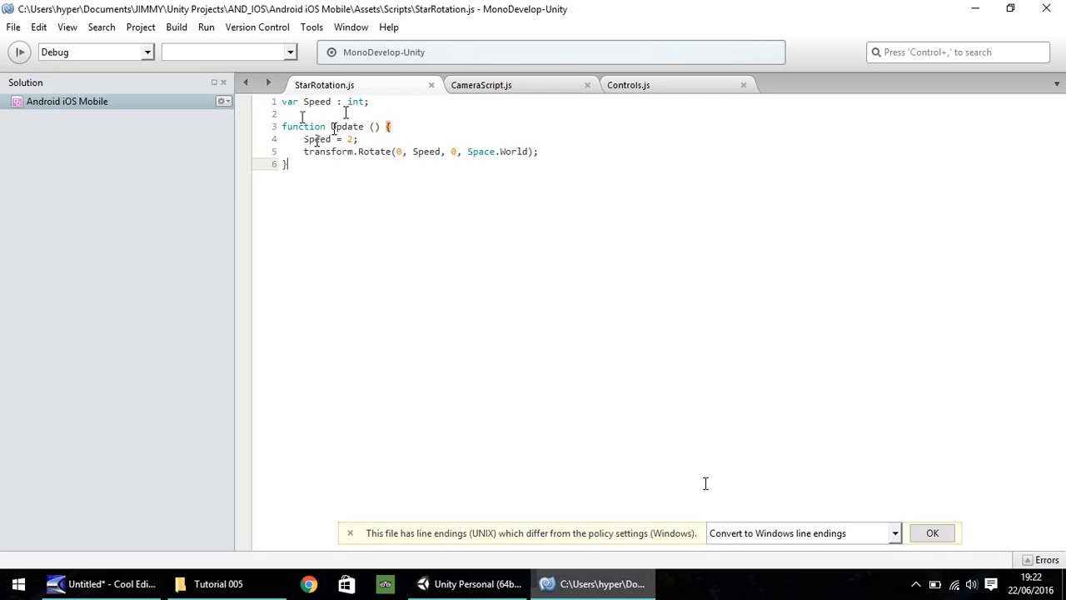
click(467, 584)
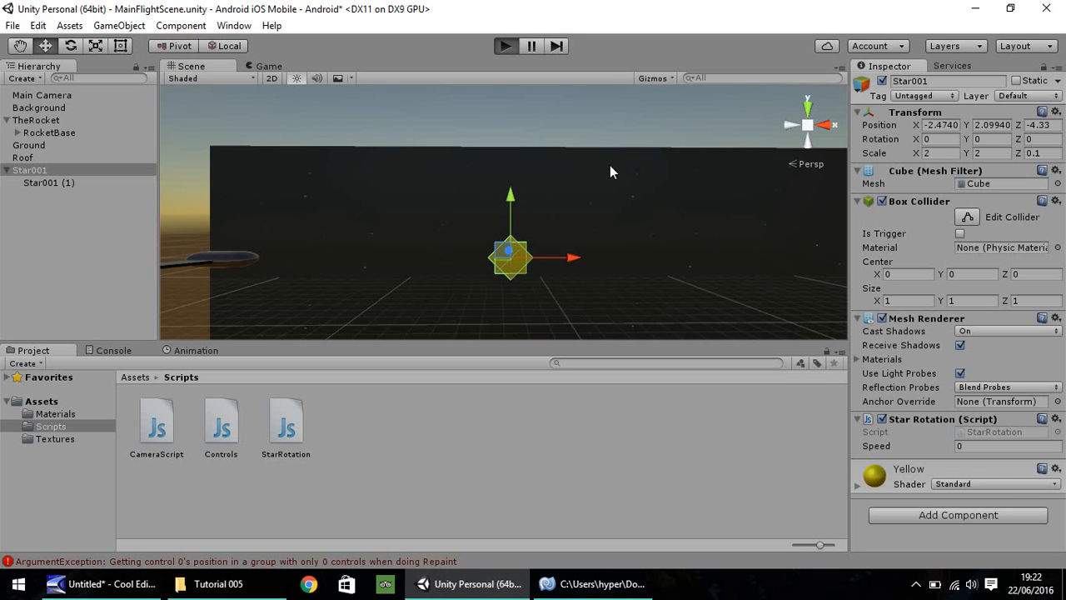
Play-test the scene to watch Star001 spin, then stop the game.
click(506, 46)
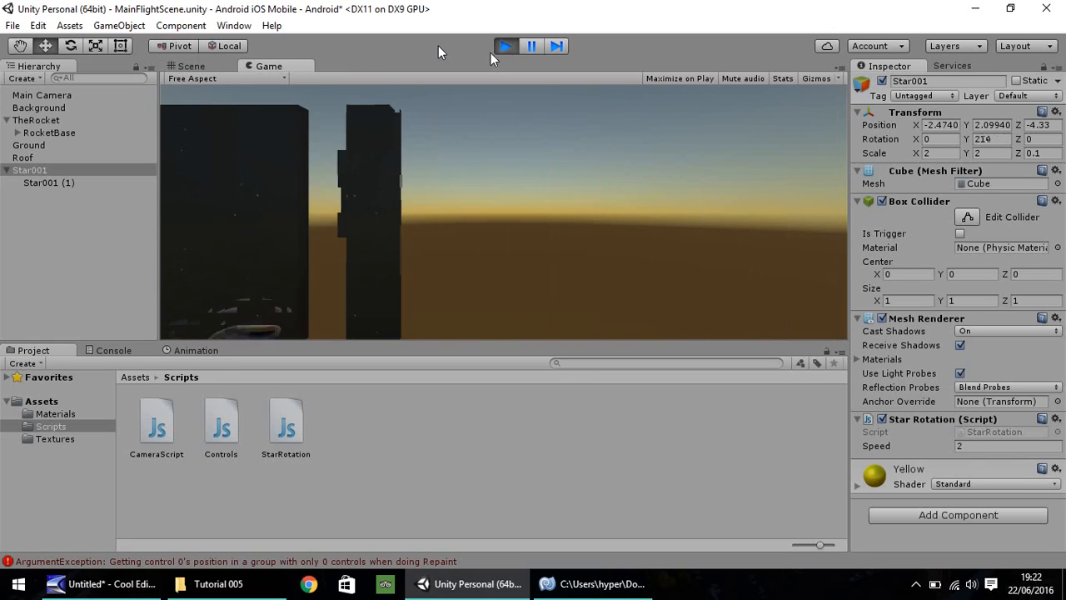
click(190, 66)
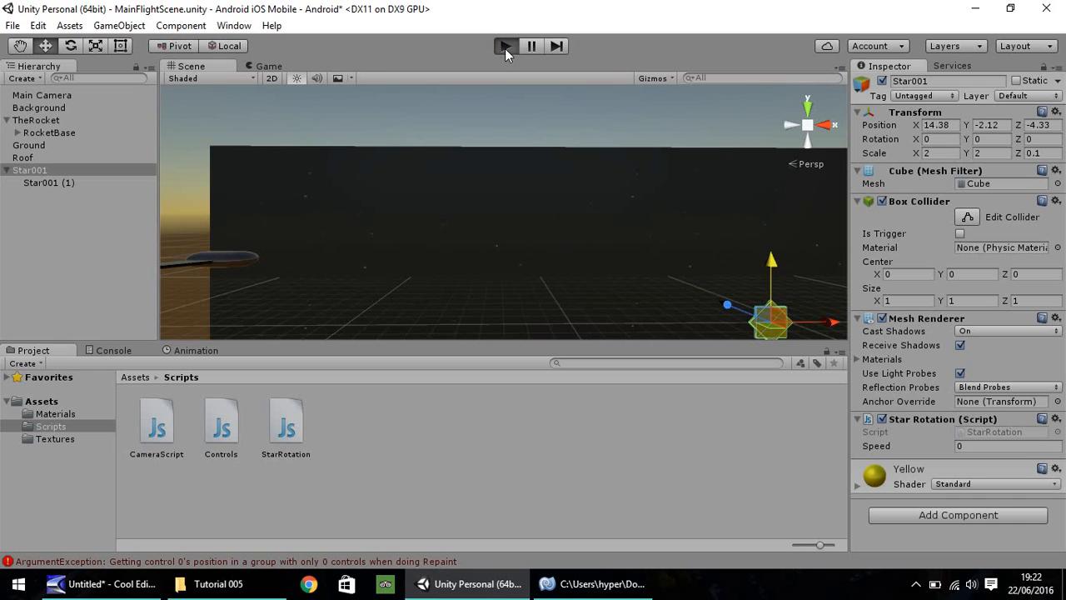
click(505, 46)
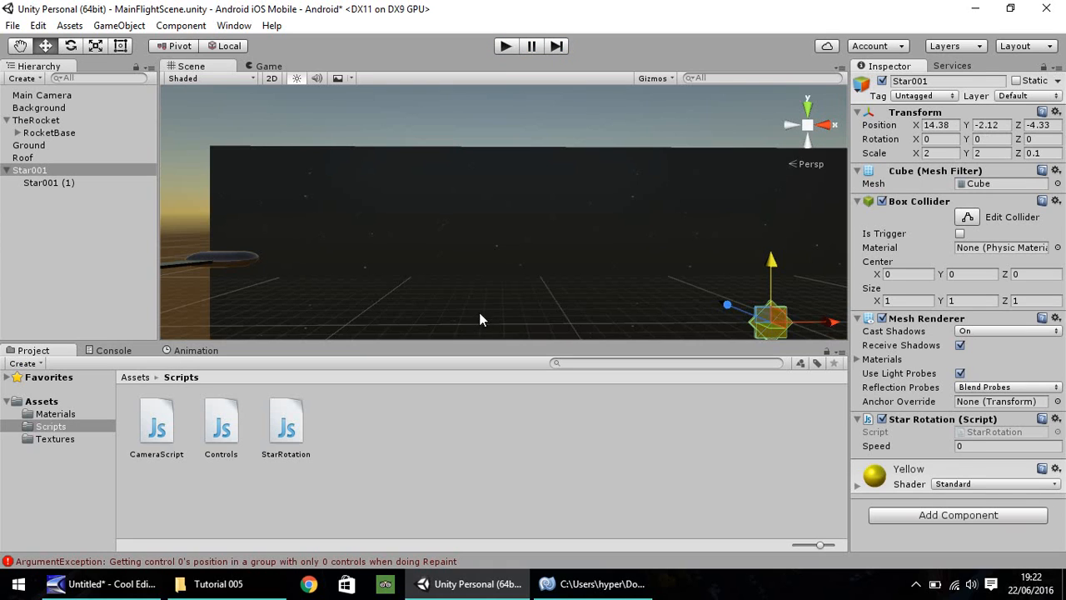
mouse_move(514, 428)
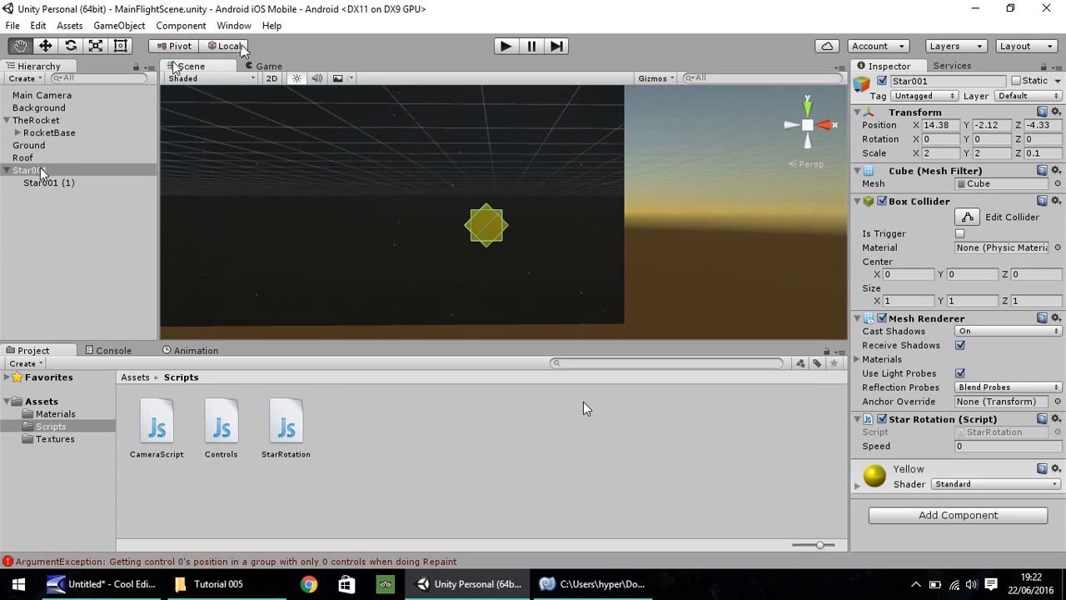
Add a Particle System under Star001 and set its start colour to orange-yellow.
right_click(33, 171)
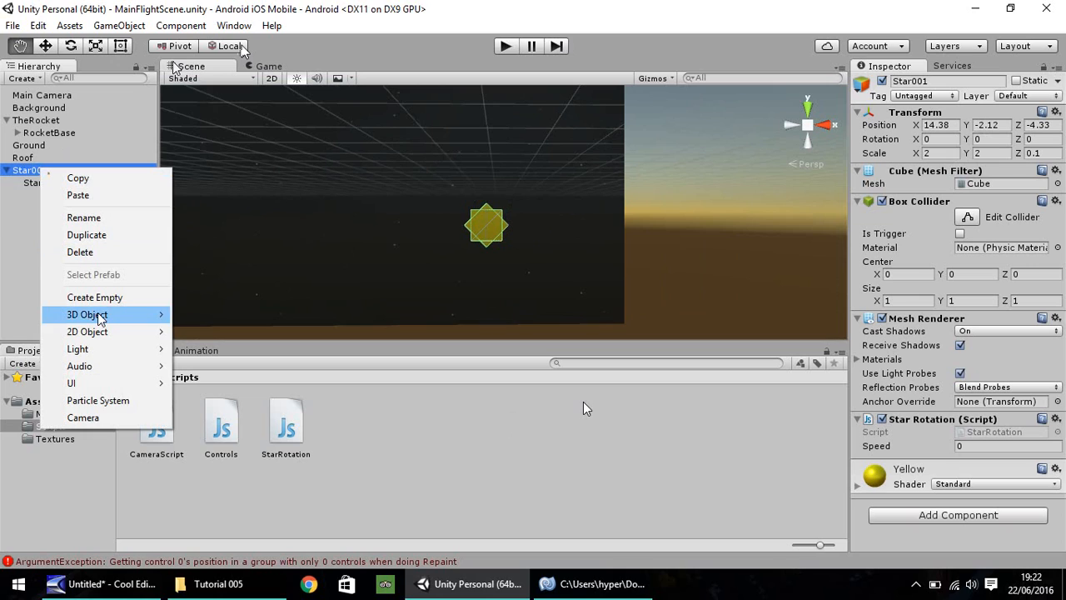
mouse_move(97, 401)
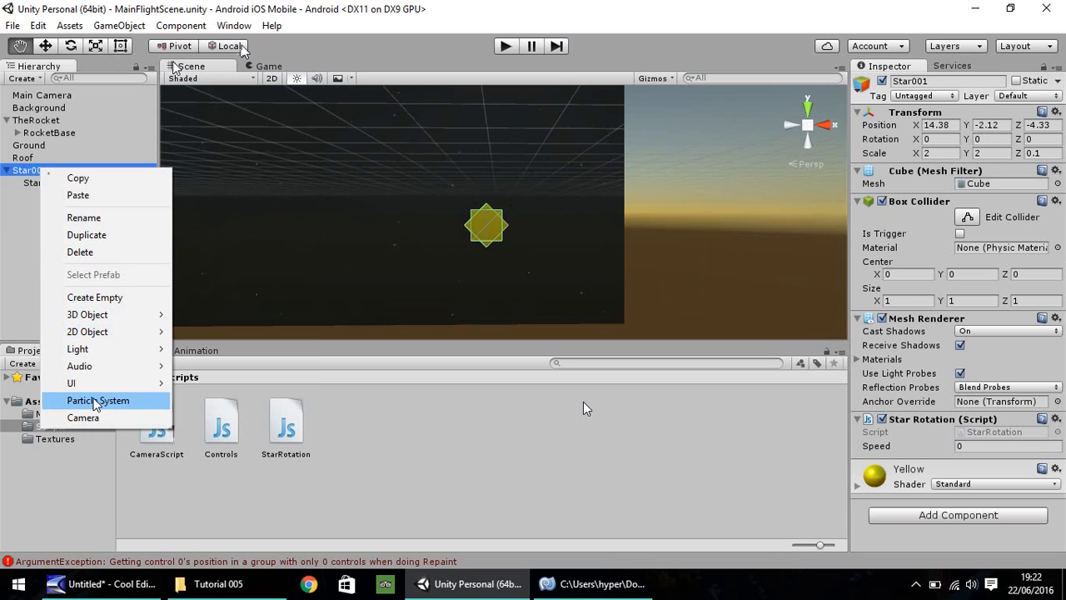
click(98, 400)
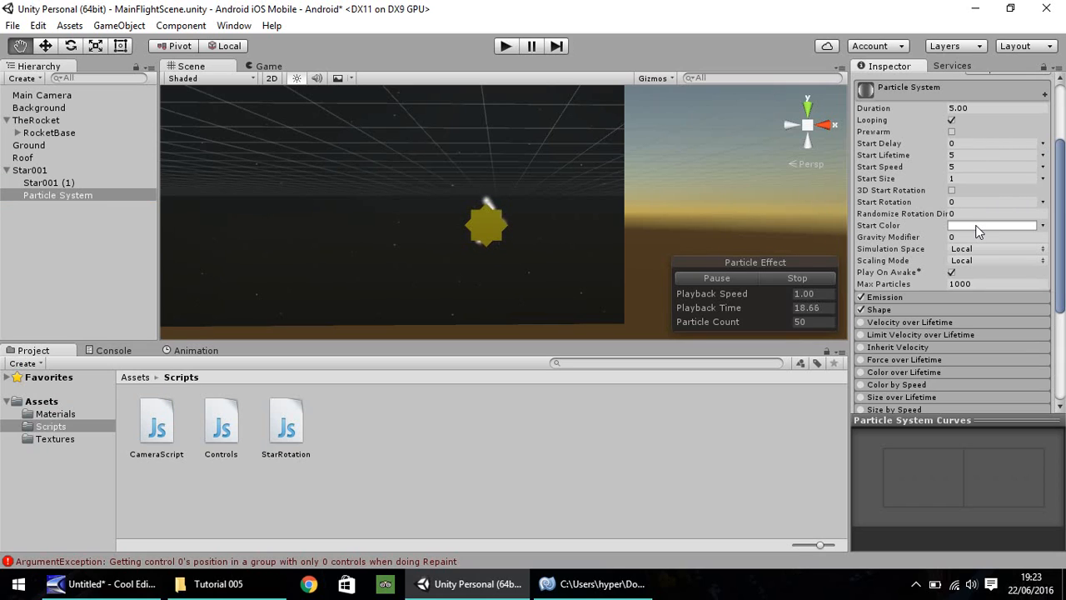
click(992, 225)
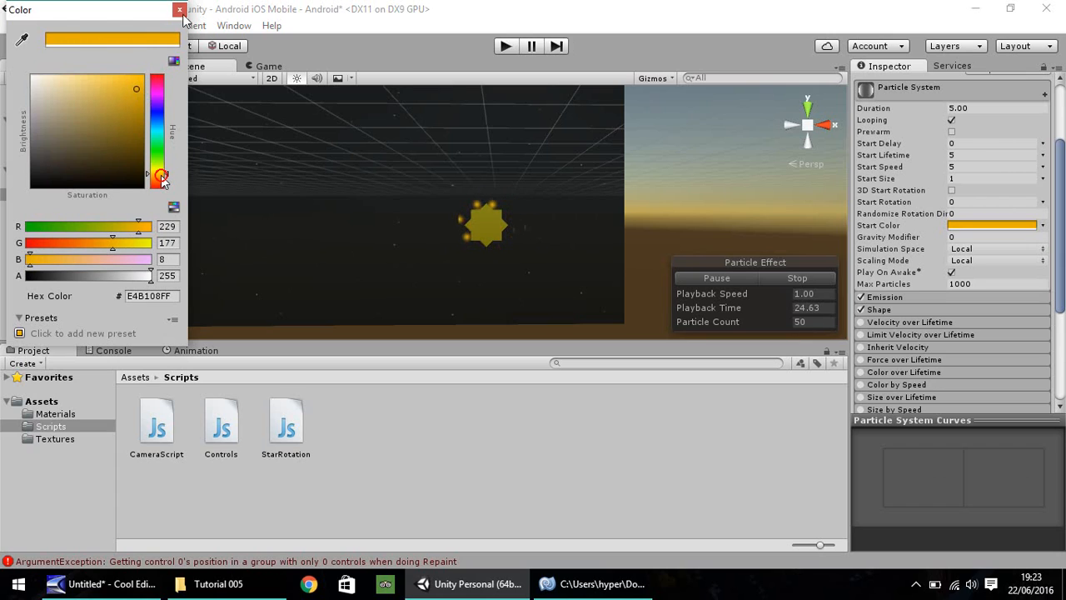
click(179, 9)
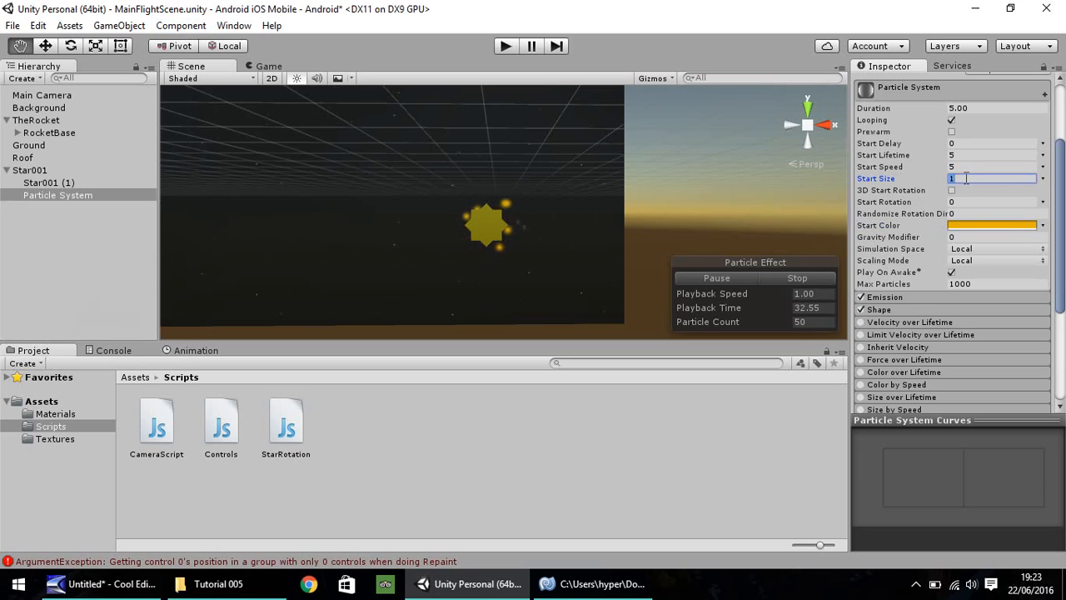
text(0.1)
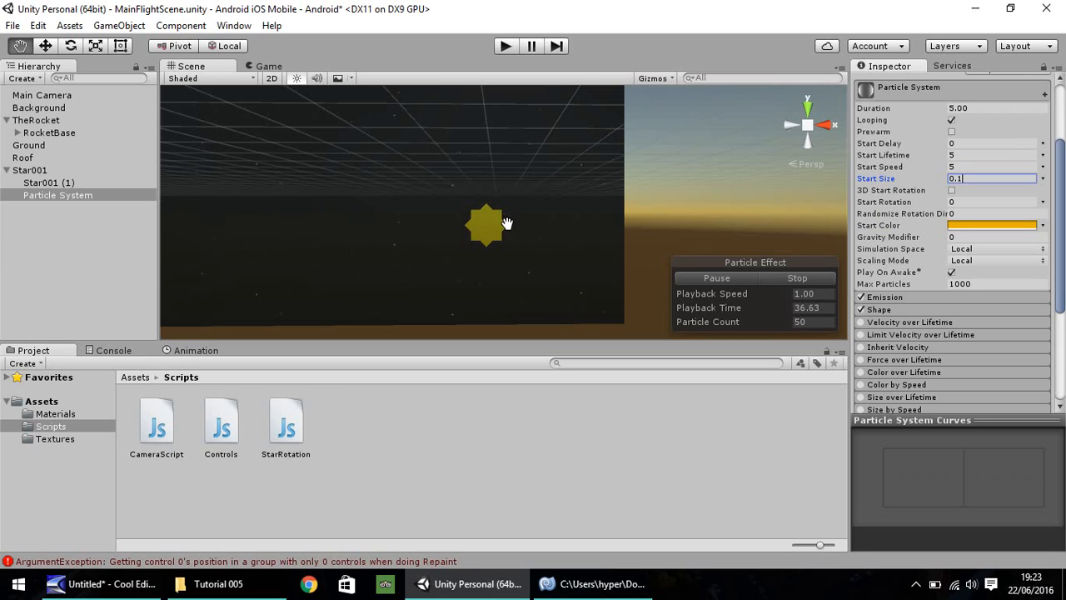
mouse_move(469, 204)
text(2)
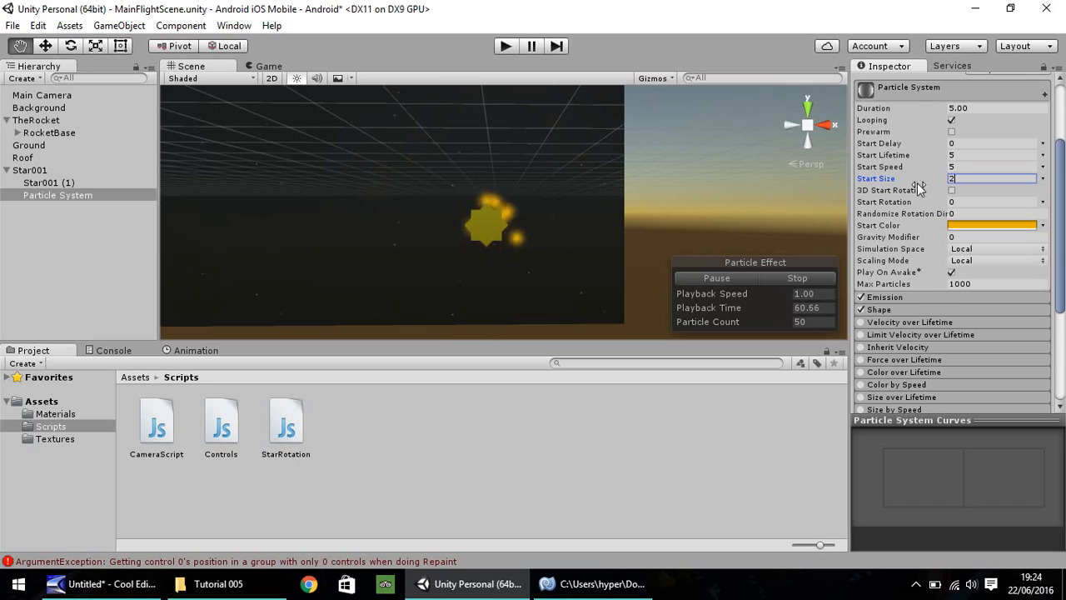
Adjust the particles' start speed and set max particles to 1000.
click(992, 167)
text(3)
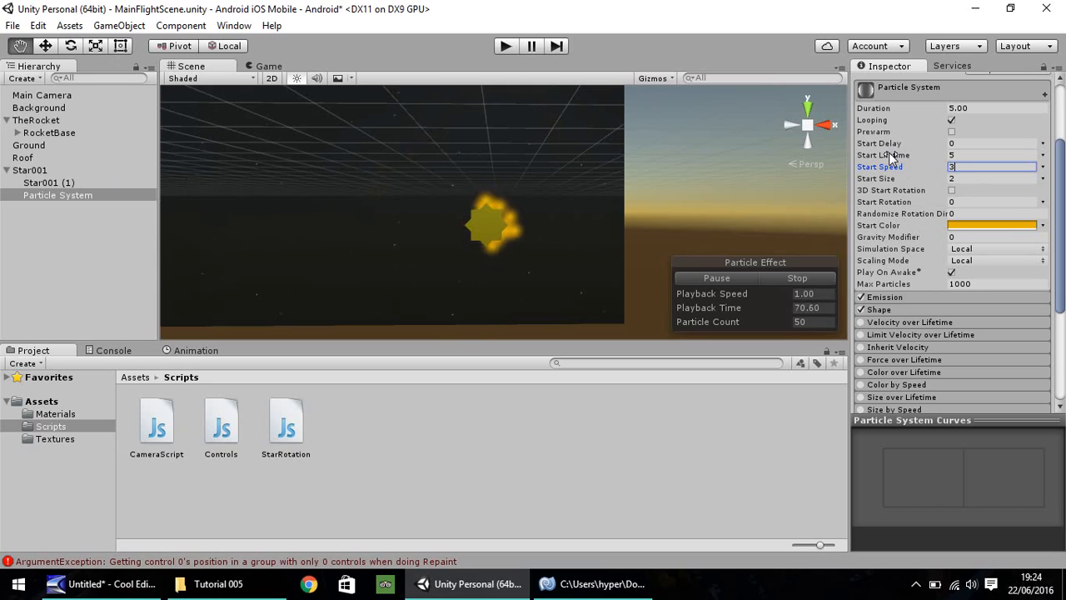
mouse_move(882, 156)
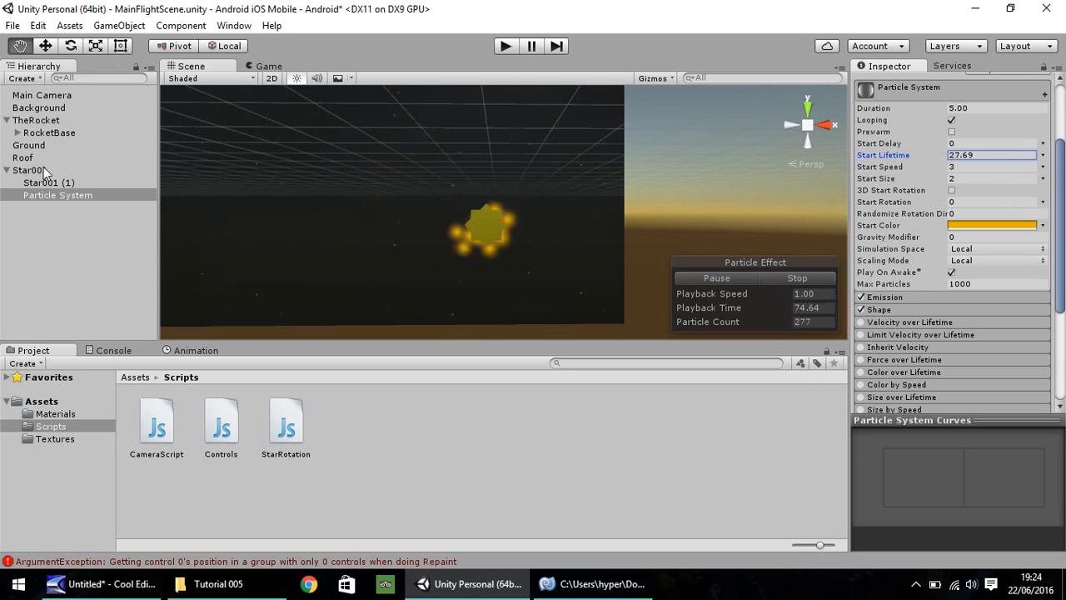
text(45.25)
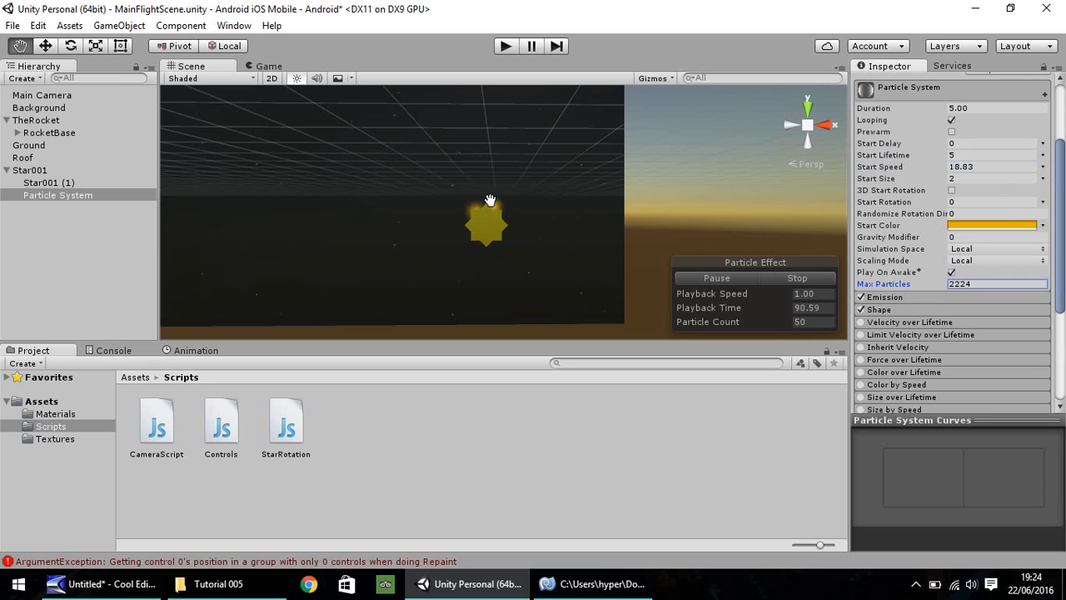
mouse_move(455, 214)
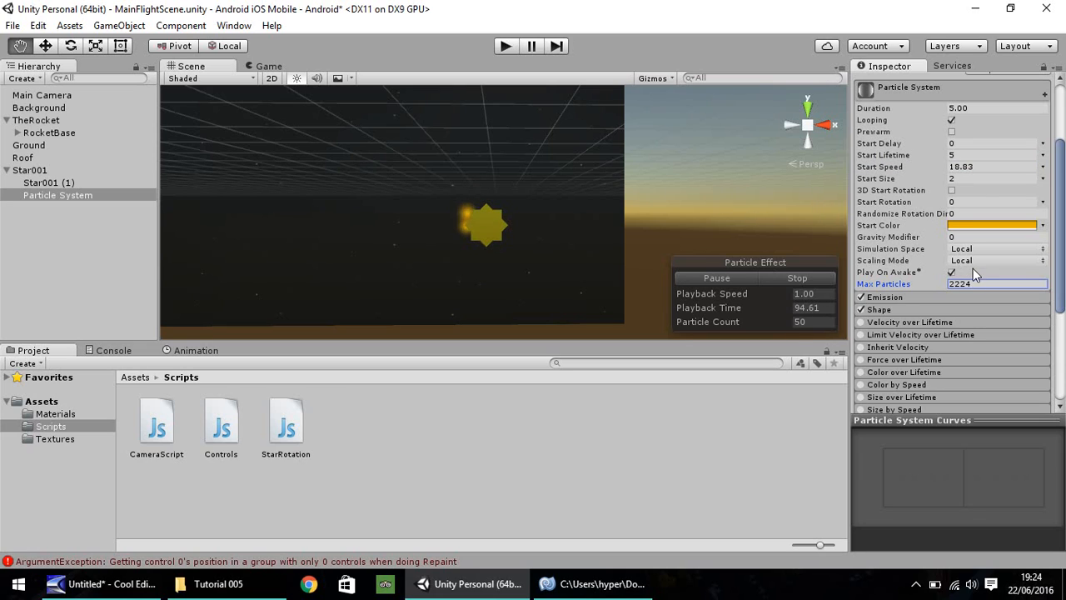
text(1000)
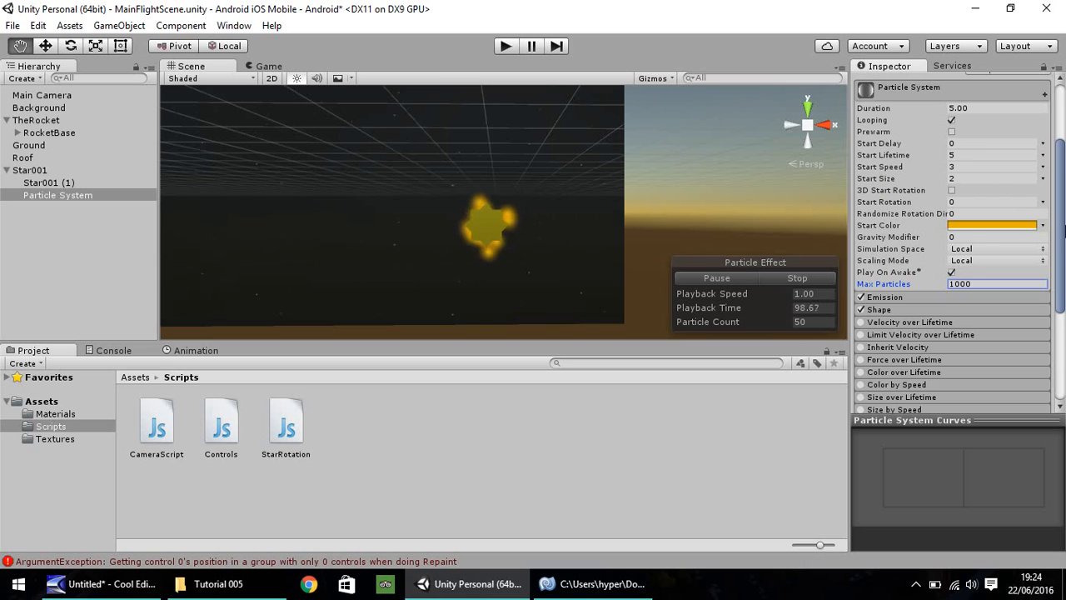
scroll(down, 3)
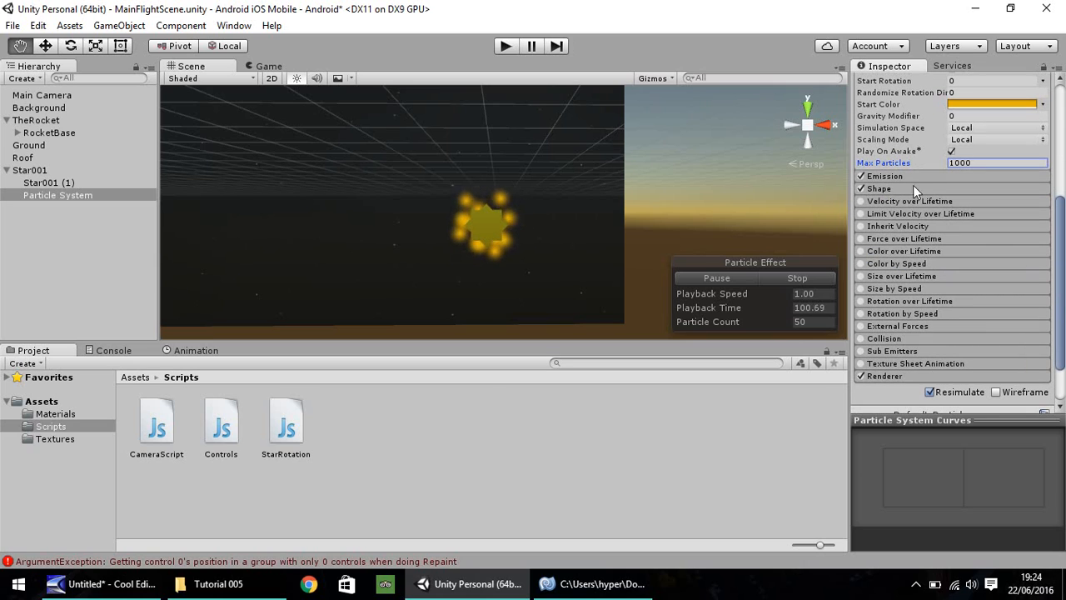
Set the emitter shape to Sphere, briefly trying Hemisphere before switching back.
click(879, 176)
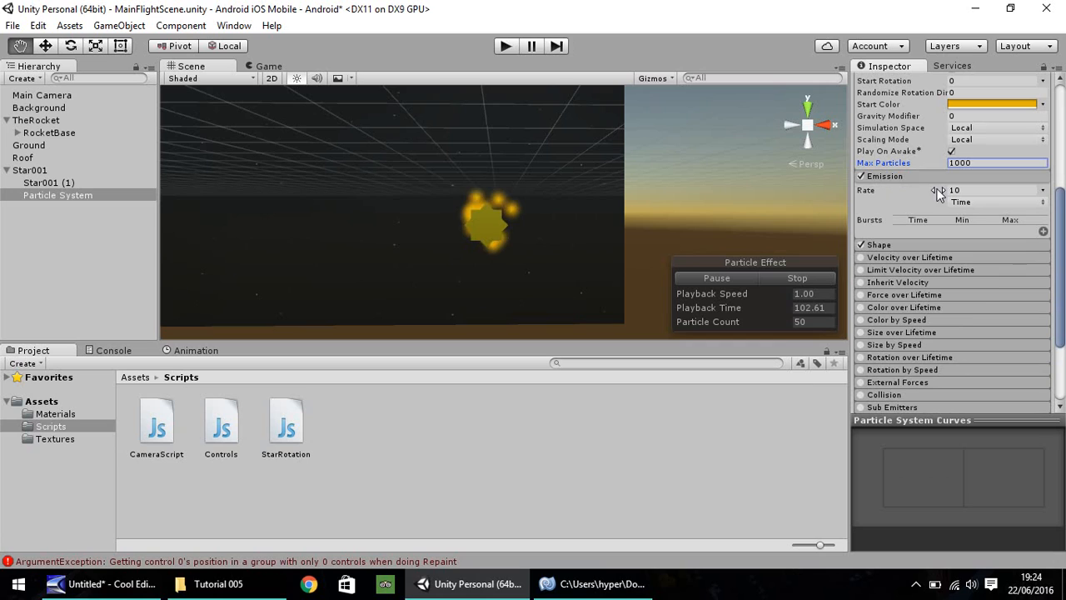
click(883, 187)
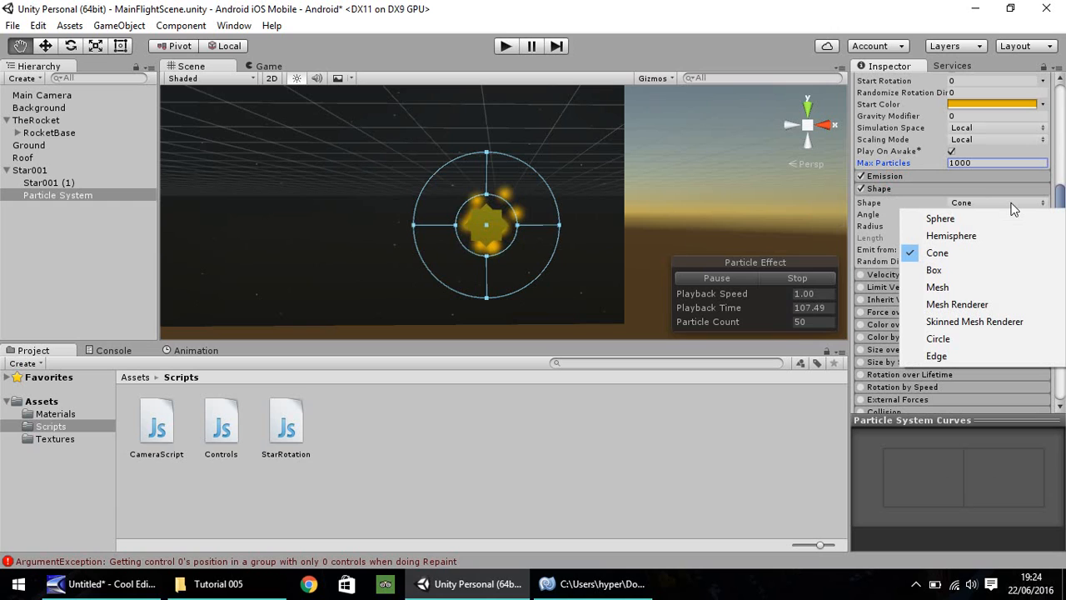
click(940, 218)
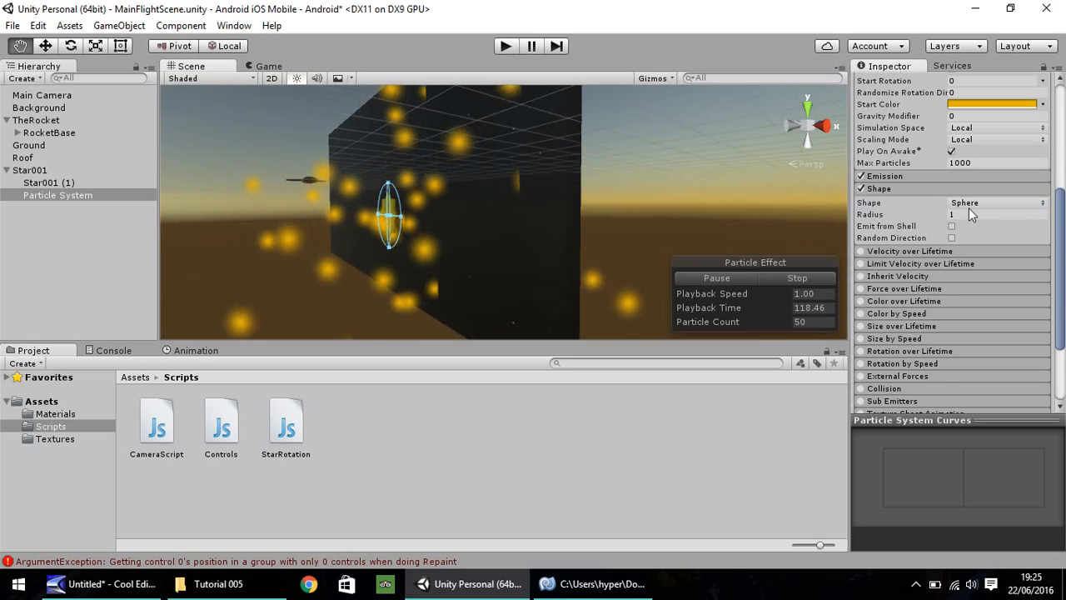
click(997, 202)
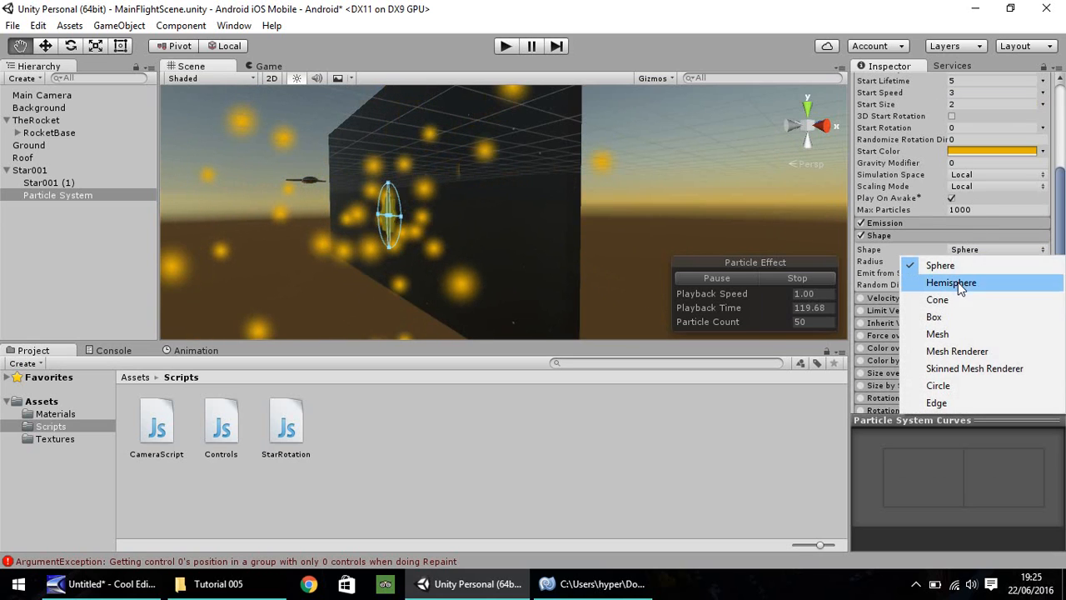
click(950, 282)
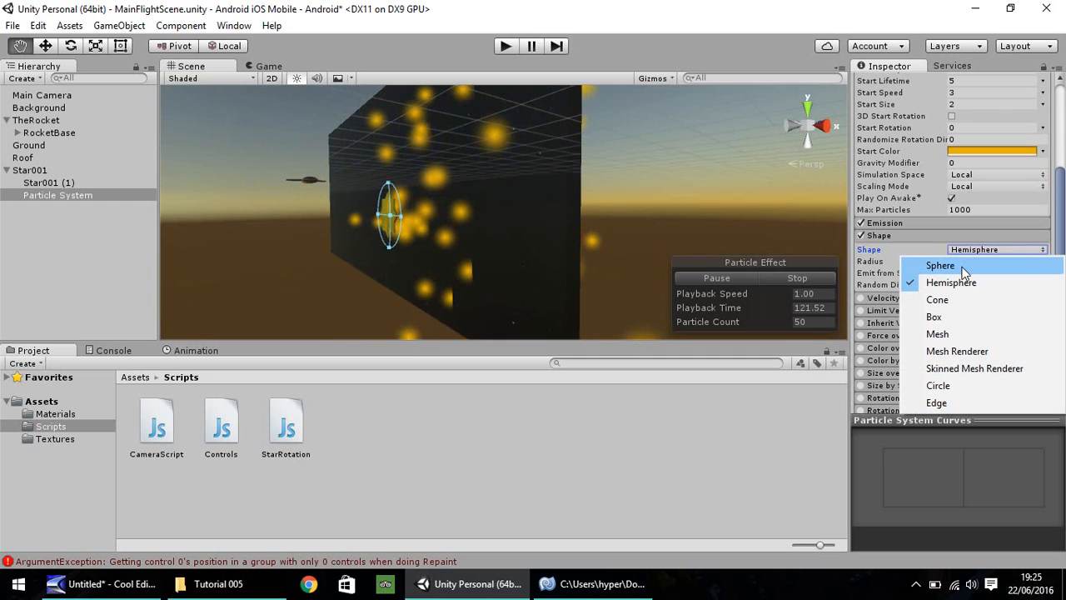
click(940, 265)
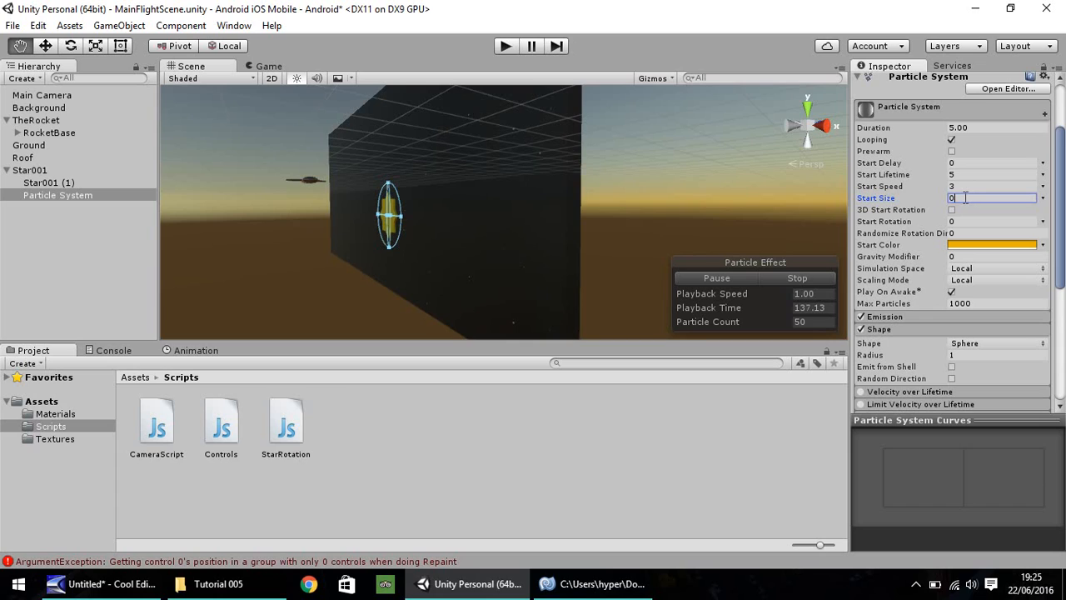
Give the star's particles start size 0.5 and start lifetime 1.
text(0.1)
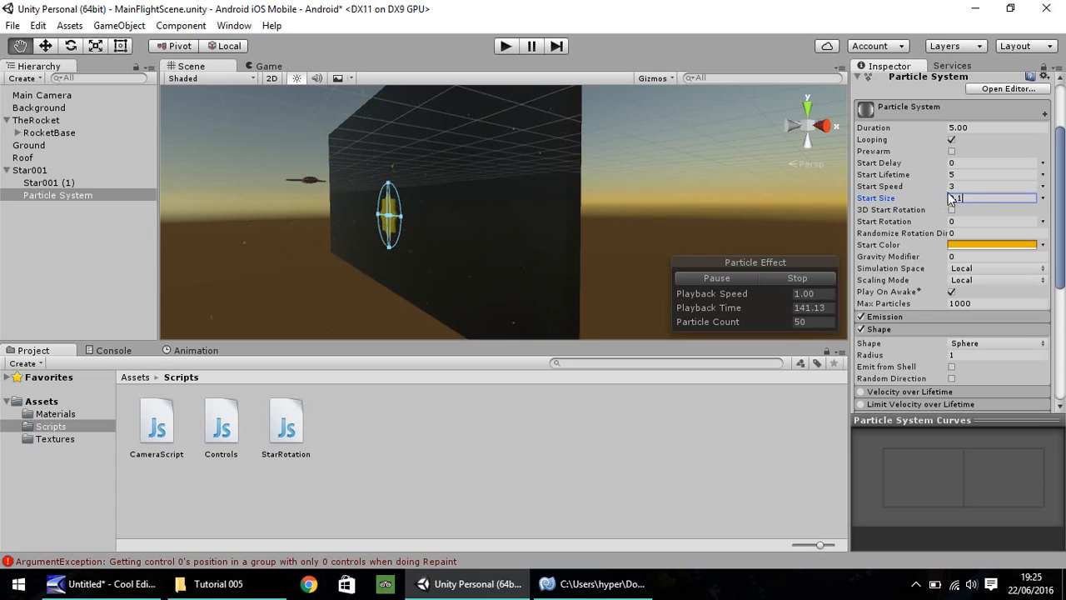
text(4.7)
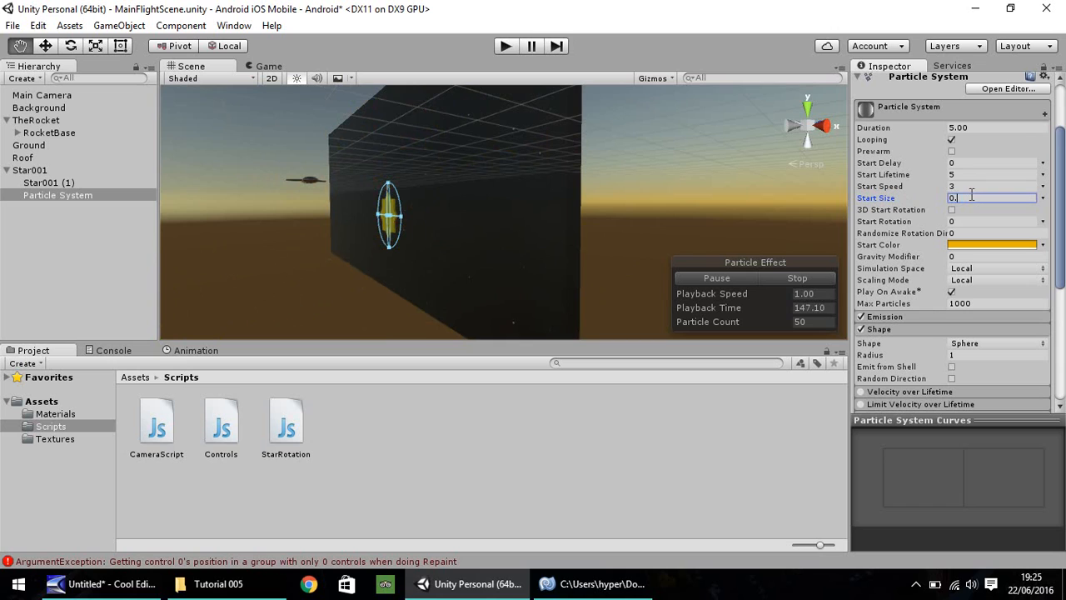
text(0.5)
click(997, 174)
text(1)
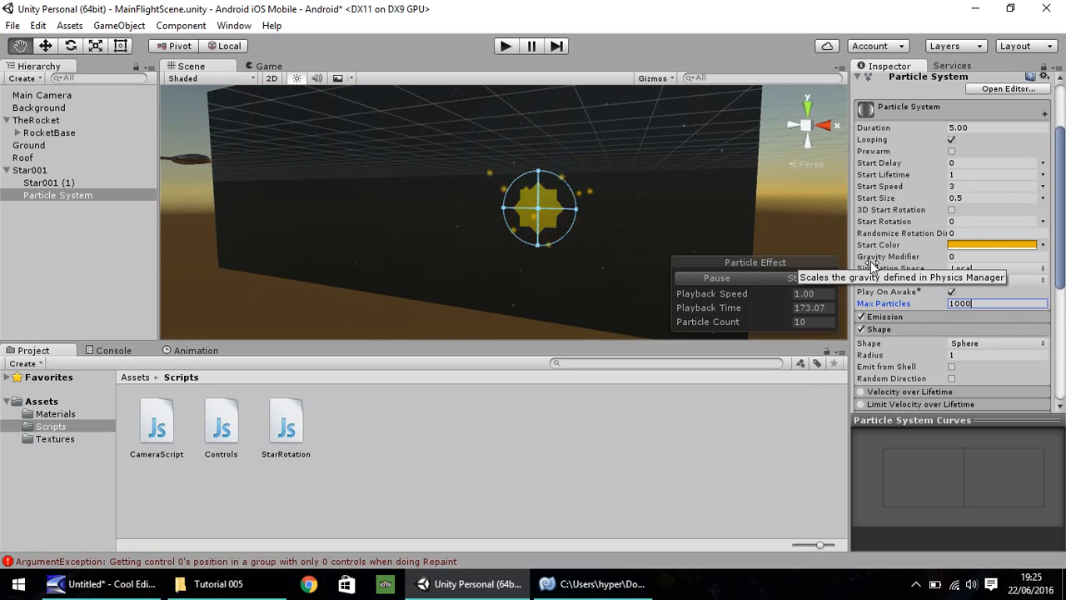
scroll(down, 3)
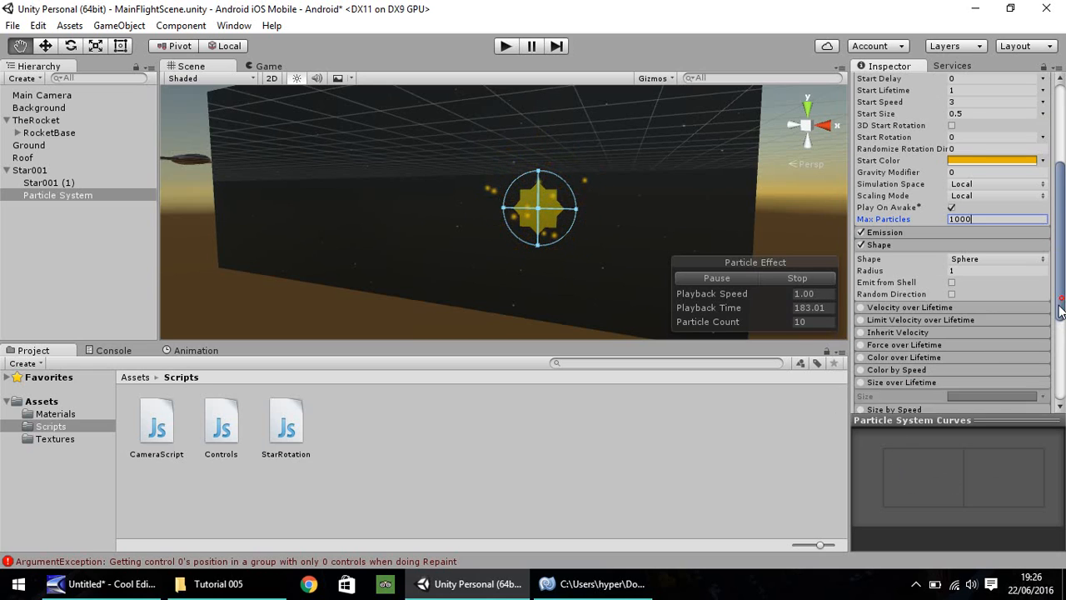
Enable Size over Lifetime with a curve falling from 1 to 0.
scroll(down, 3)
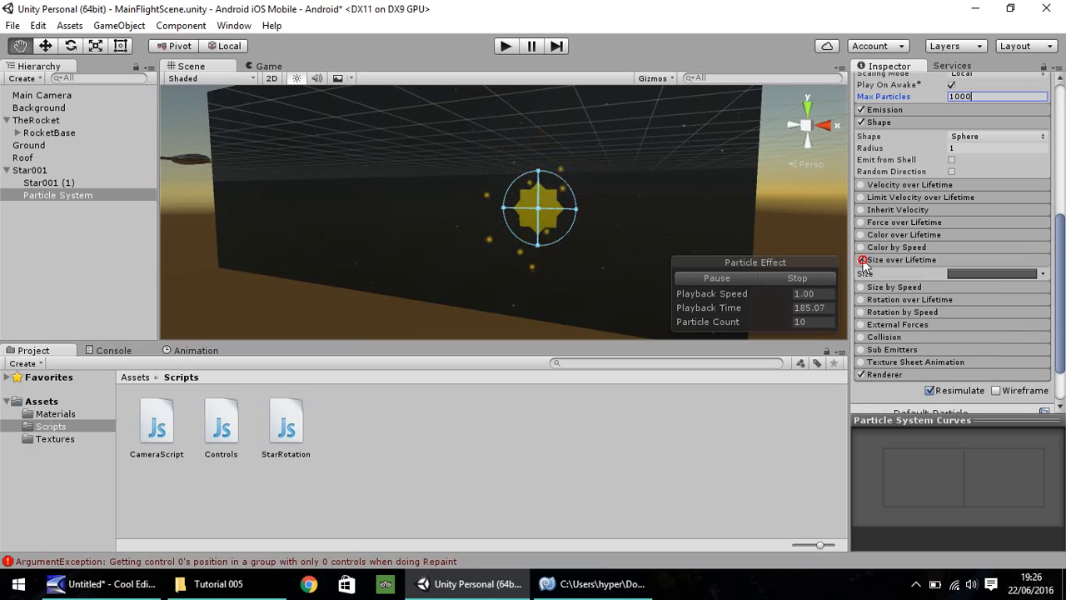
click(862, 260)
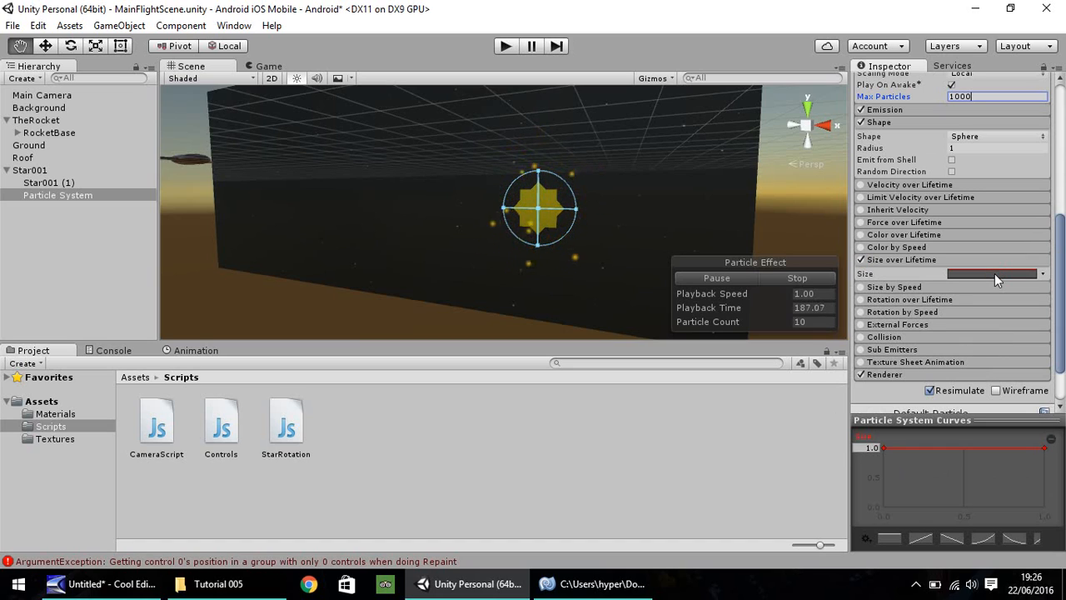
mouse_move(494, 159)
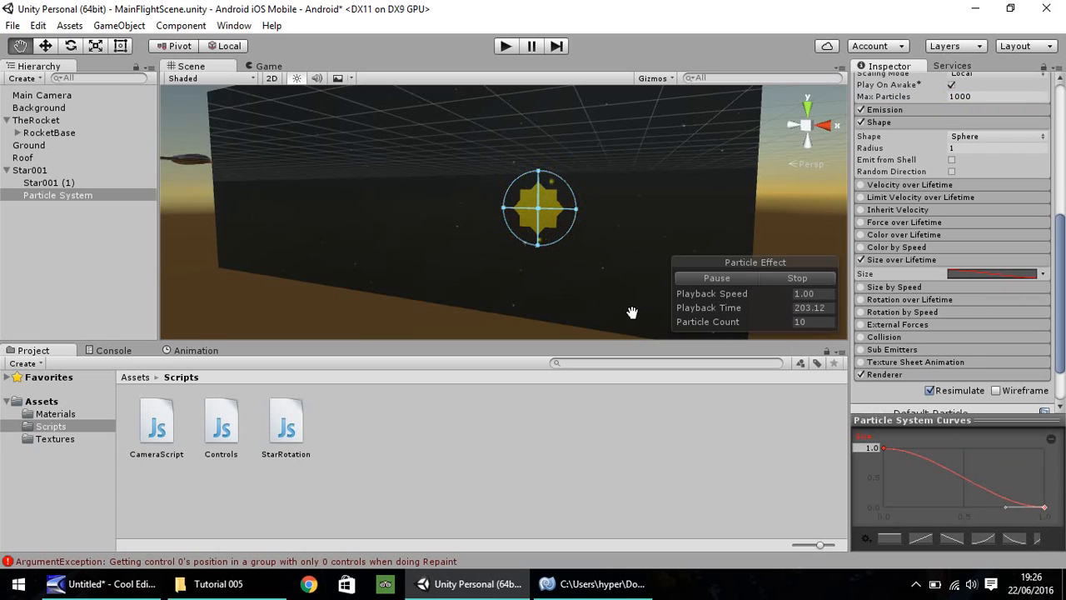
mouse_move(565, 198)
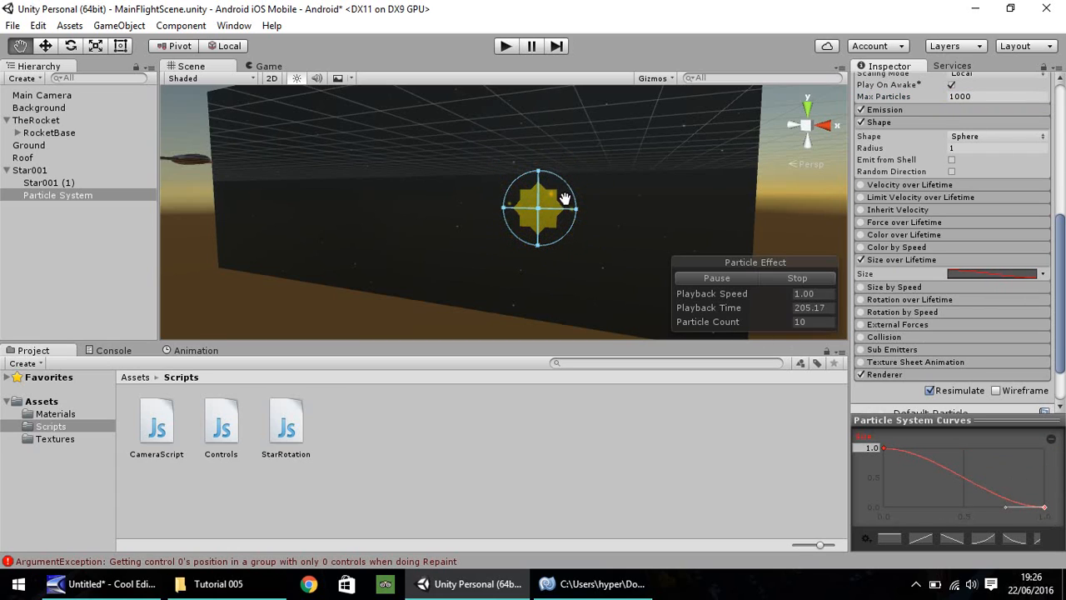
mouse_move(594, 162)
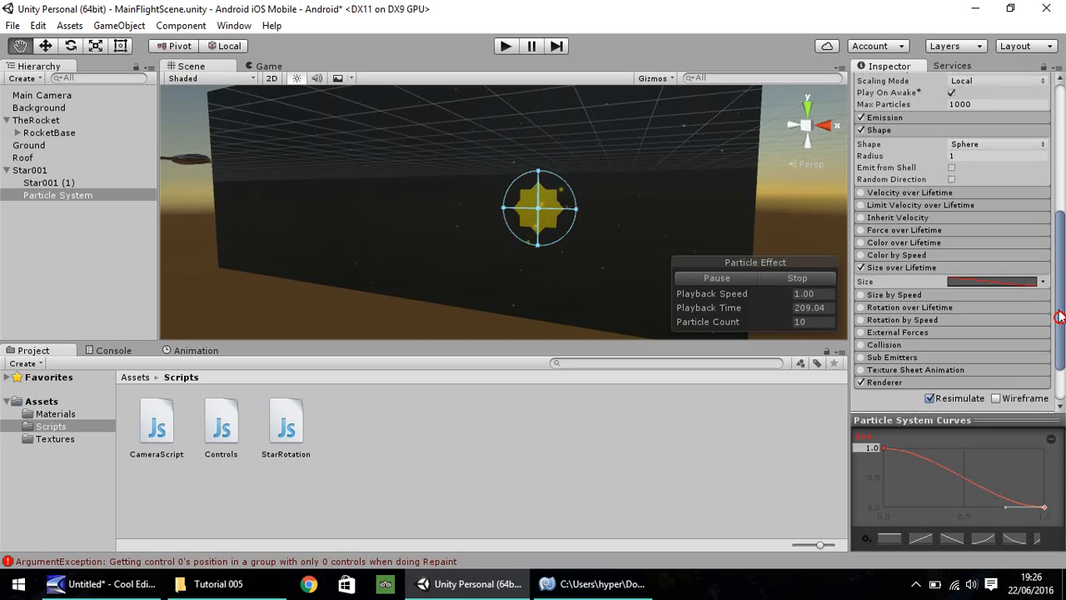
scroll(up, 3)
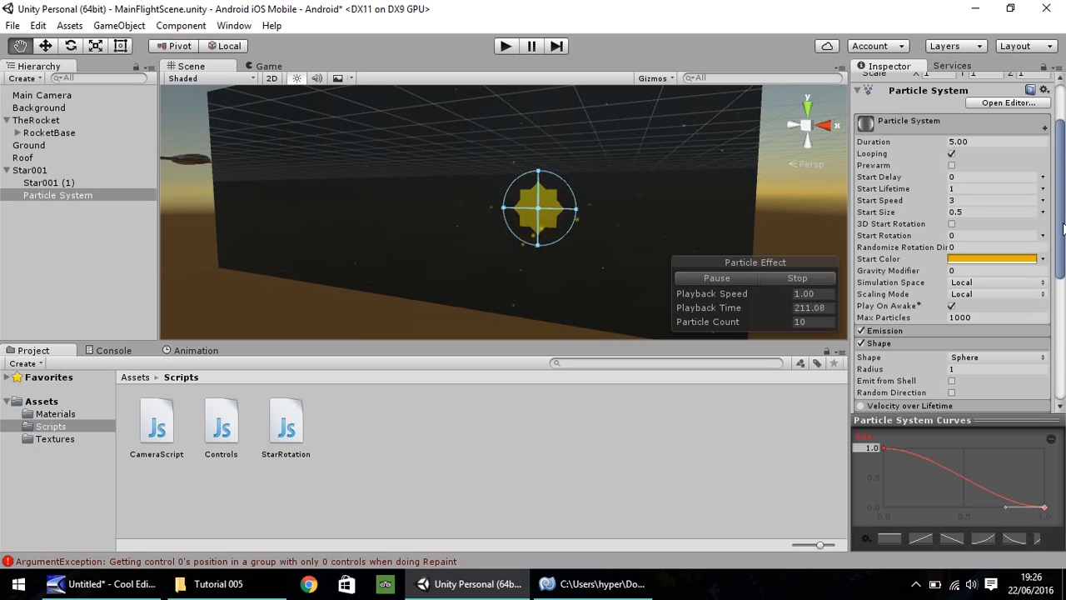
mouse_move(904, 250)
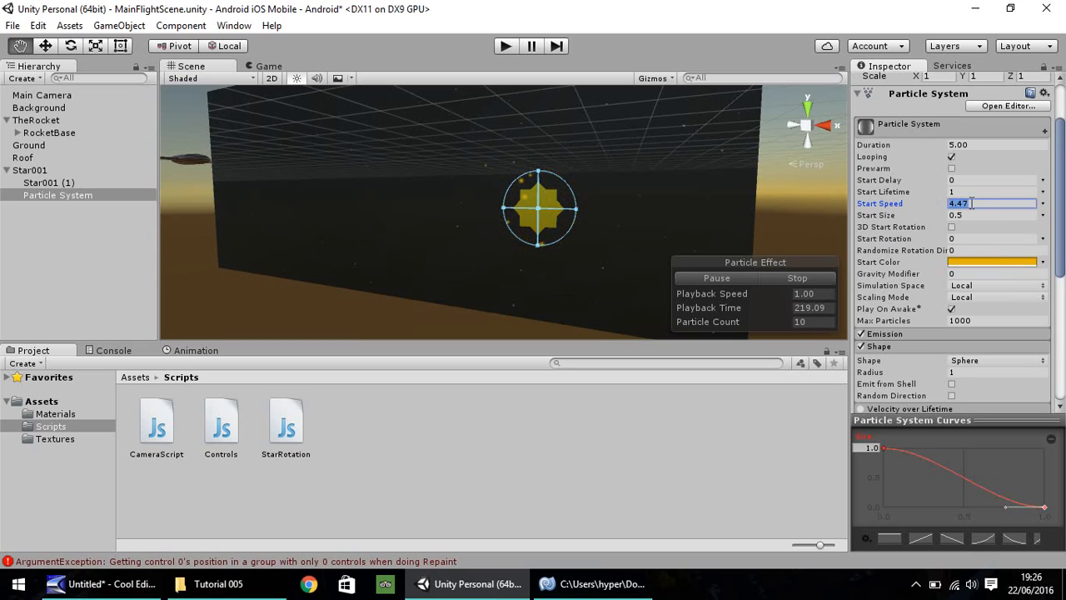
Change the particles' Start Speed to 3 and Start Size to 2.
text(3)
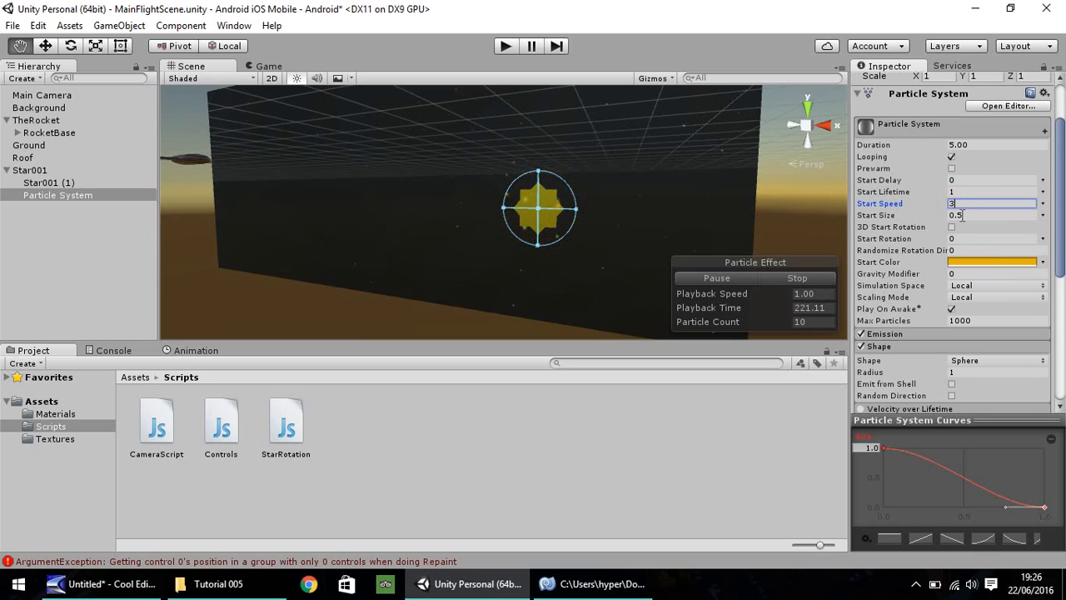
click(991, 214)
text(2)
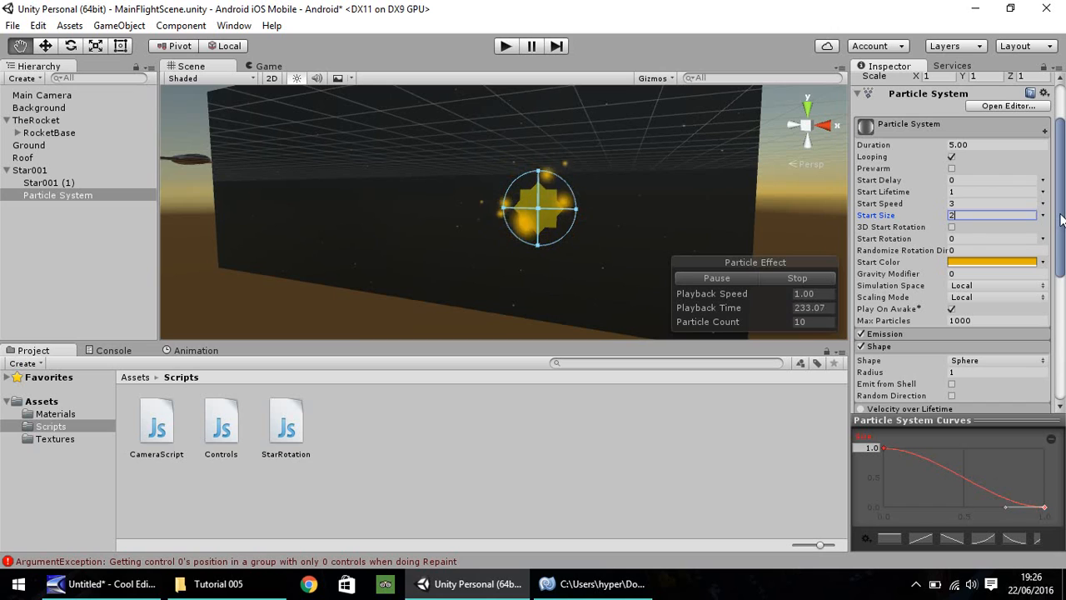
scroll(down, 3)
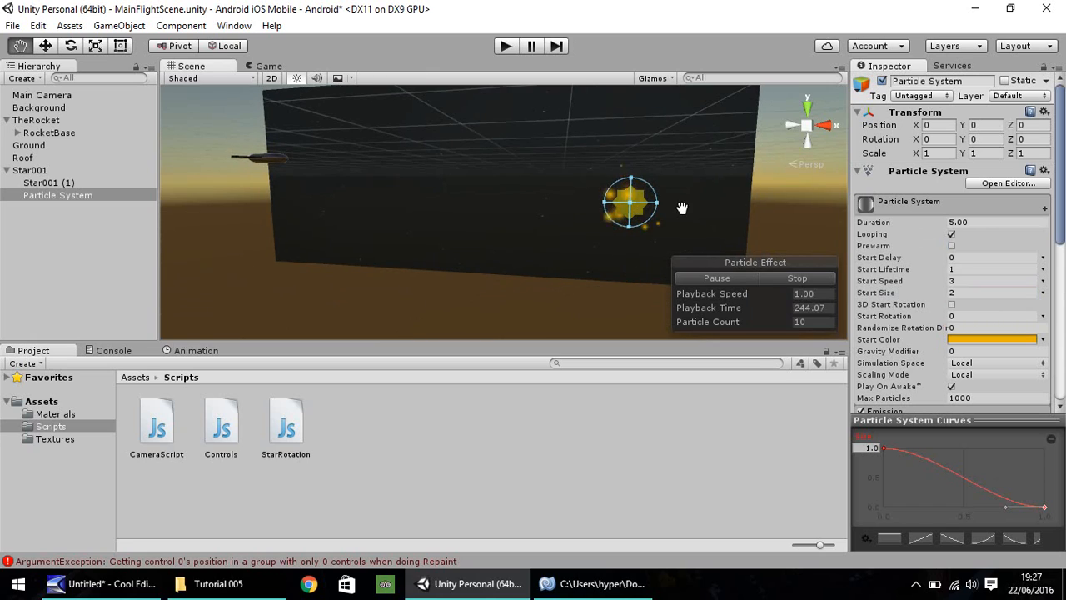
mouse_move(704, 234)
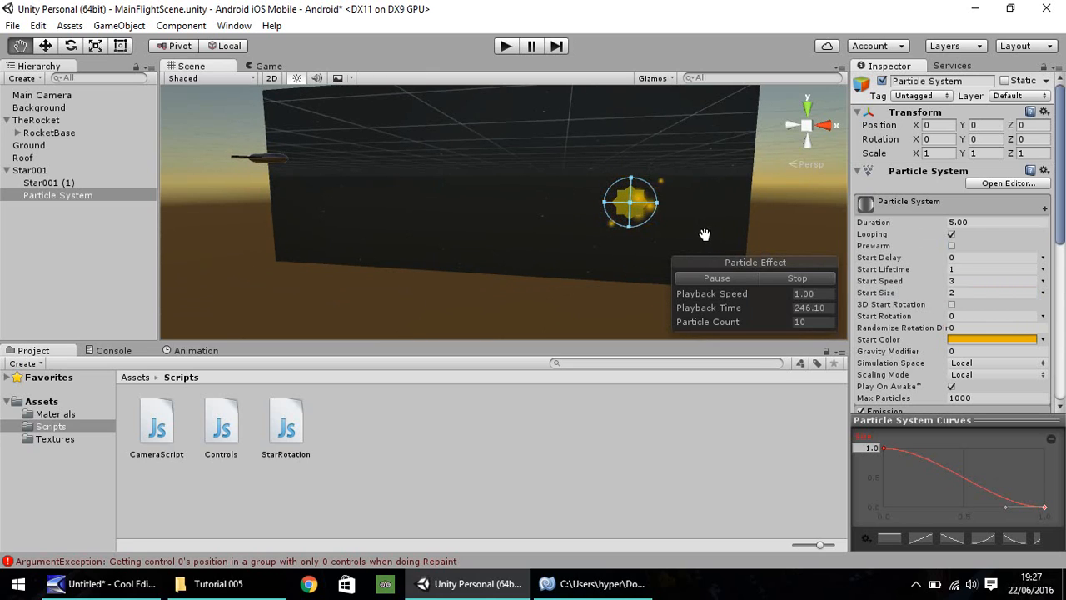
scroll(down, 3)
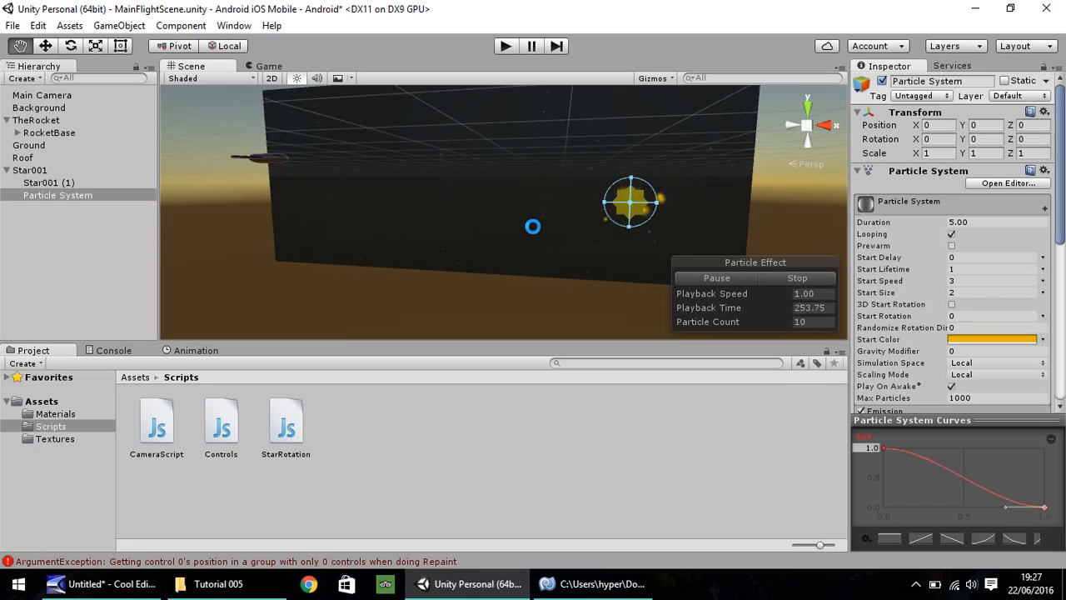
click(505, 46)
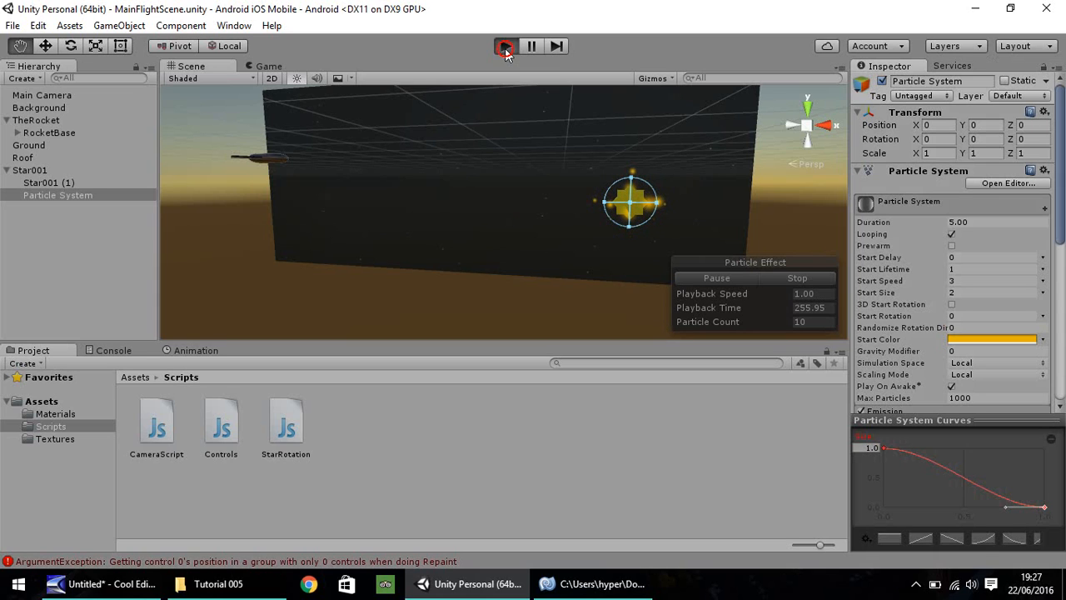
click(506, 46)
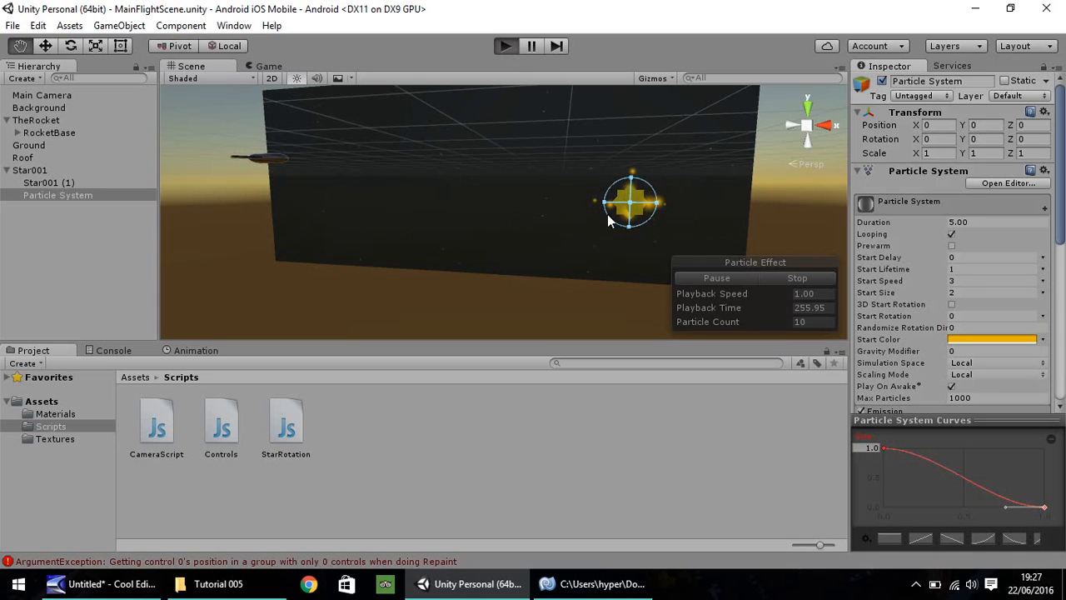
click(269, 66)
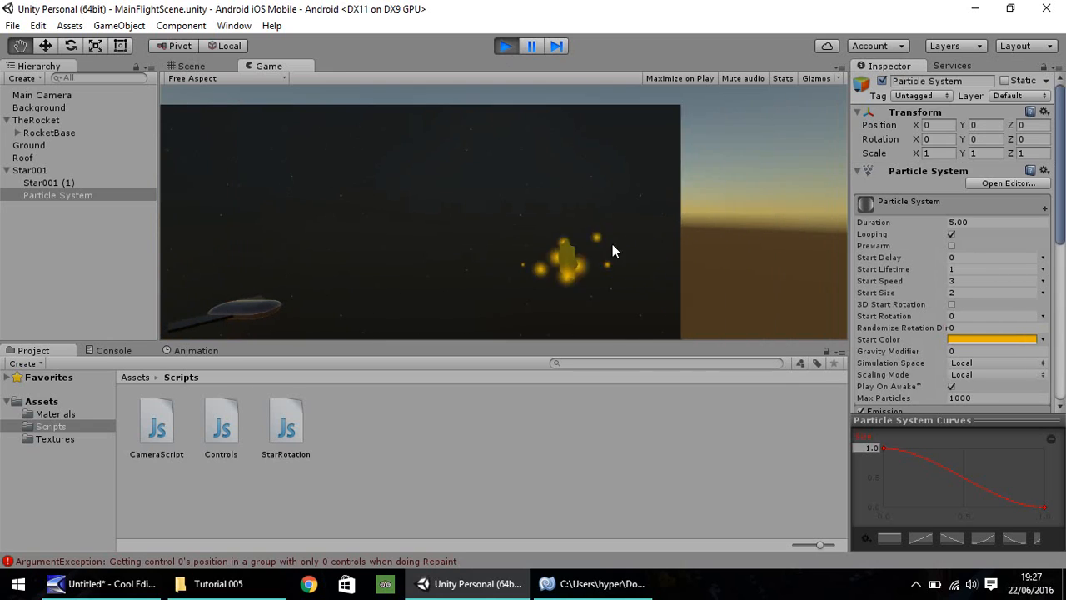
click(506, 46)
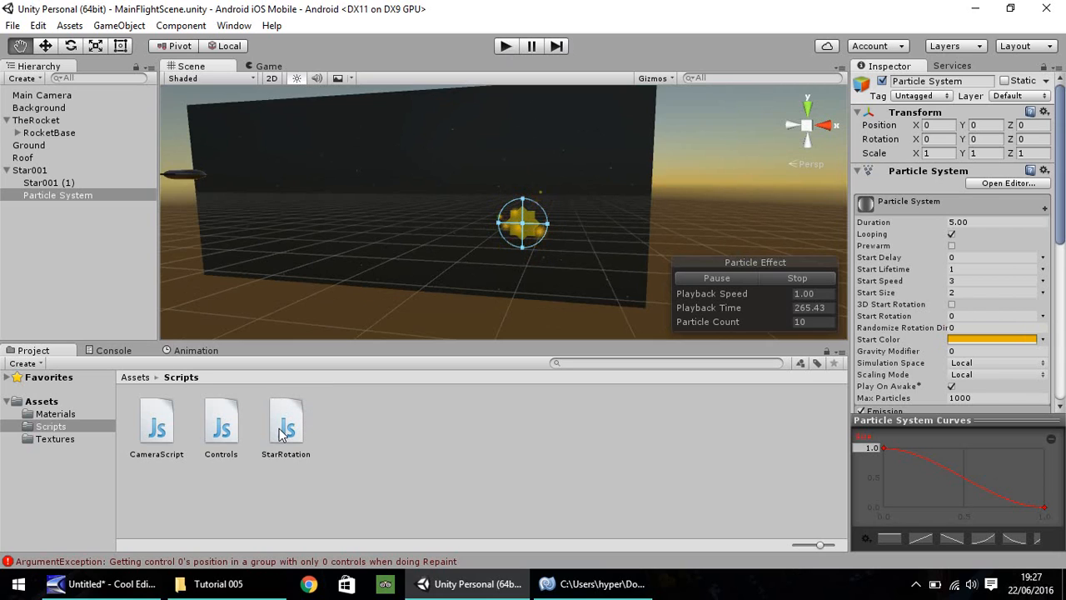
Create a 3D sphere and drag it above and left of the star.
click(286, 421)
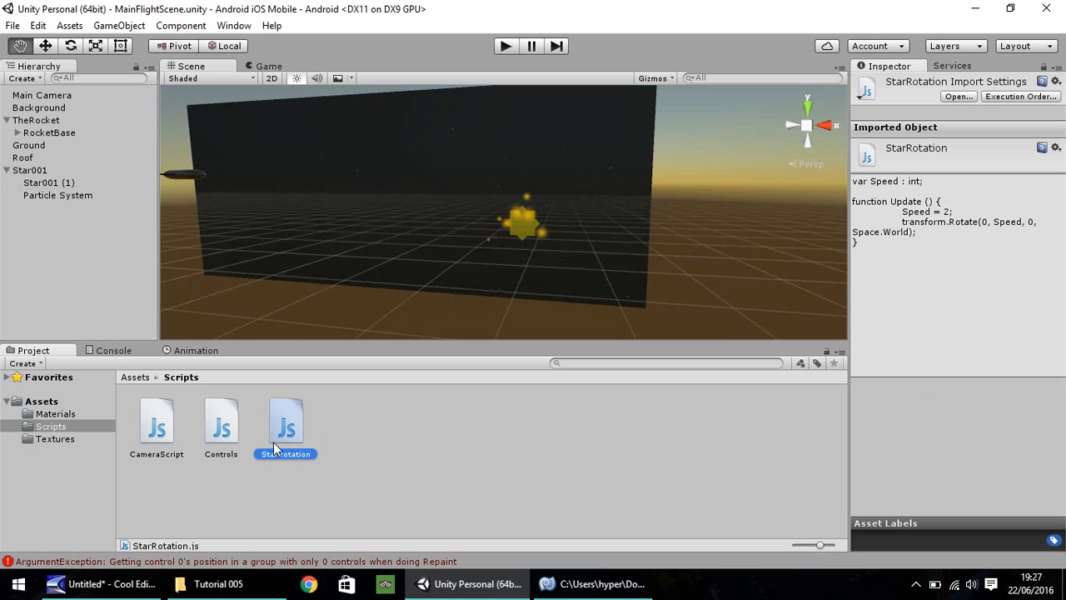
click(119, 25)
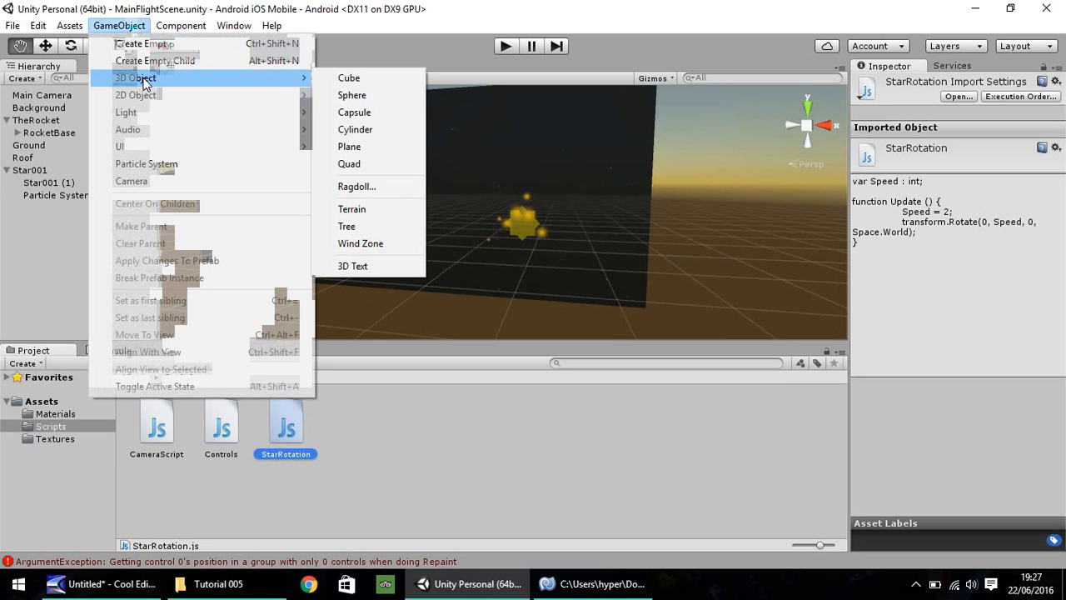
click(351, 95)
text(5)
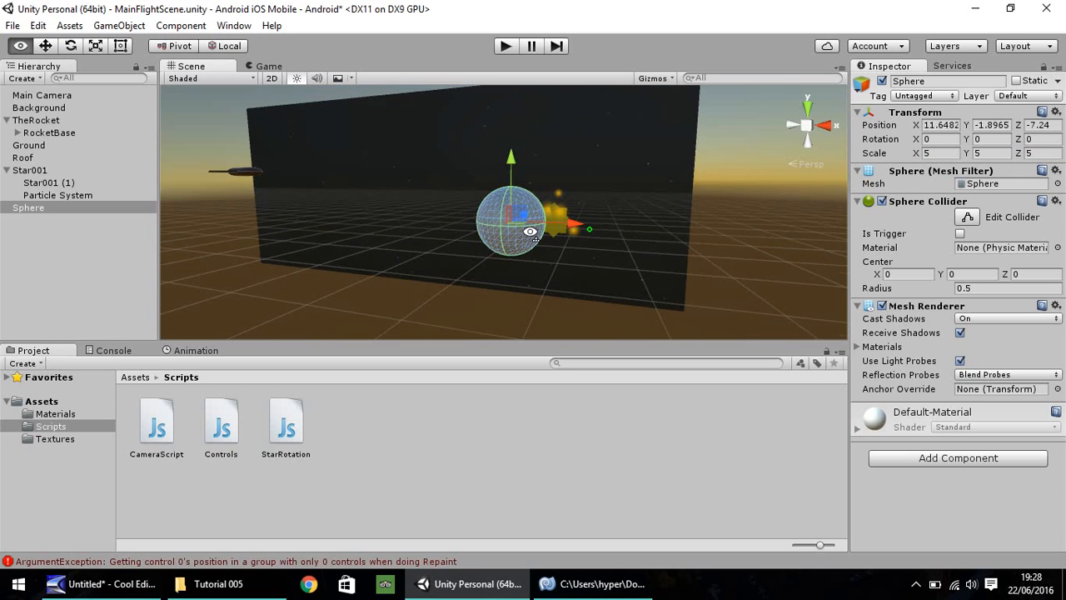
drag(533, 225, 612, 250)
text(-4.2)
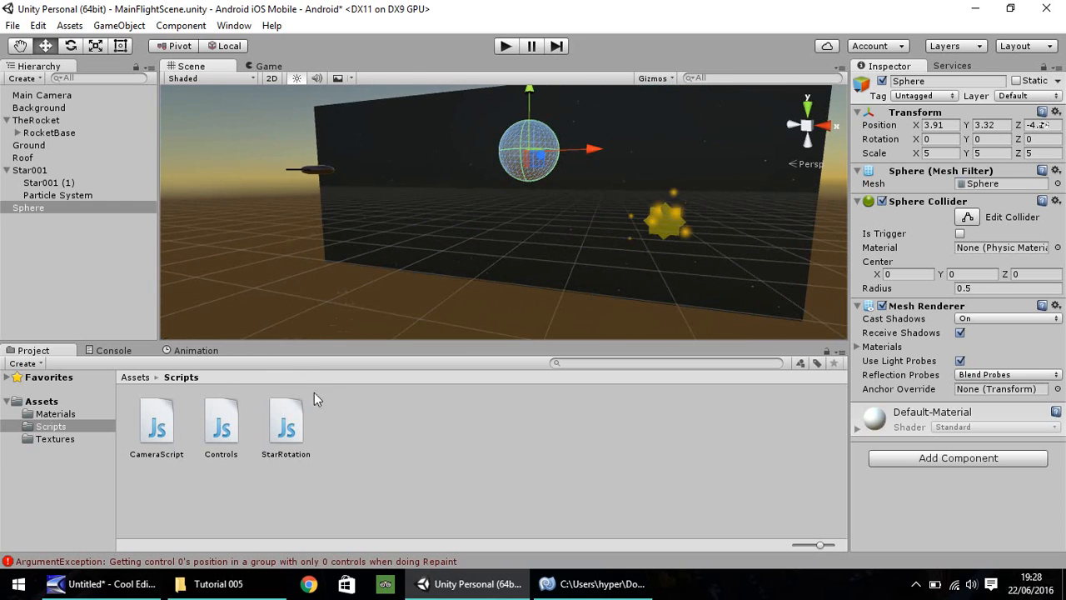
mouse_move(527, 143)
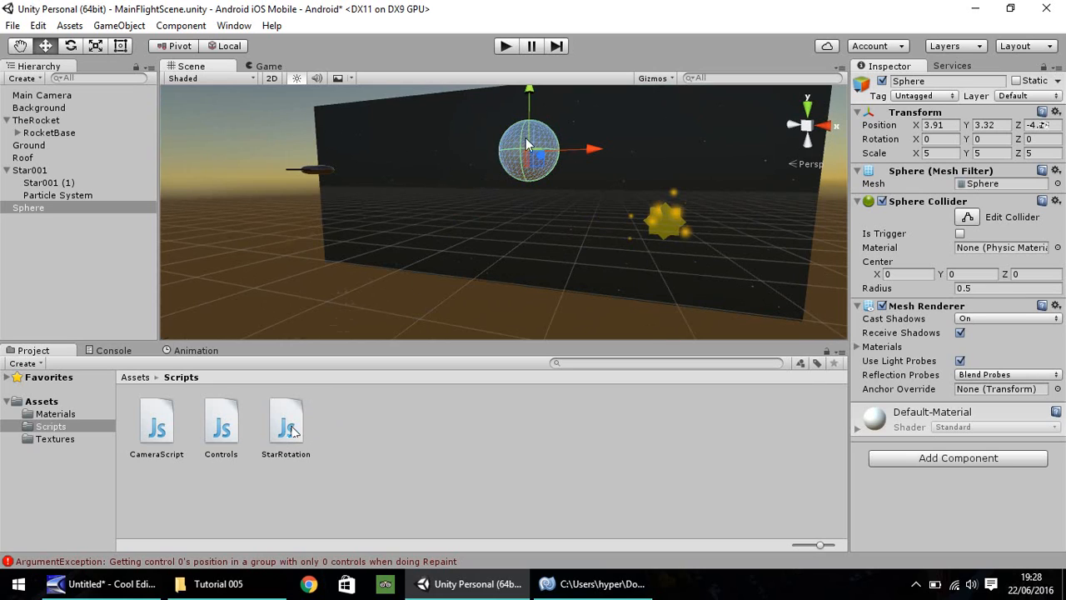
Rename the Sphere object in the Hierarchy to Planet001.
right_click(27, 206)
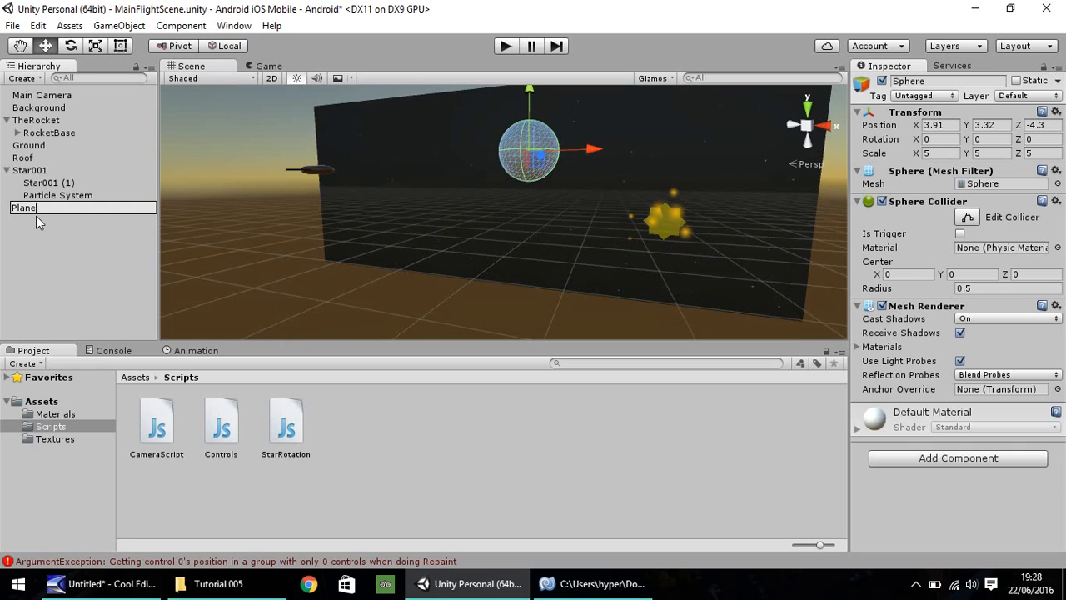
text(Planet001)
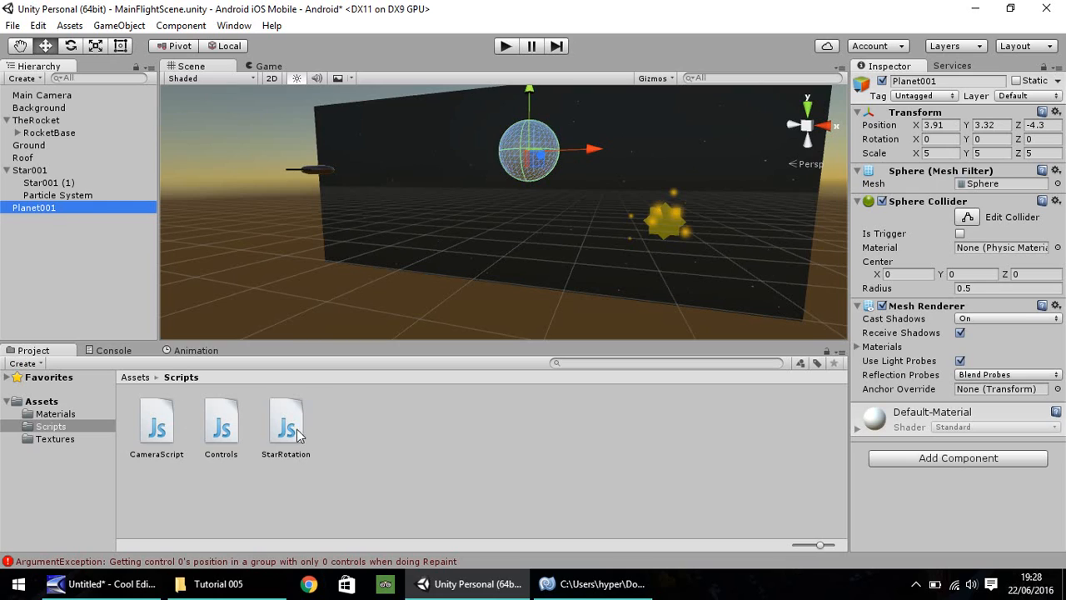
Duplicate the StarRotation script and rename the copy Planet001Rotation.
click(285, 422)
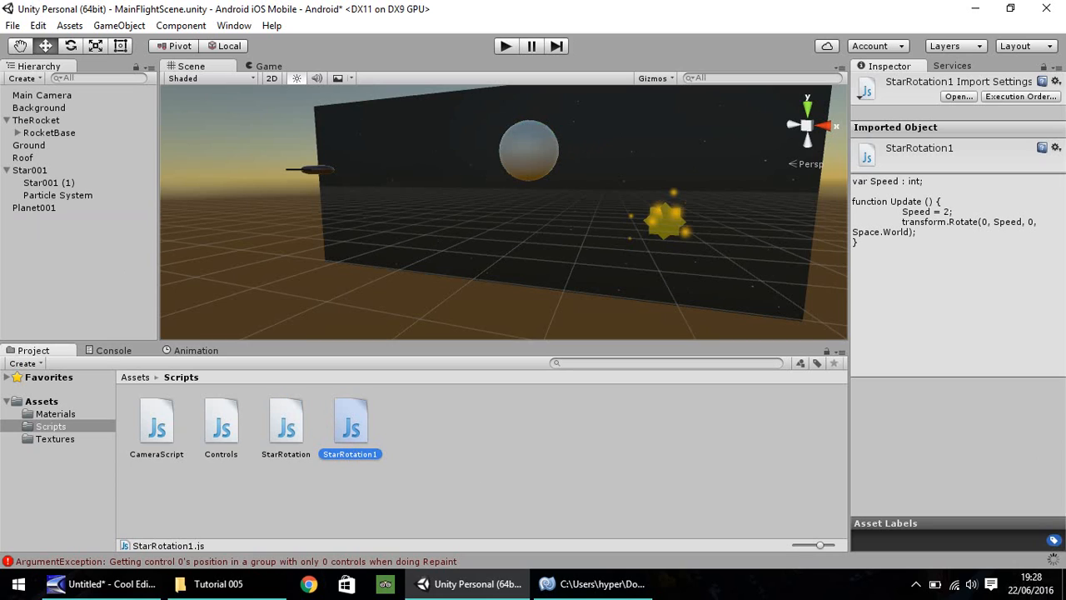
mouse_move(1054, 571)
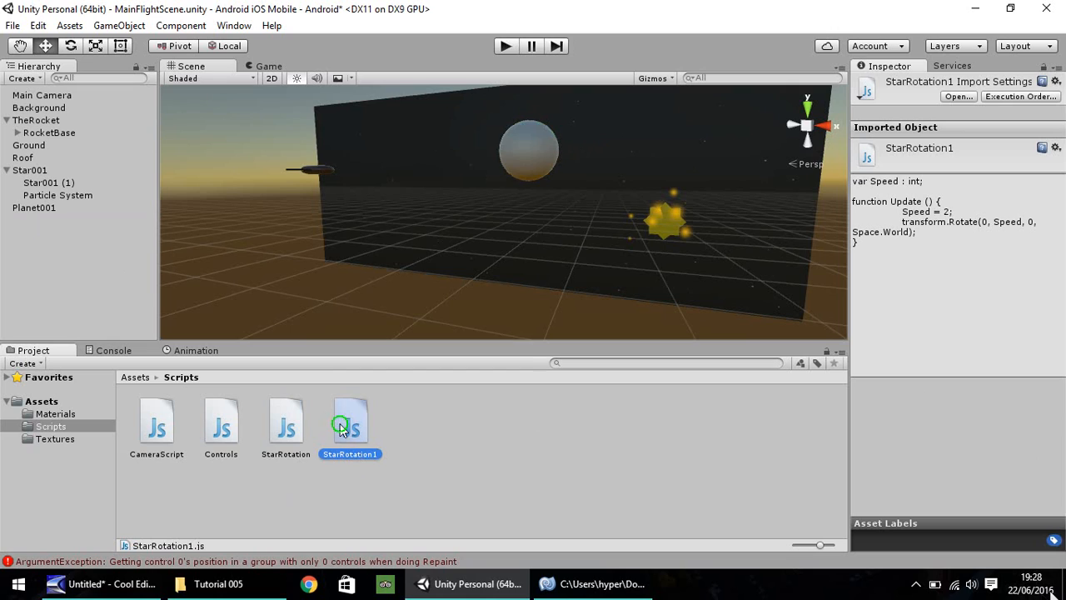
right_click(349, 421)
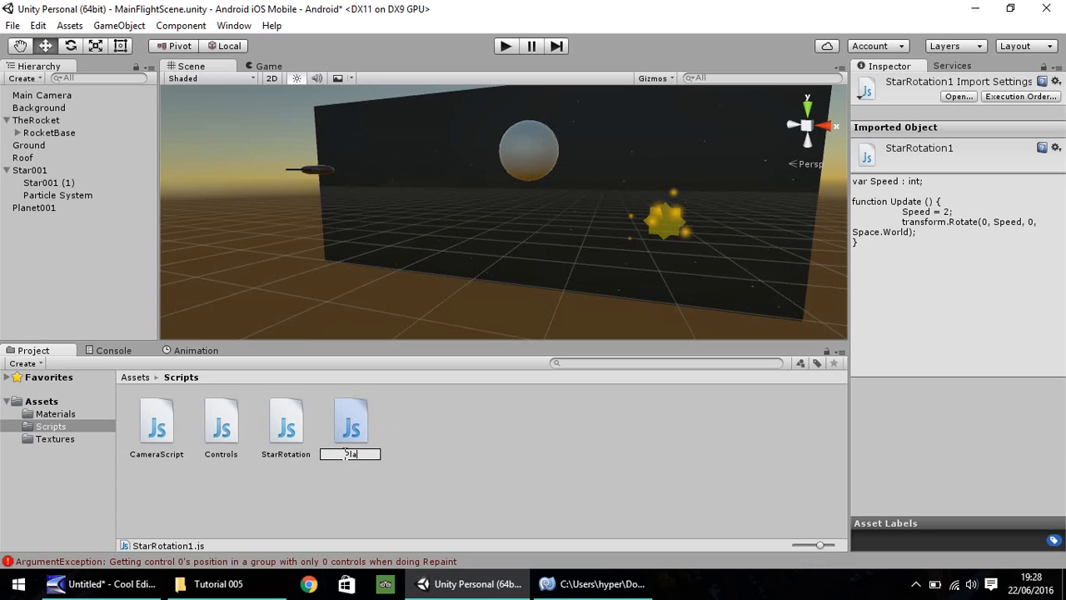
text(Plane01)
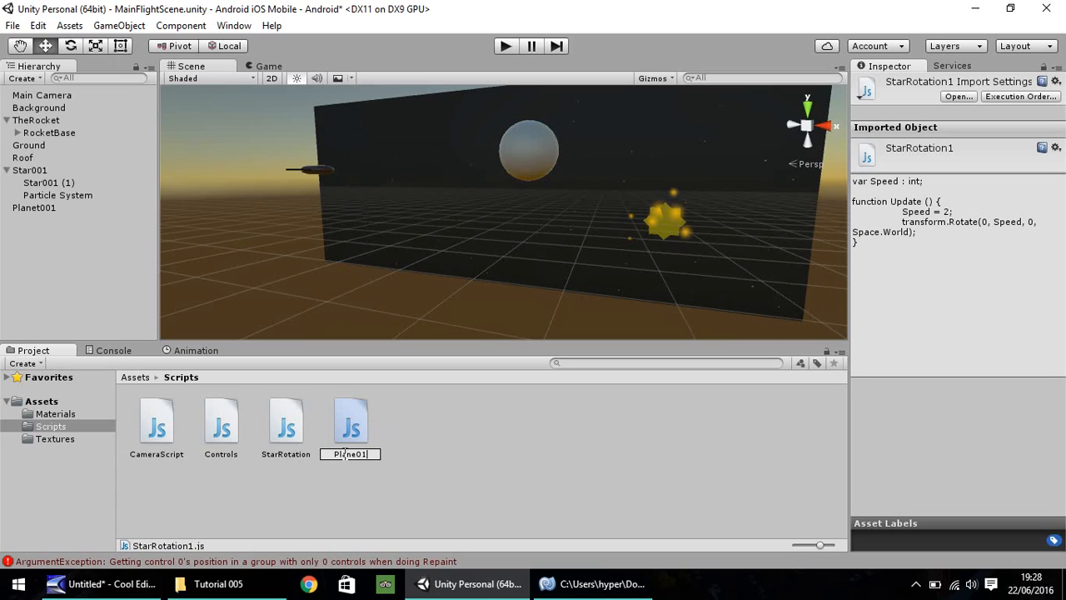
text(Planet)
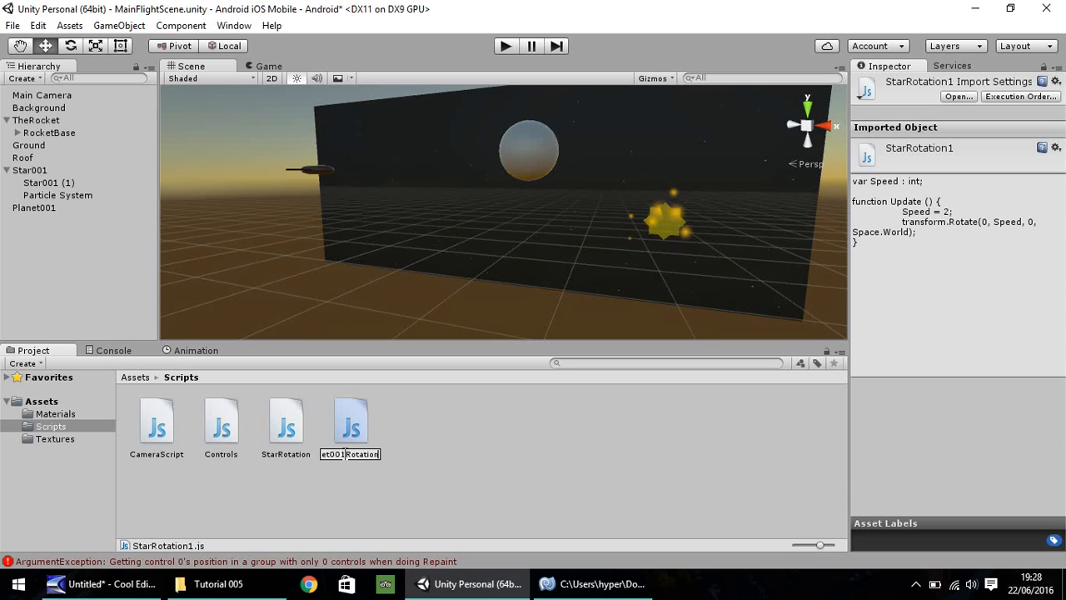
key(Return)
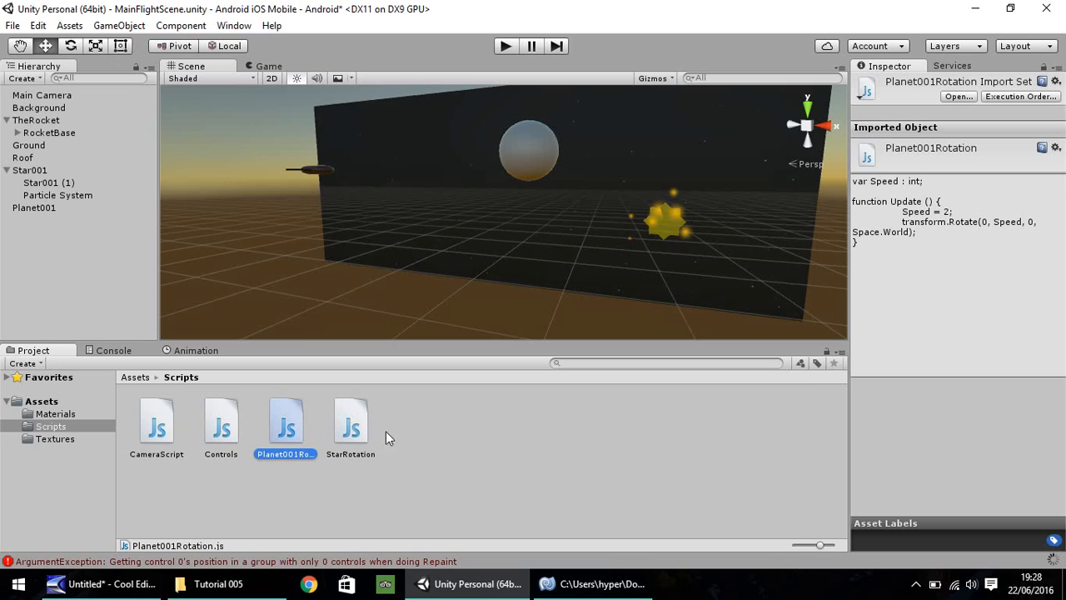
mouse_move(576, 533)
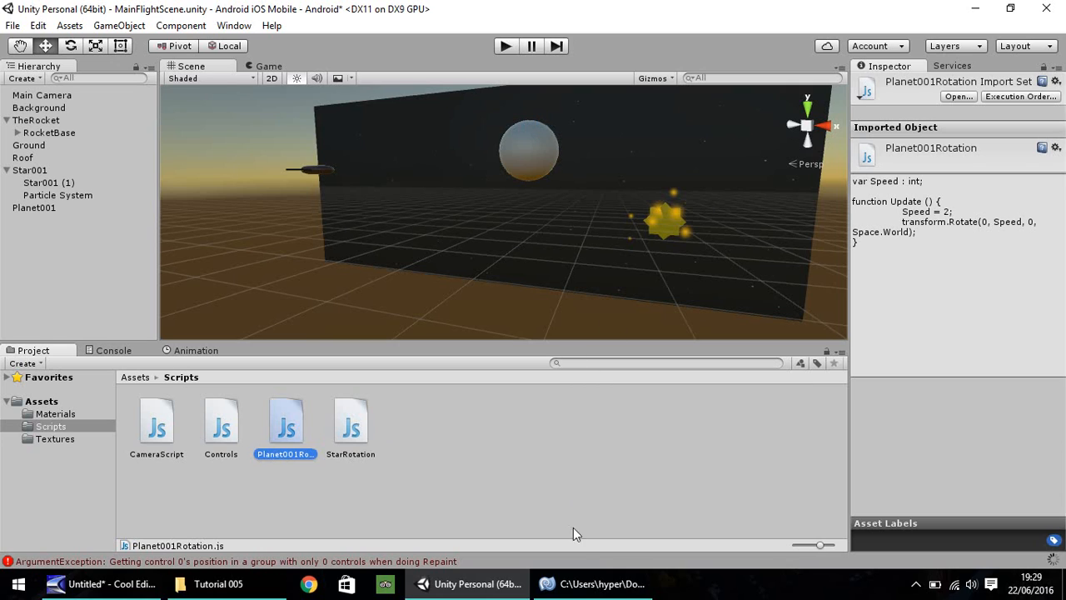
Change Speed from 2 to 1 in Planet001Rotation and save it.
double_click(351, 420)
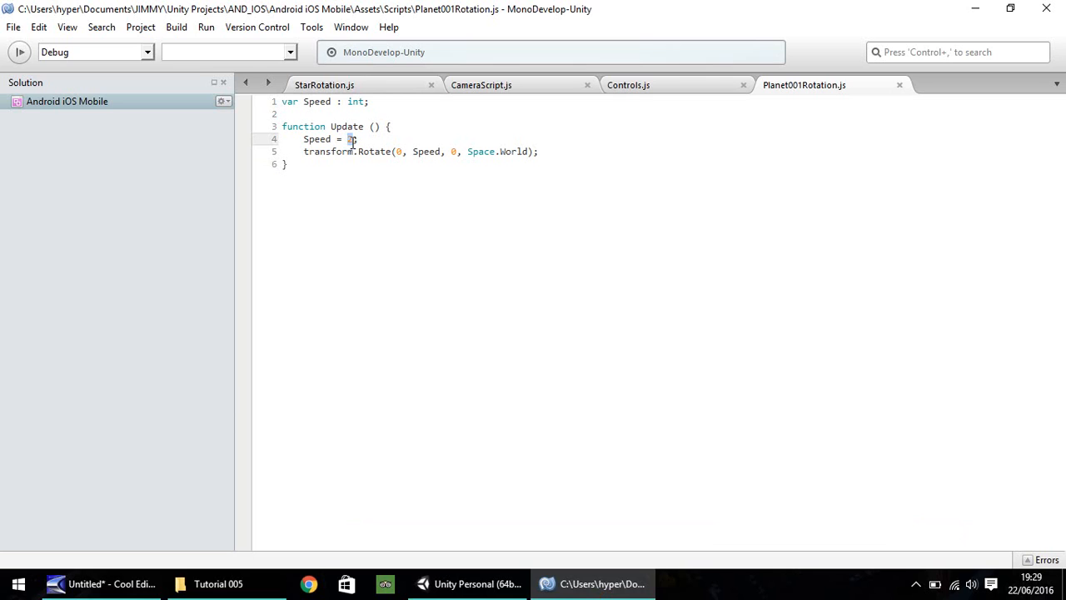
text(1)
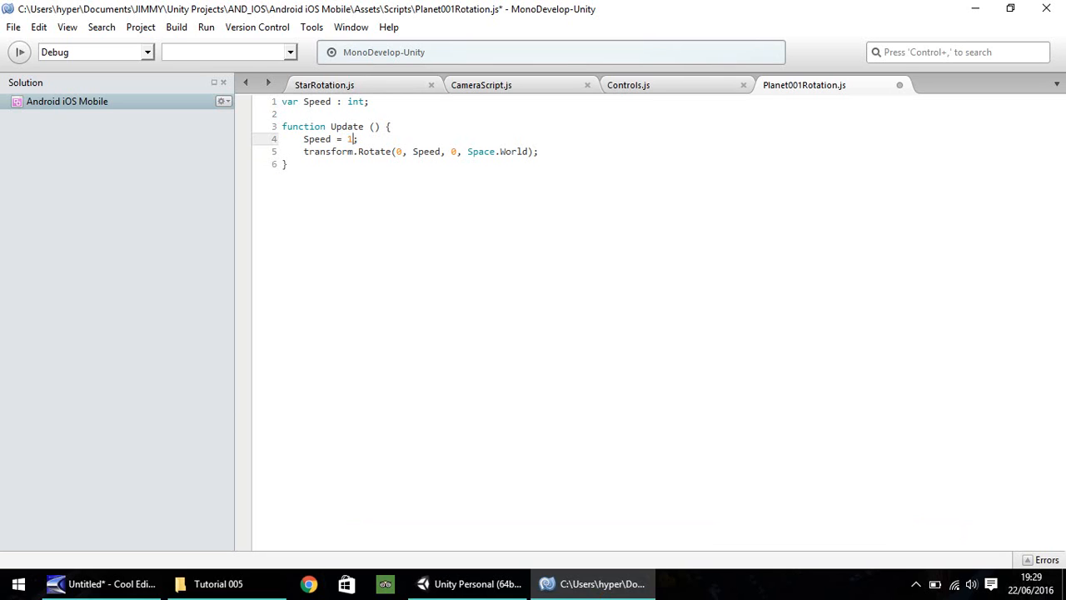
key(ctrl+s)
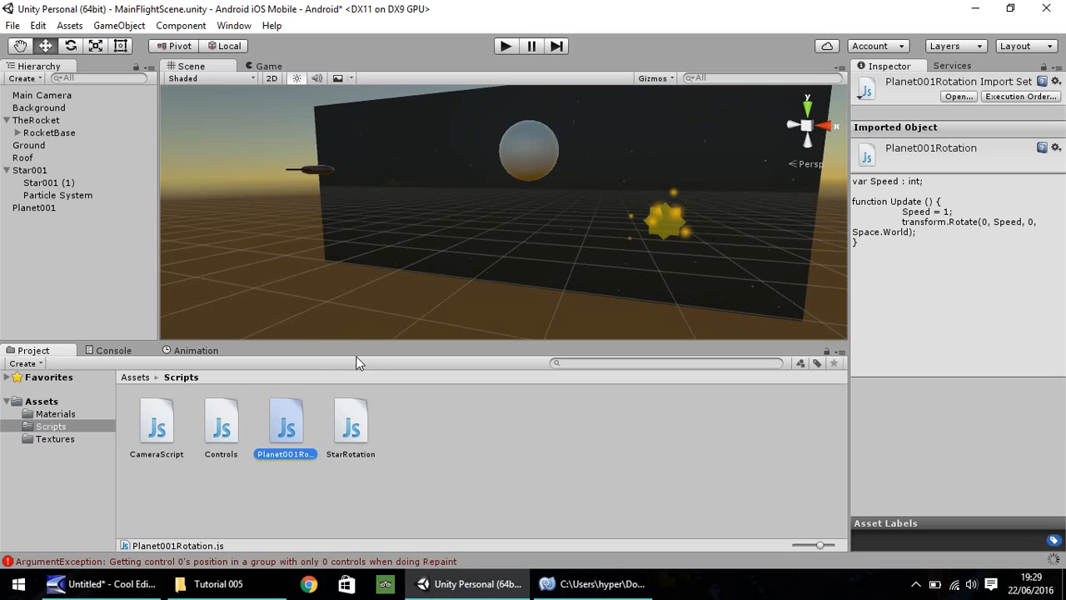
mouse_move(654, 421)
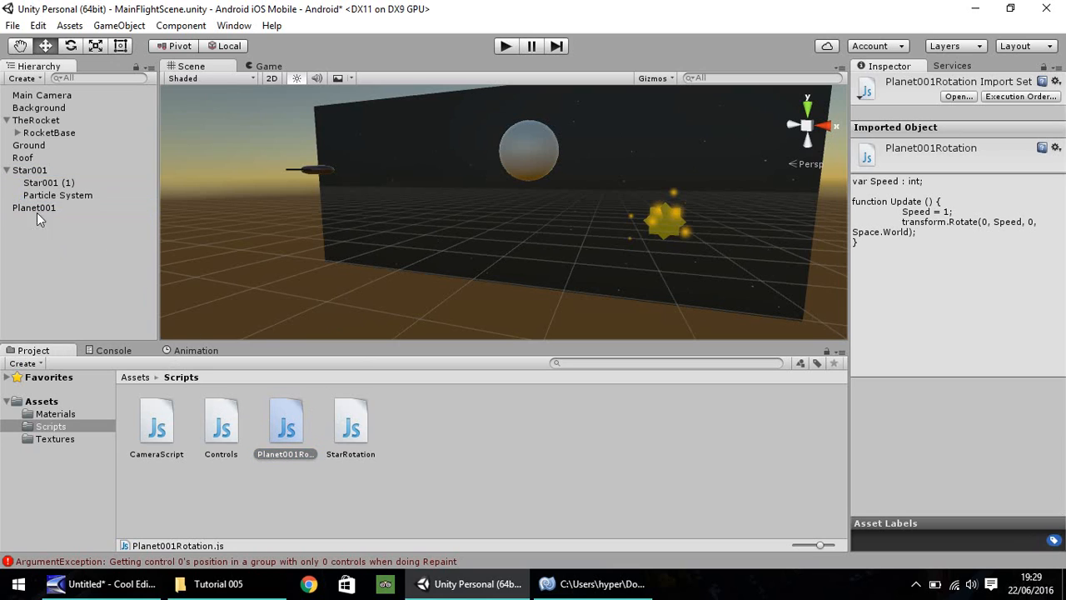
click(505, 46)
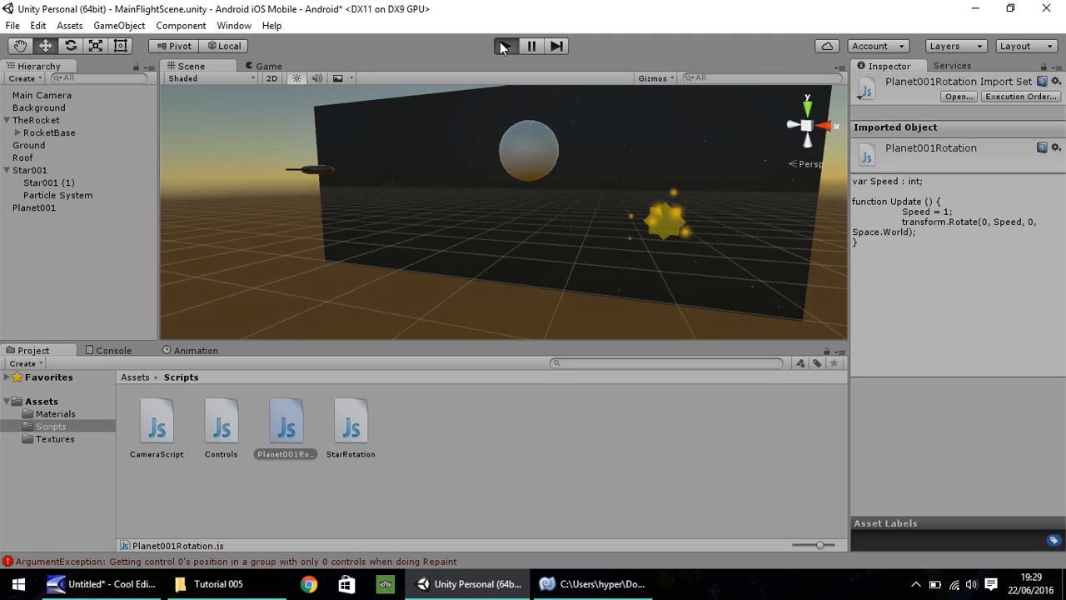
click(503, 46)
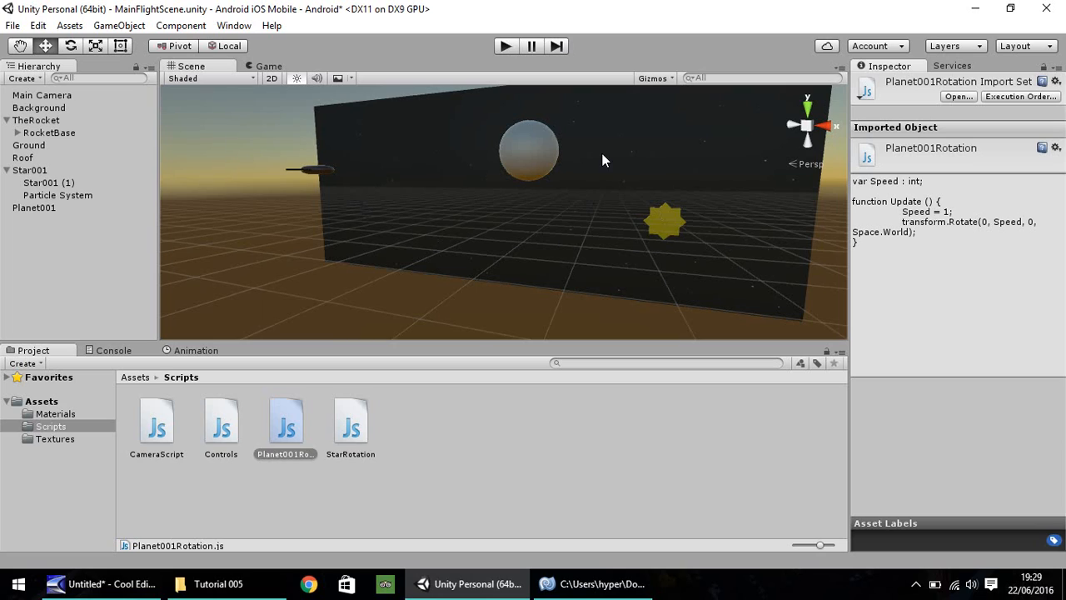
mouse_move(500, 186)
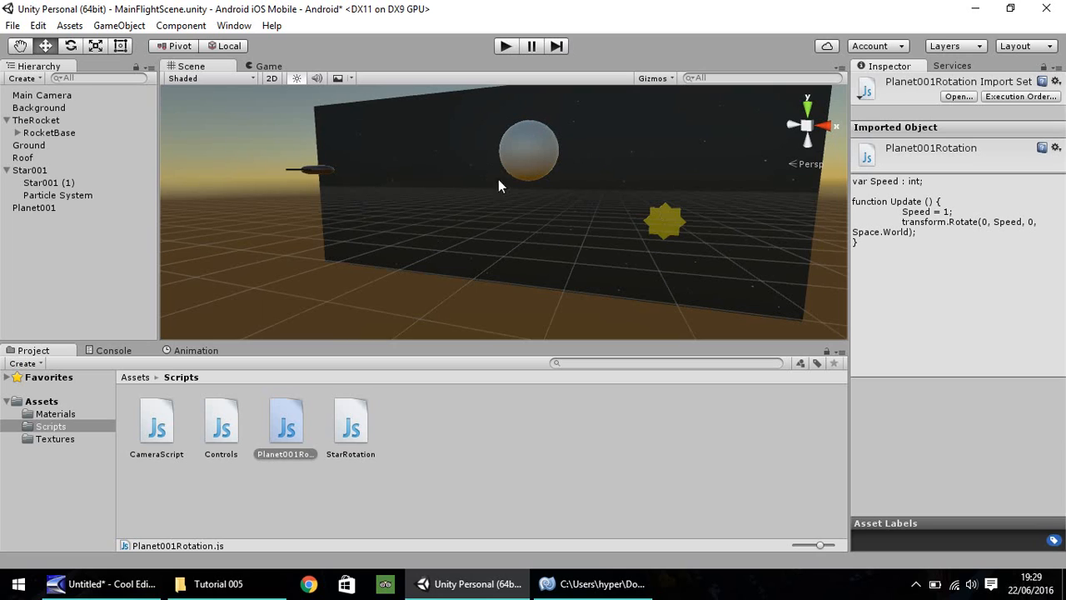
mouse_move(533, 182)
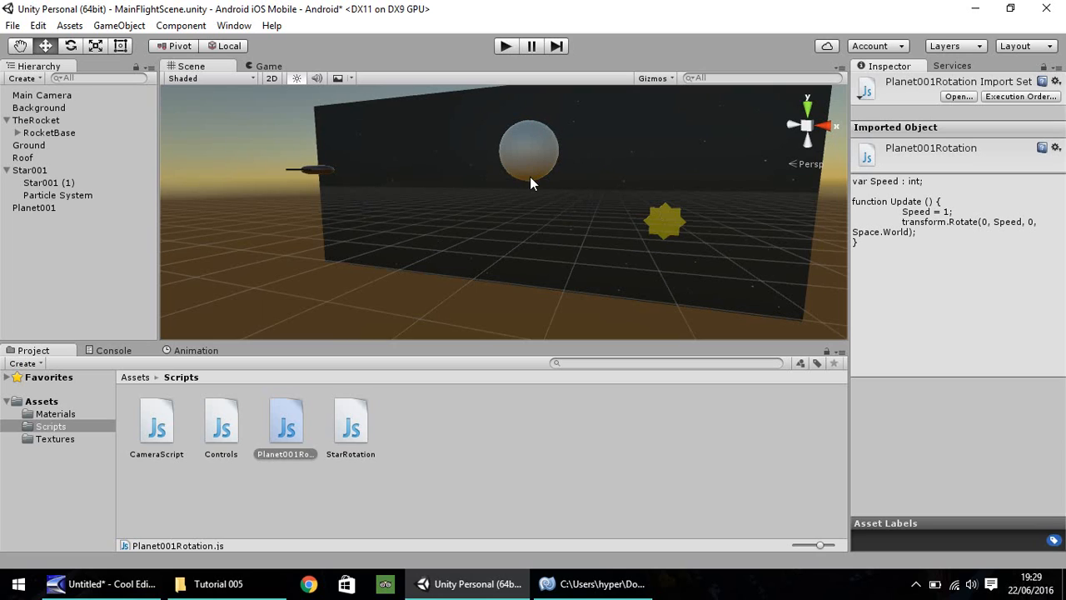
mouse_move(163, 266)
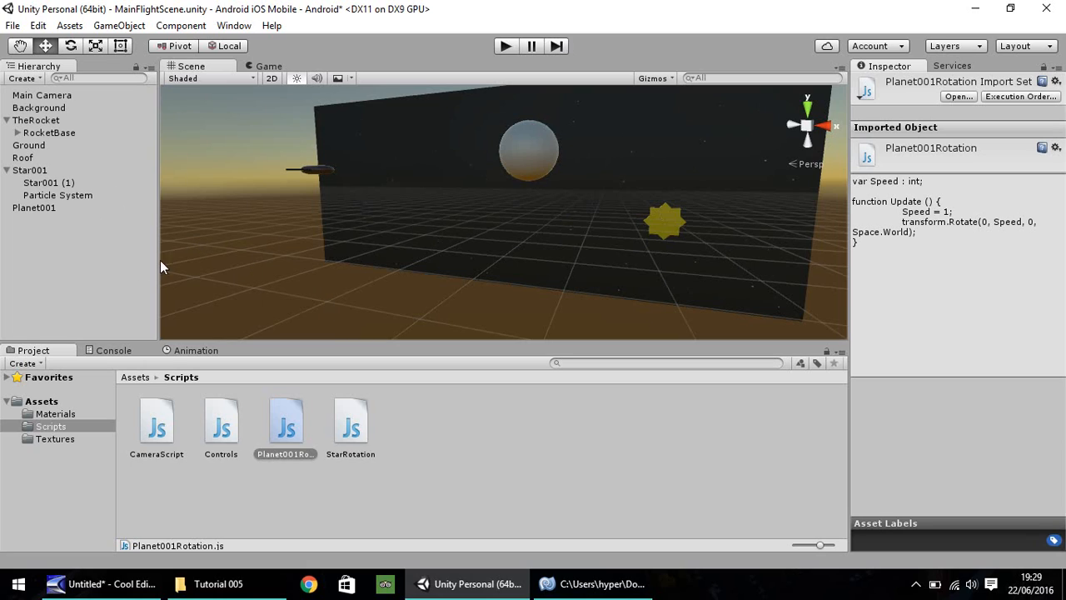
mouse_move(526, 154)
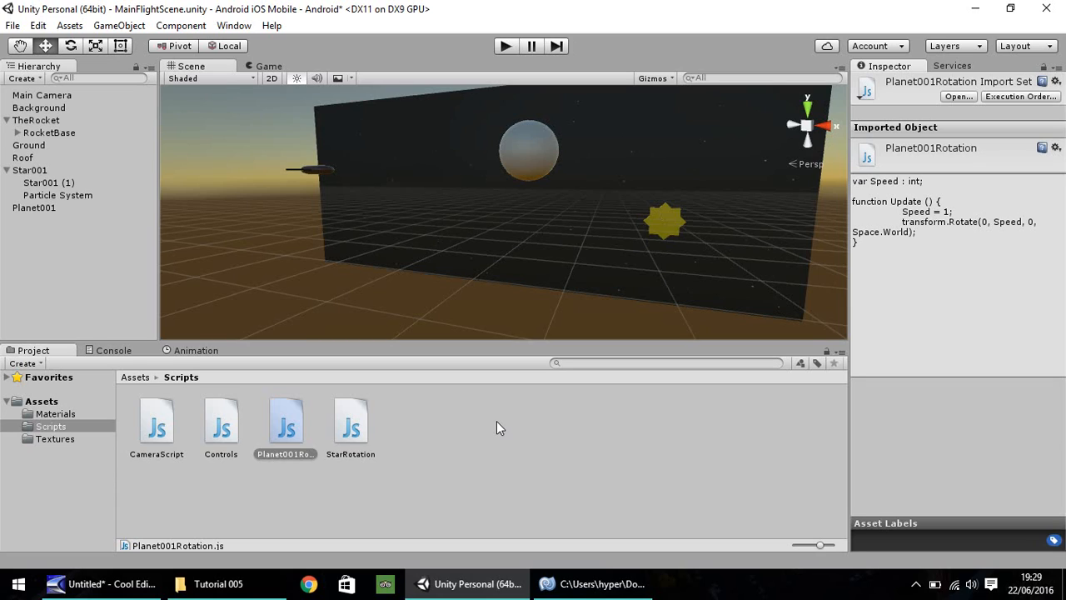
mouse_move(41, 528)
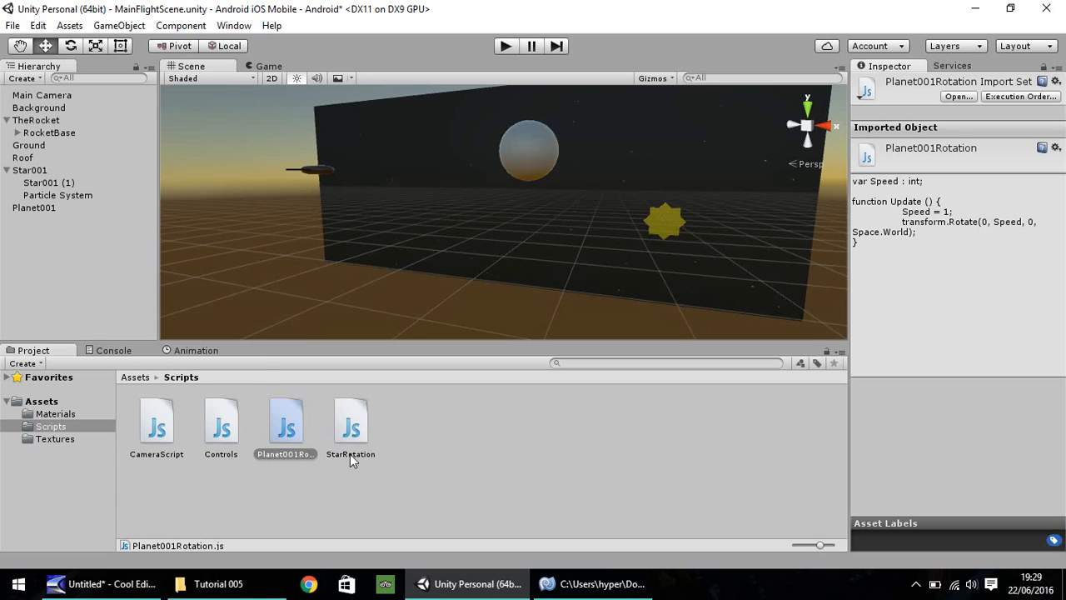
mouse_move(330, 471)
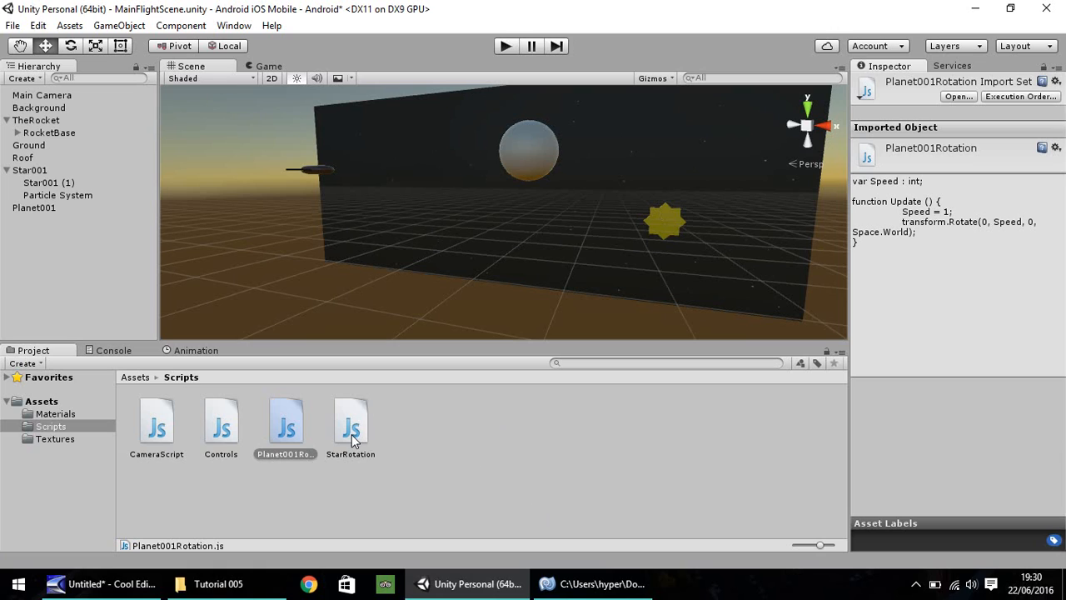
Open StarRotation.js in MonoDevelop to check that its rotation Speed is 2.
click(351, 423)
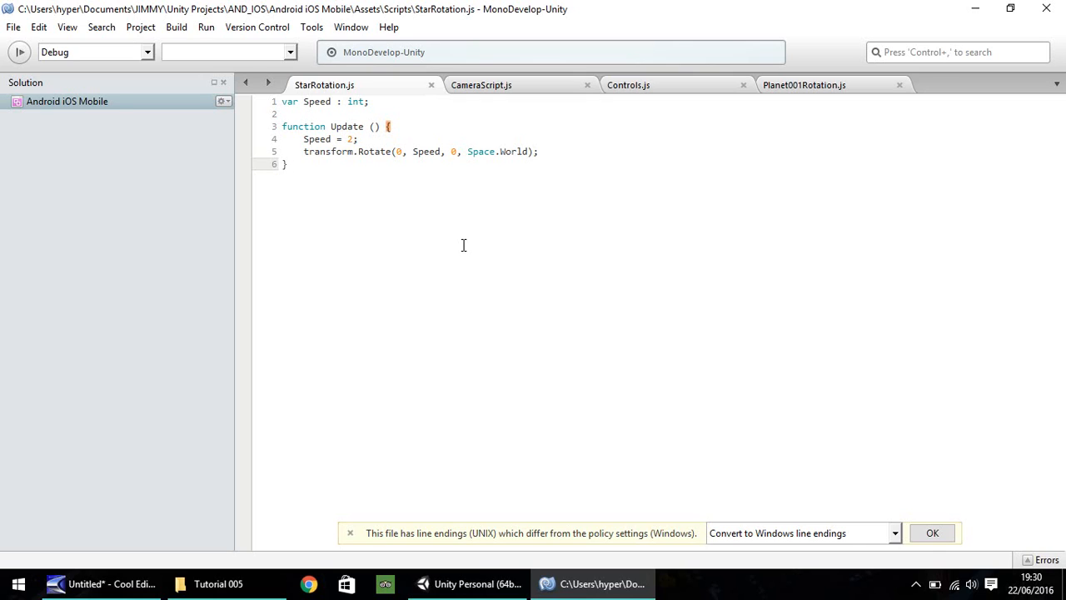
mouse_move(495, 285)
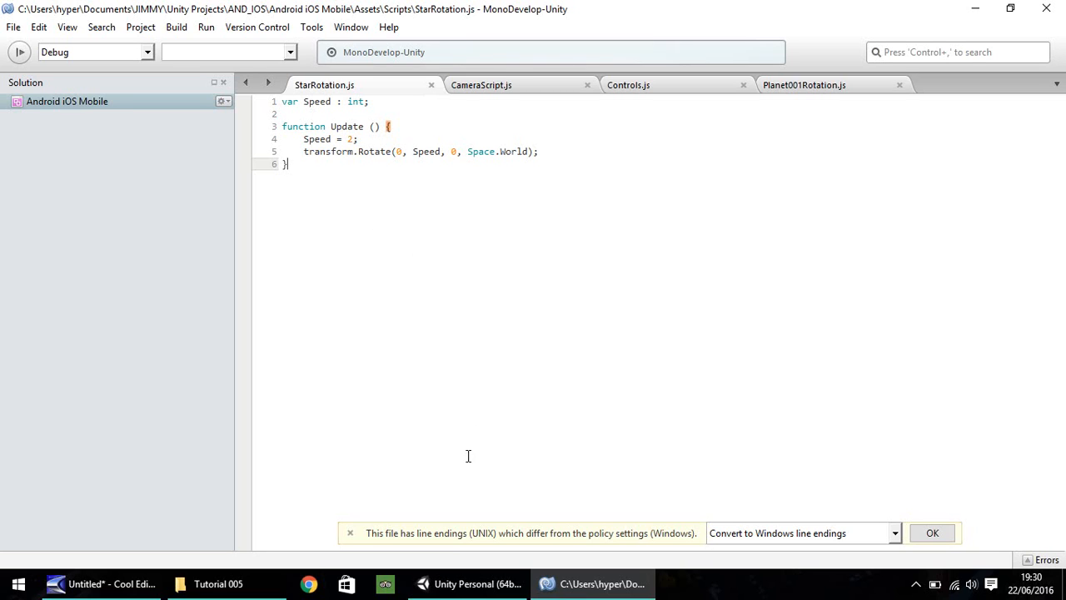
click(468, 583)
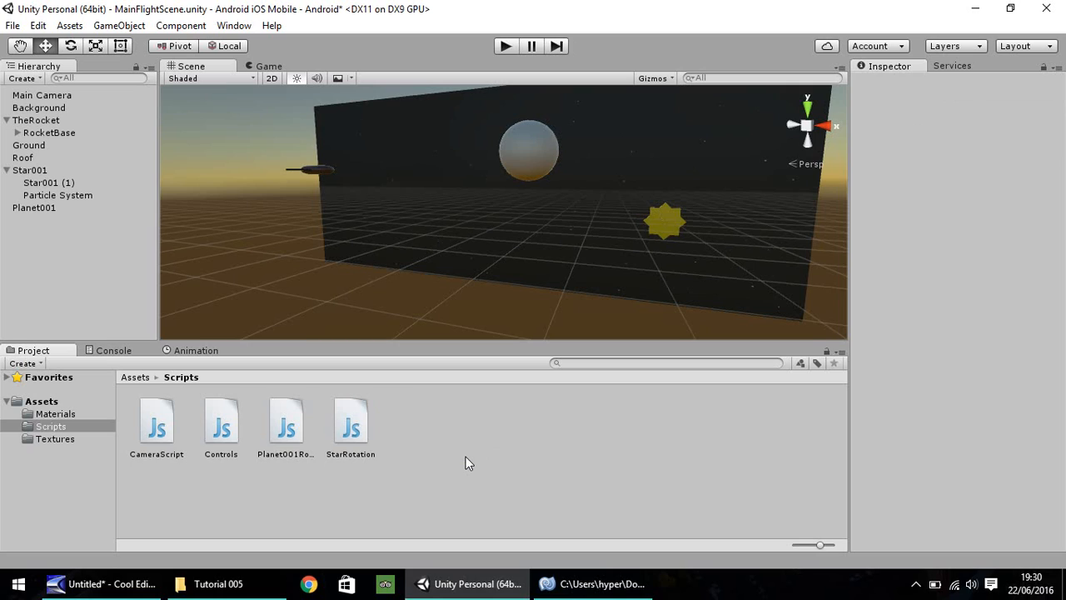
mouse_move(401, 287)
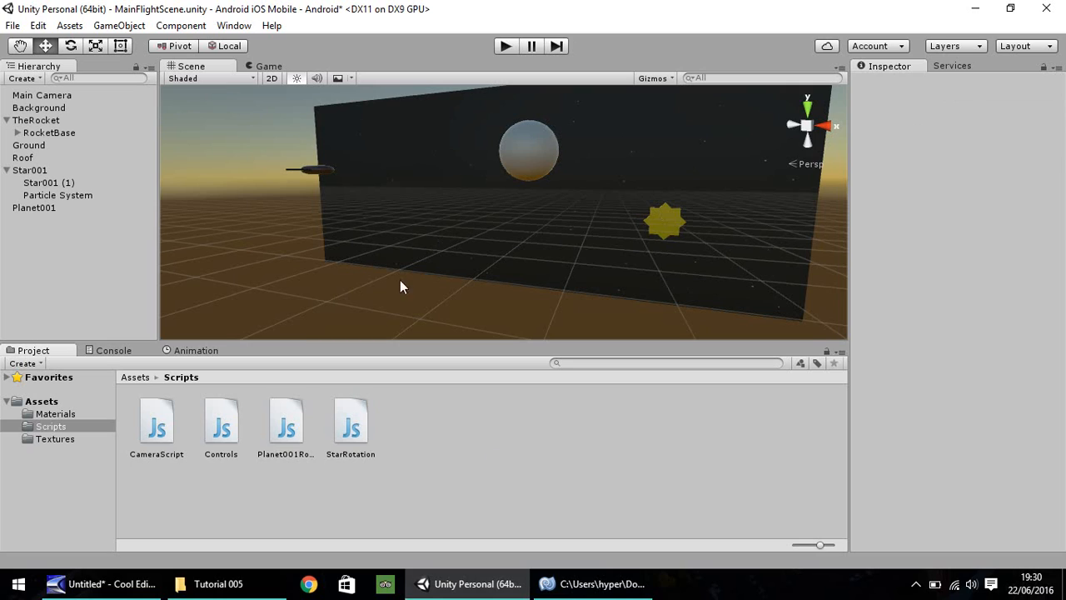
mouse_move(486, 421)
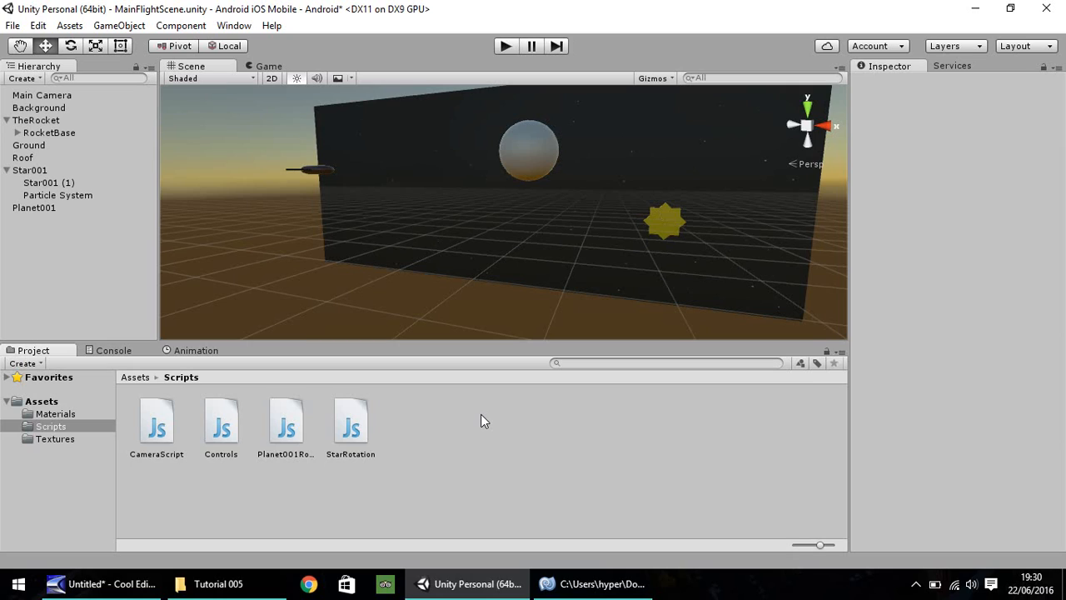
mouse_move(492, 172)
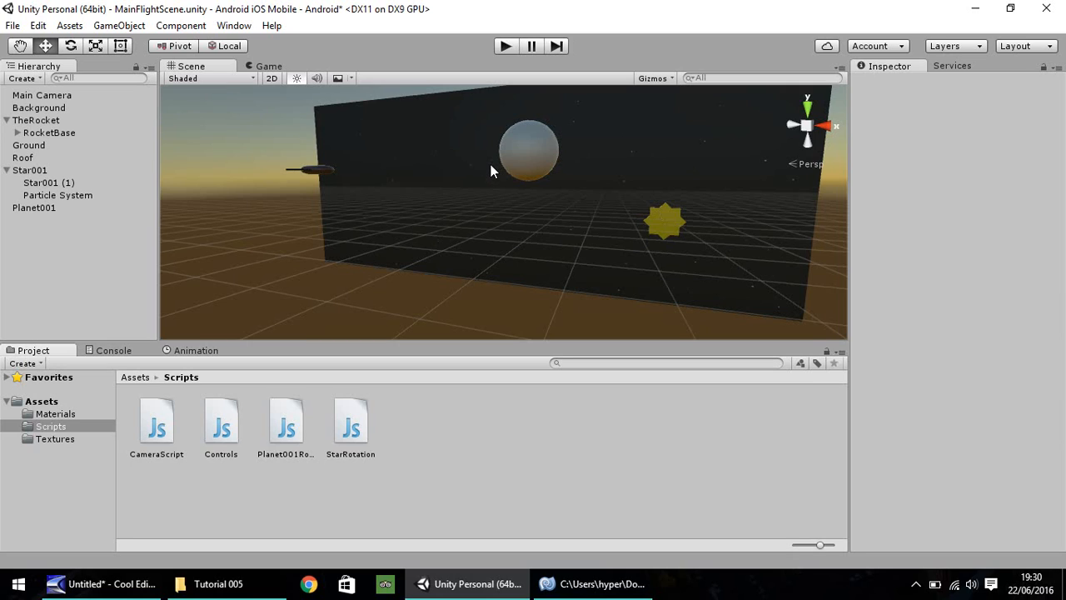
mouse_move(495, 177)
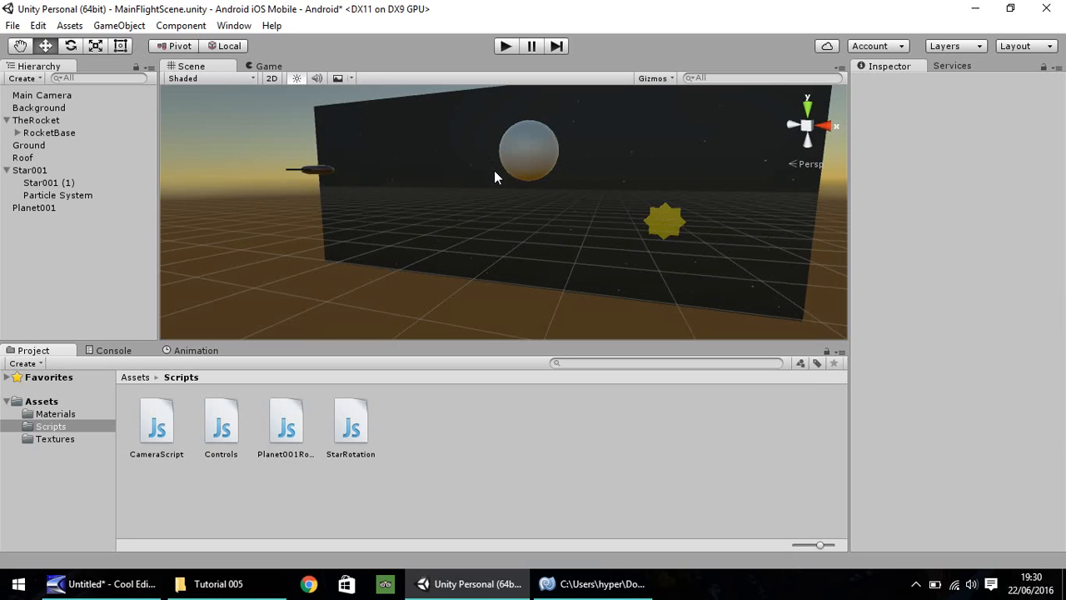
mouse_move(633, 215)
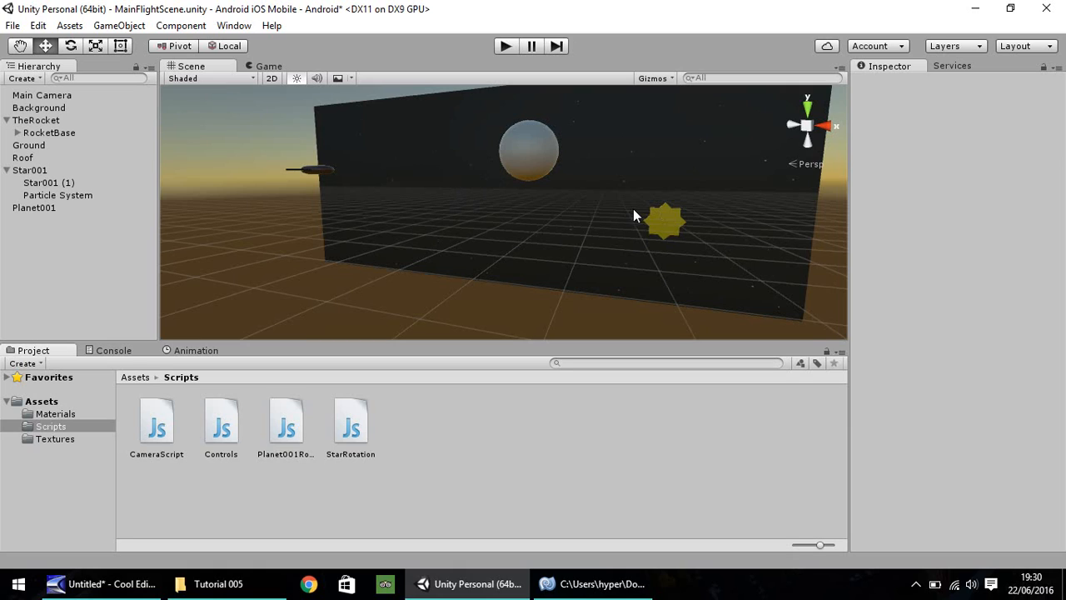
mouse_move(585, 208)
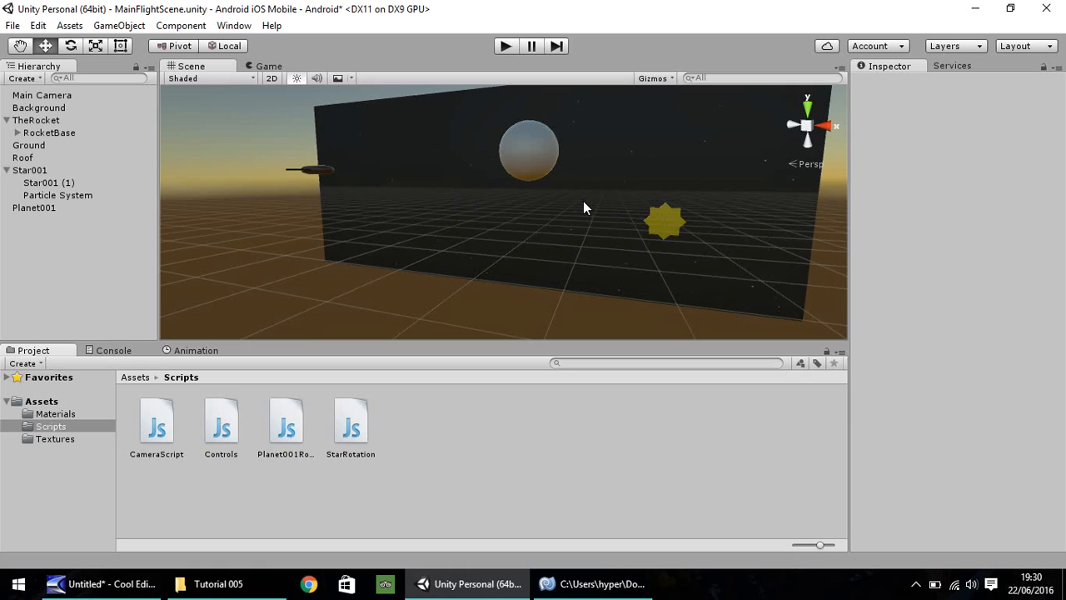
mouse_move(581, 209)
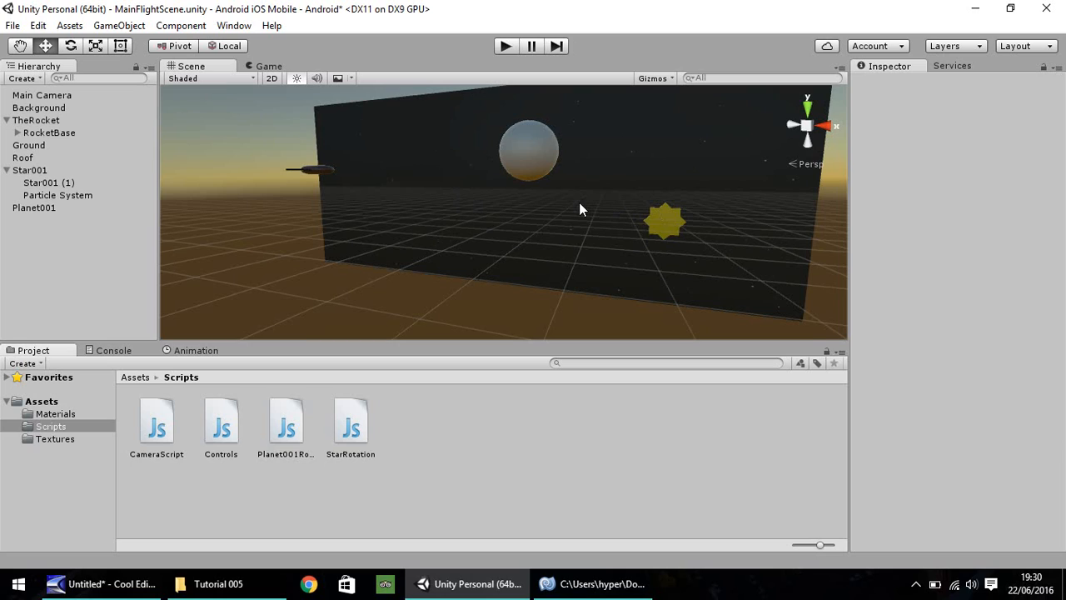
mouse_move(575, 211)
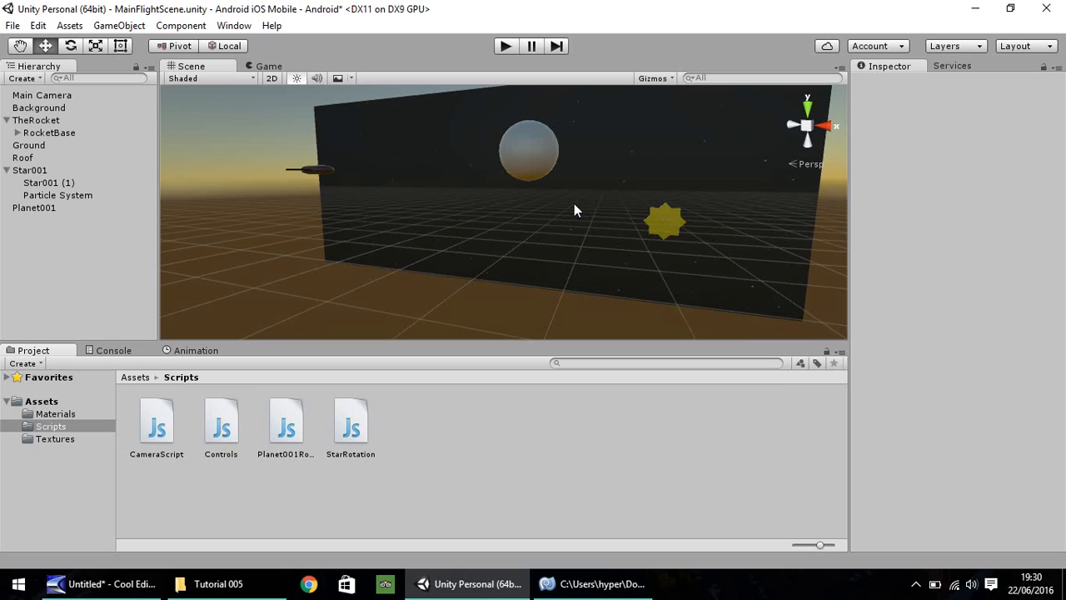
mouse_move(487, 414)
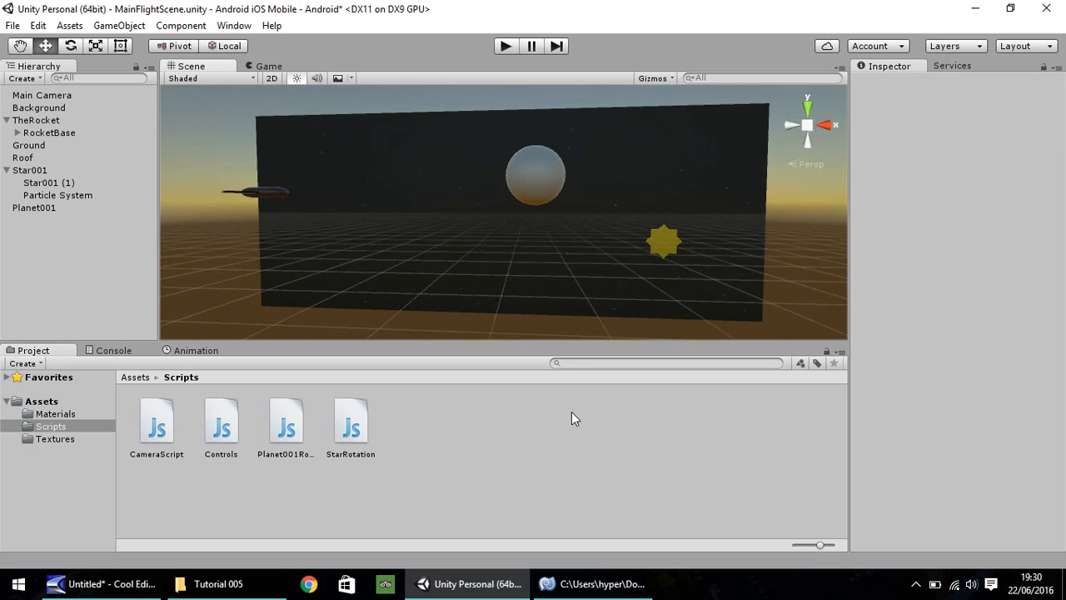
mouse_move(546, 433)
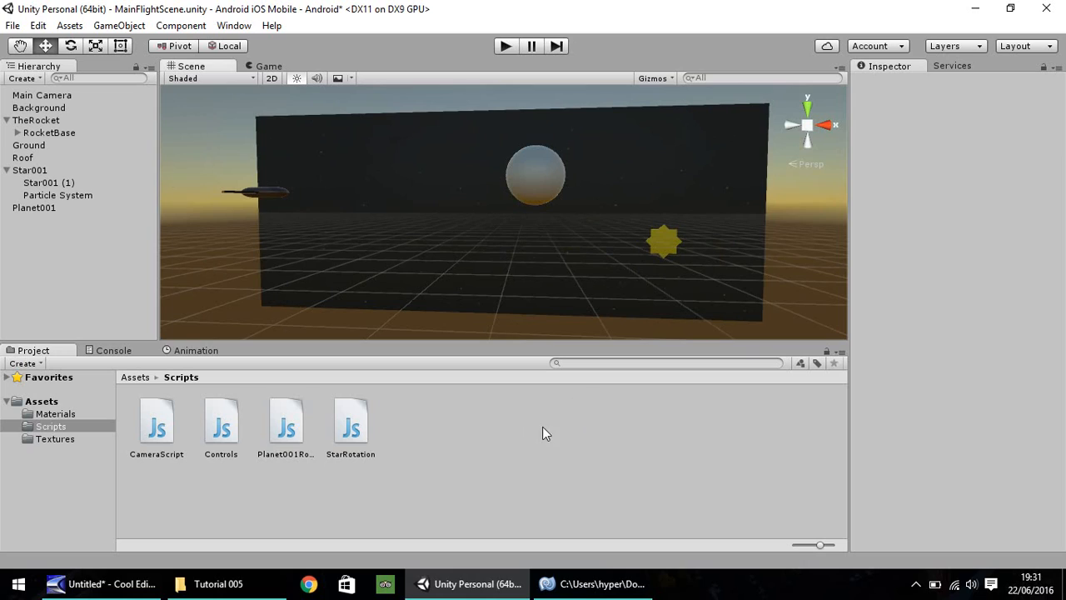
mouse_move(535, 439)
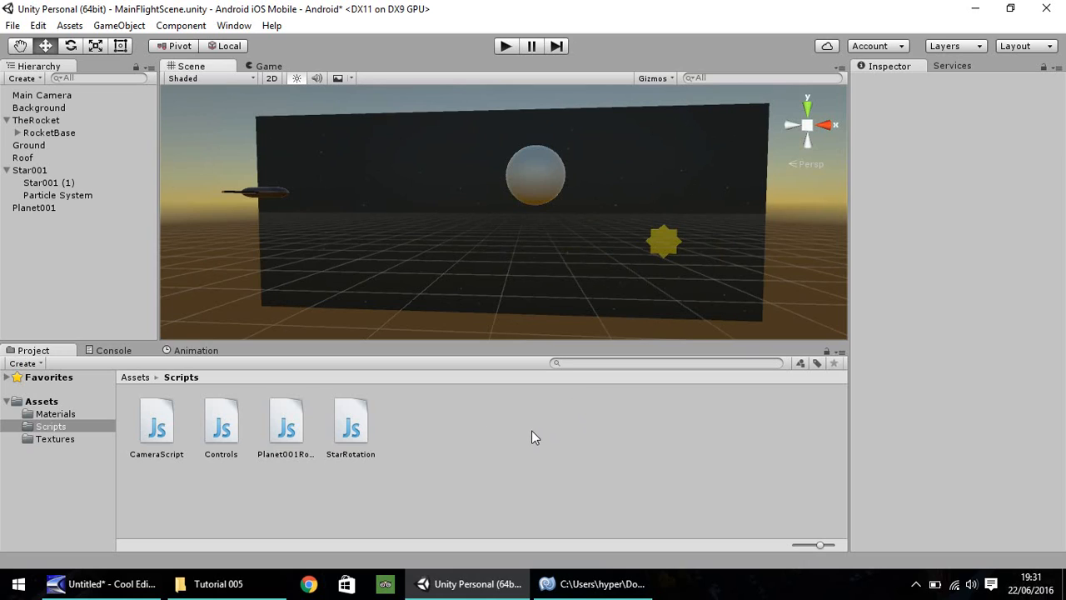
mouse_move(721, 451)
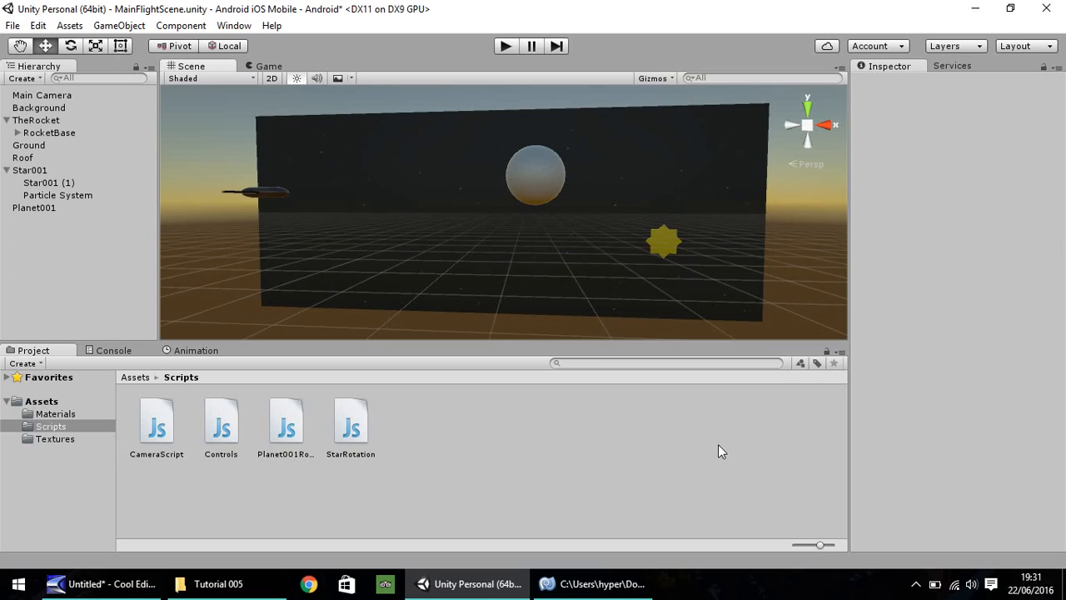
mouse_move(592, 170)
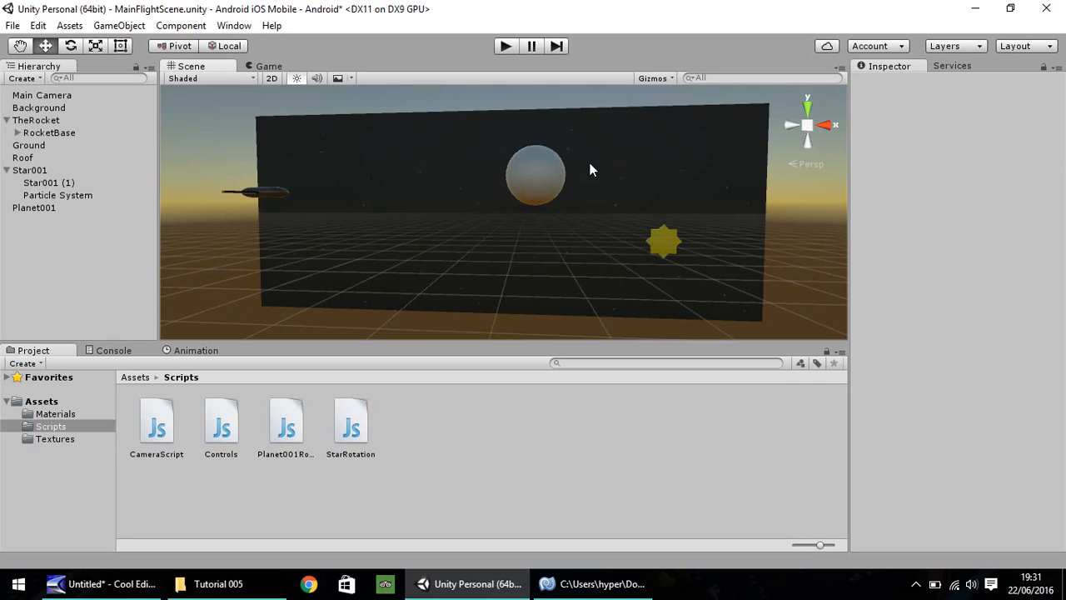
mouse_move(759, 427)
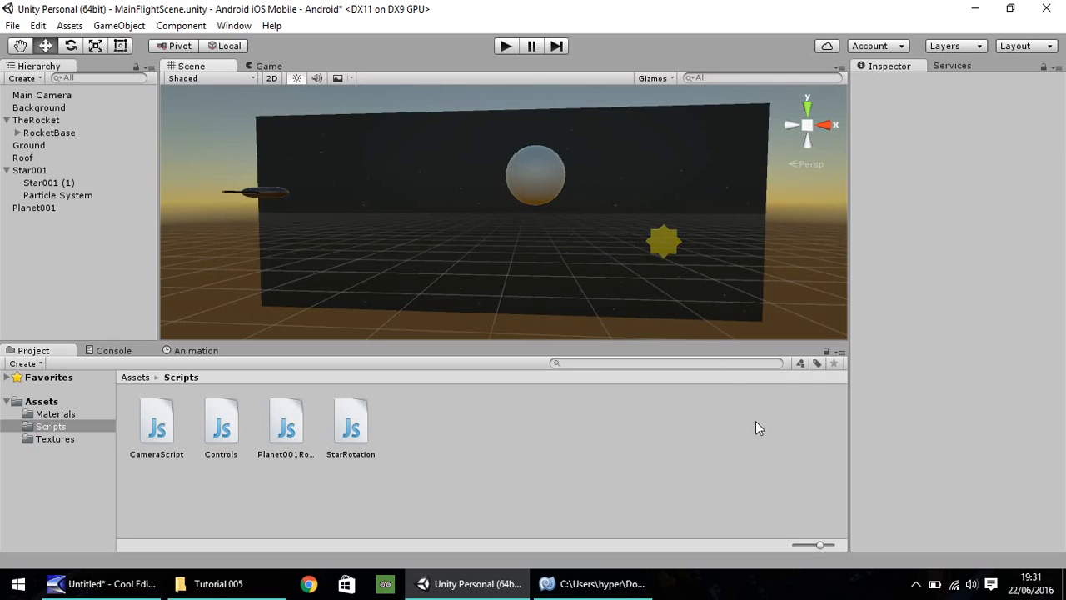